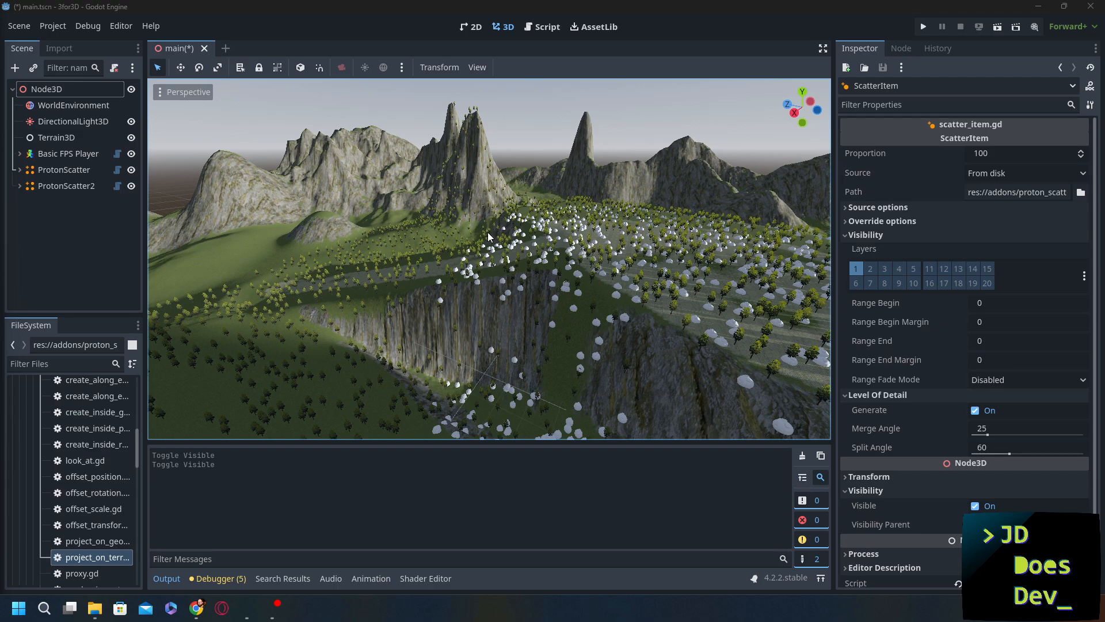
mouse_move(384, 253)
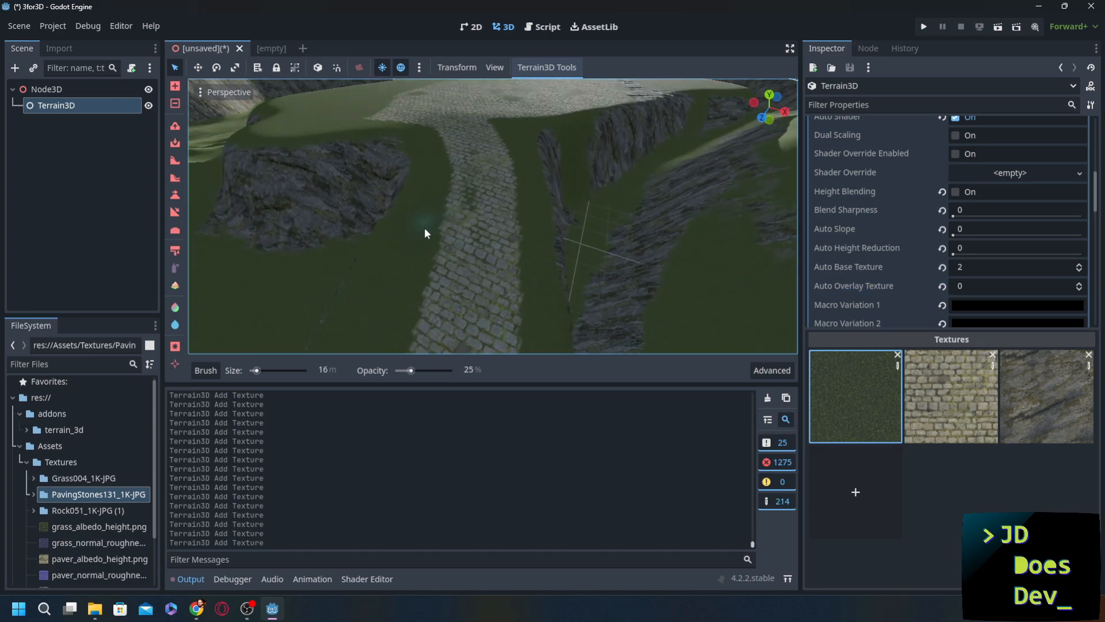
Download and install the Basic FPS Player asset from the AssetLib and enable it as a plugin.
left_click(594, 26)
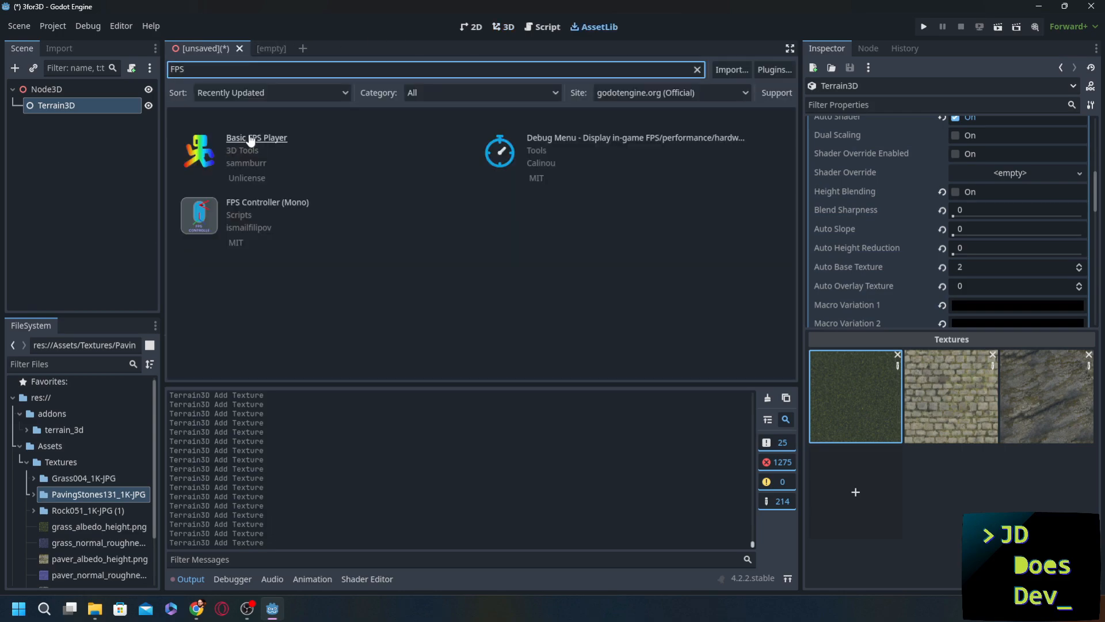
left_click(257, 137)
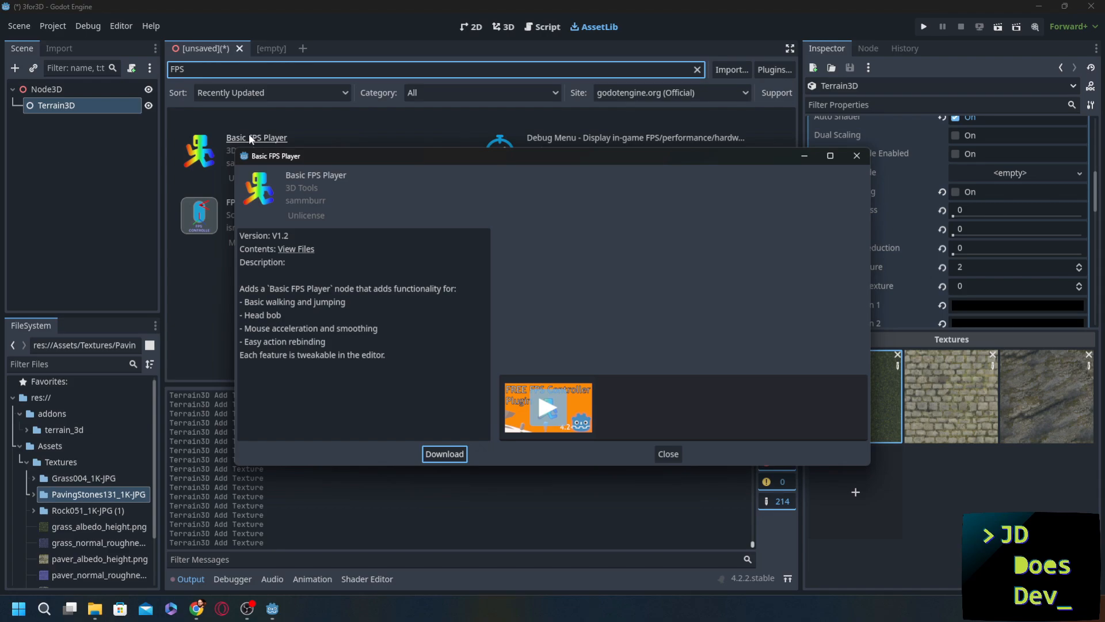
left_click(445, 454)
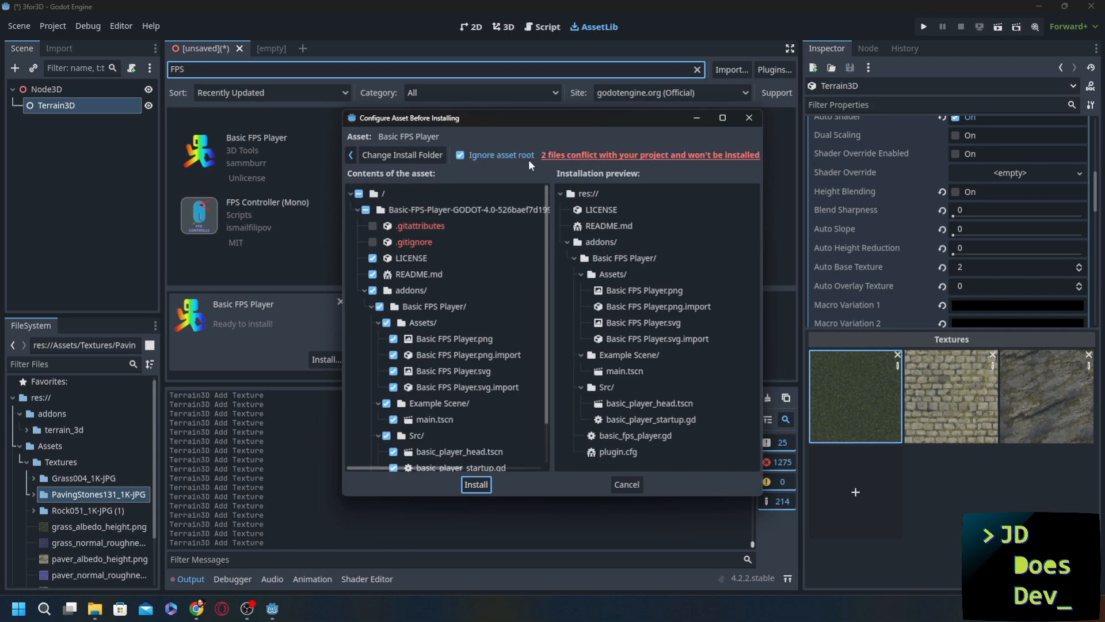
left_click(476, 485)
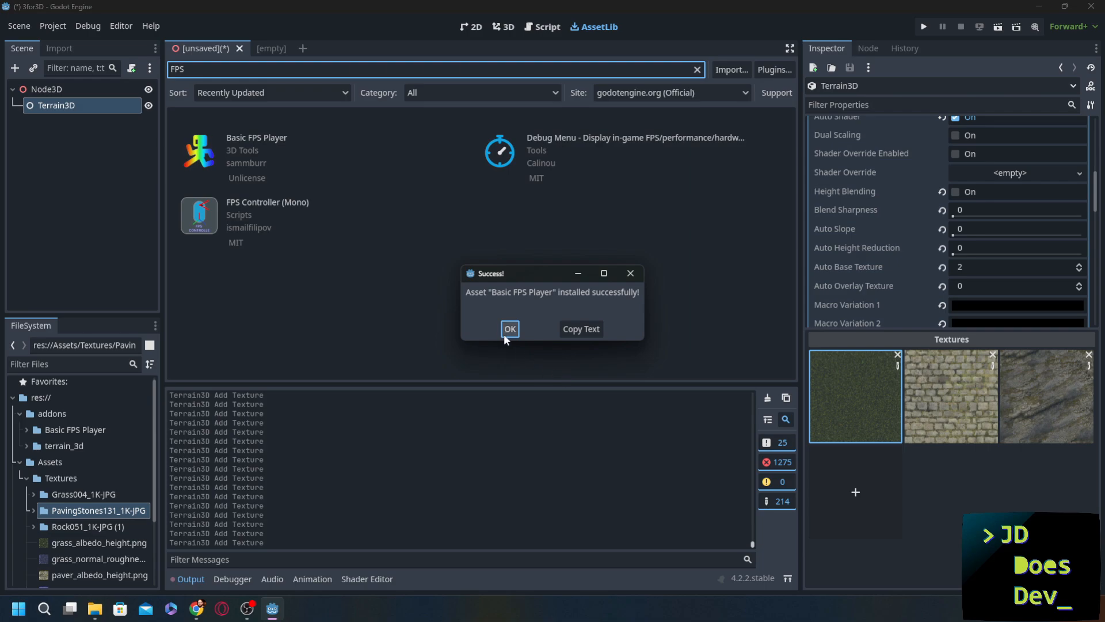
left_click(510, 329)
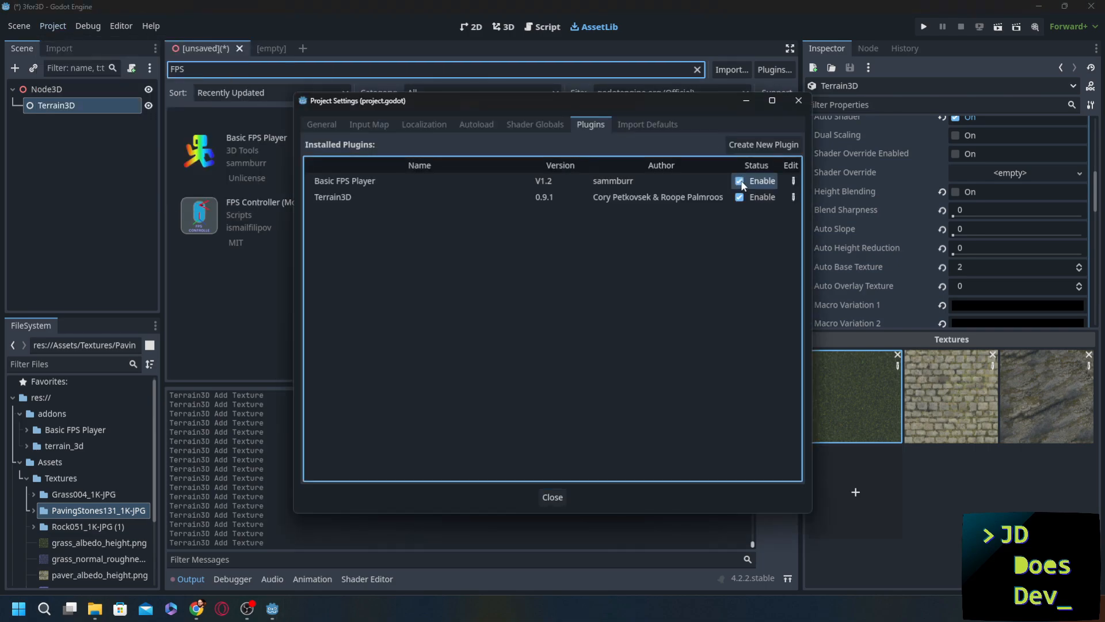
left_click(551, 497)
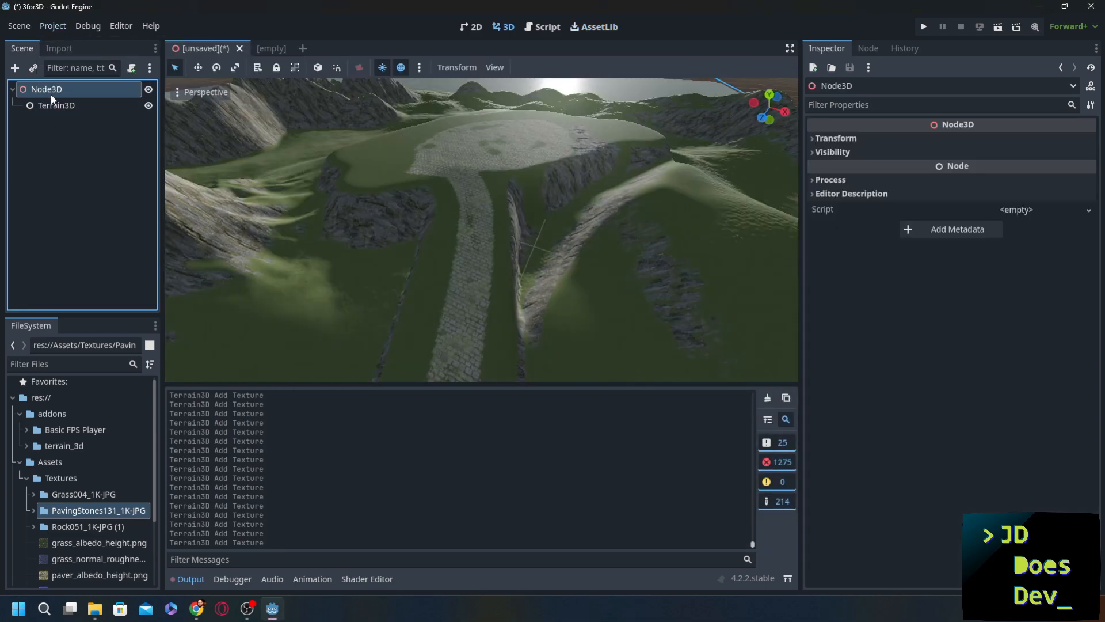
Add a Basic FPS Player under the root Node3D with a CollisionShape3D child.
left_click(15, 68)
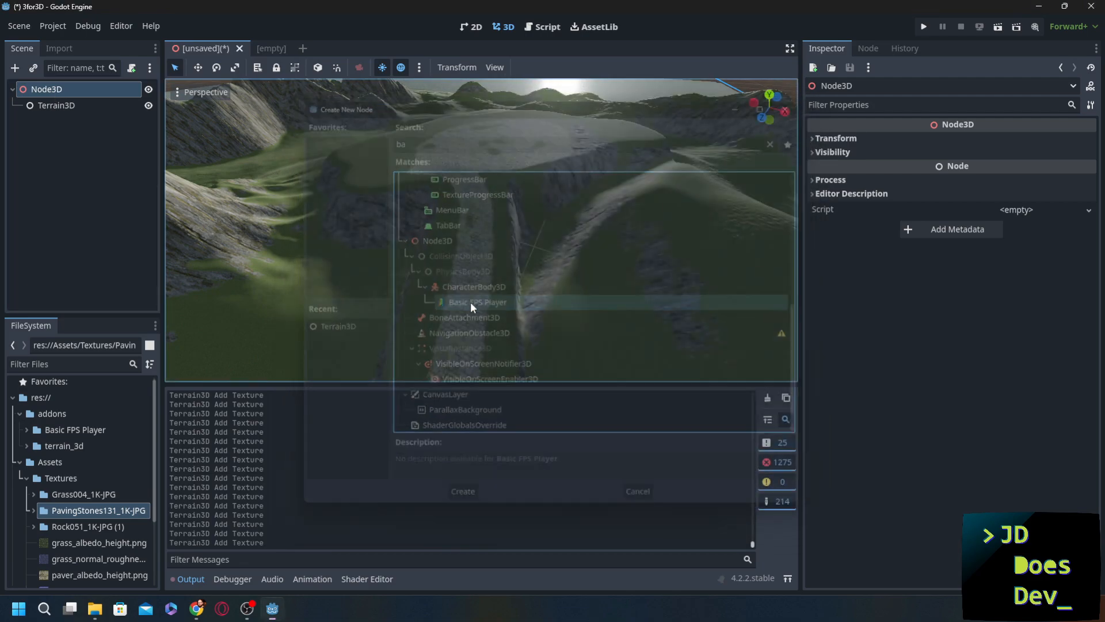
left_click(462, 491)
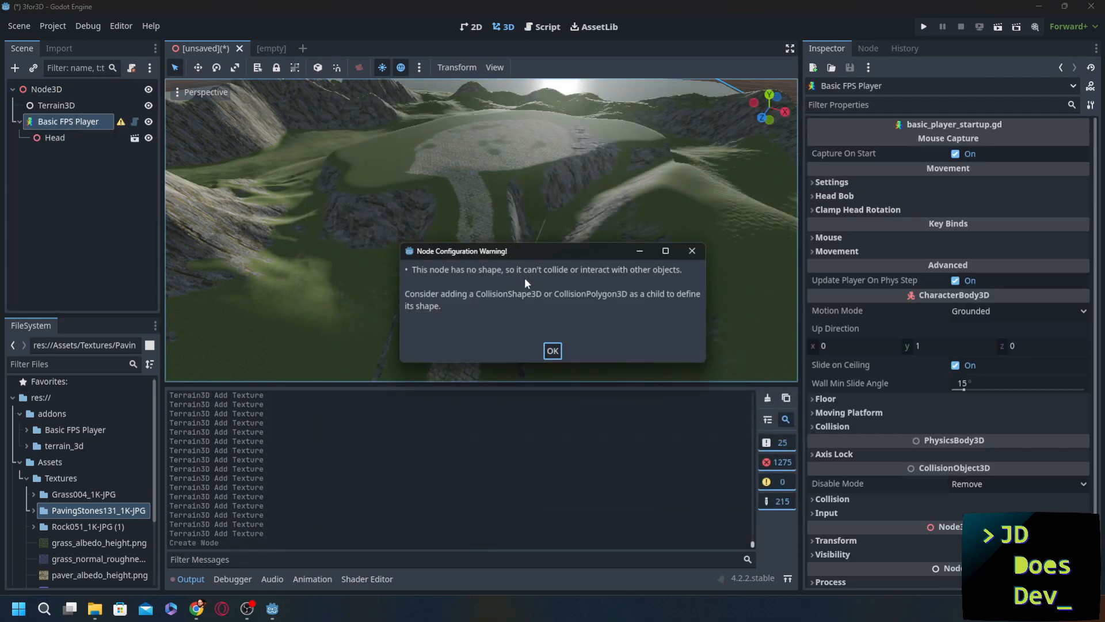
mouse_move(549, 274)
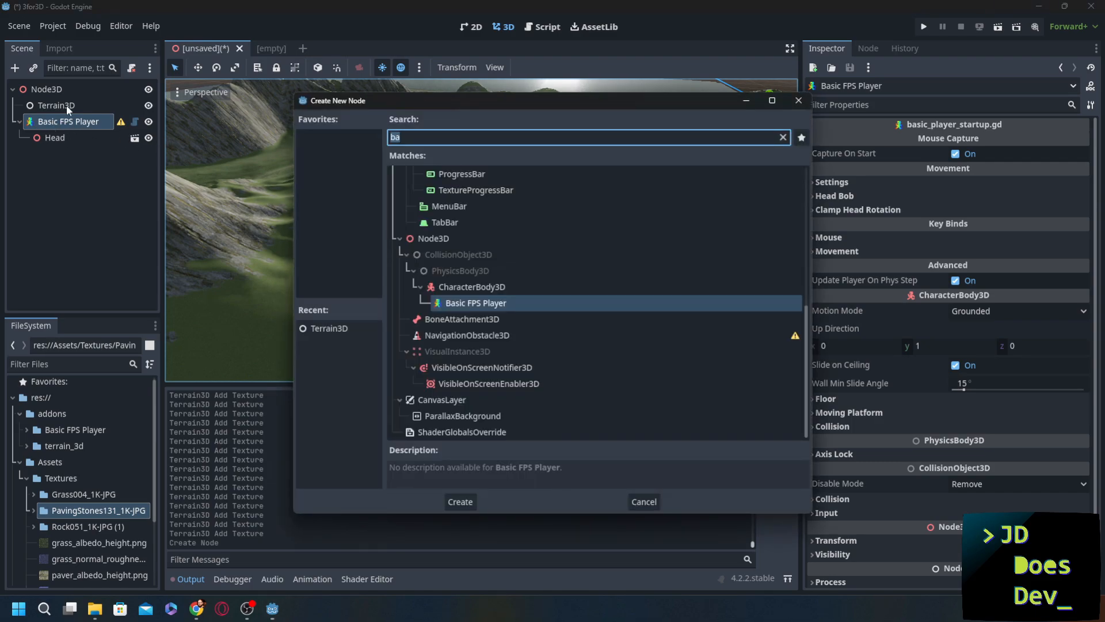
type("coll")
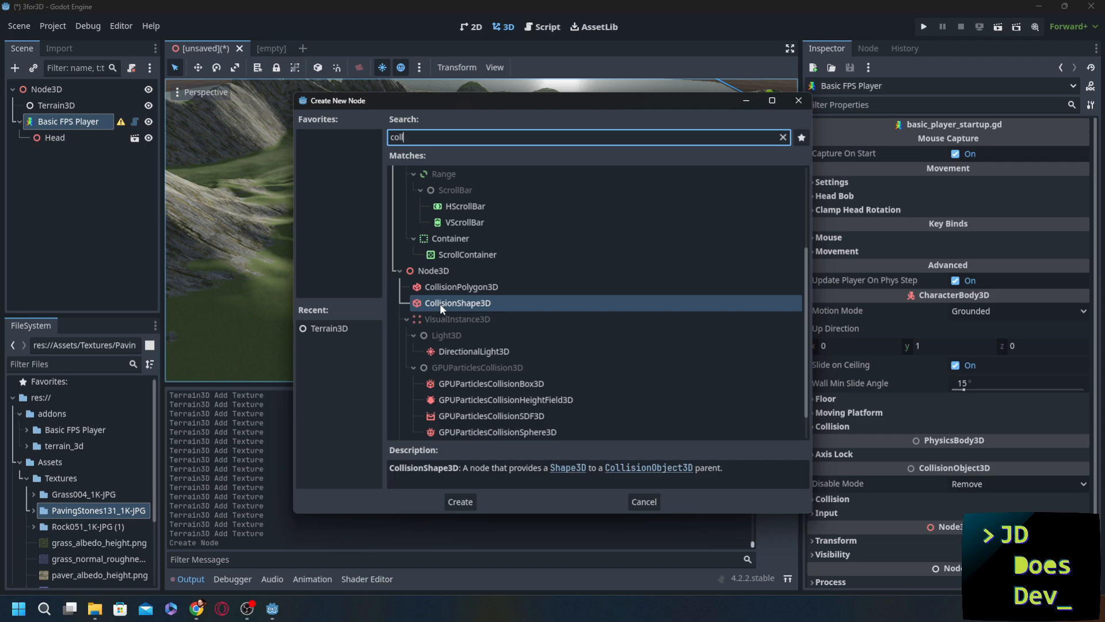
left_click(459, 501)
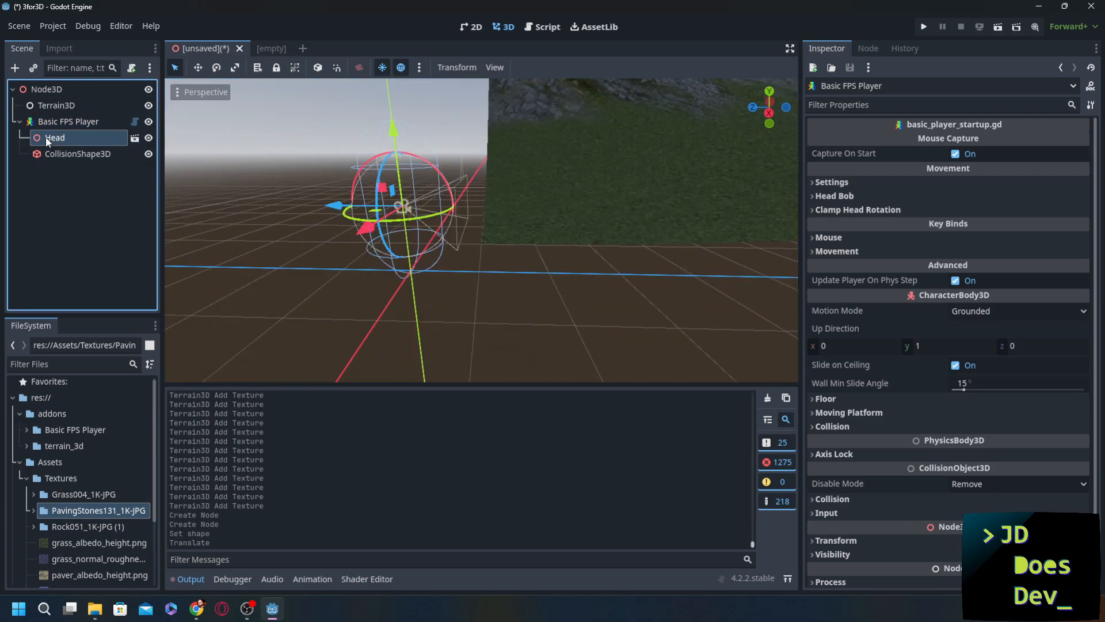
Expand the player's Head and Inspector groups to review head bob, rotation and movement values.
left_click(55, 137)
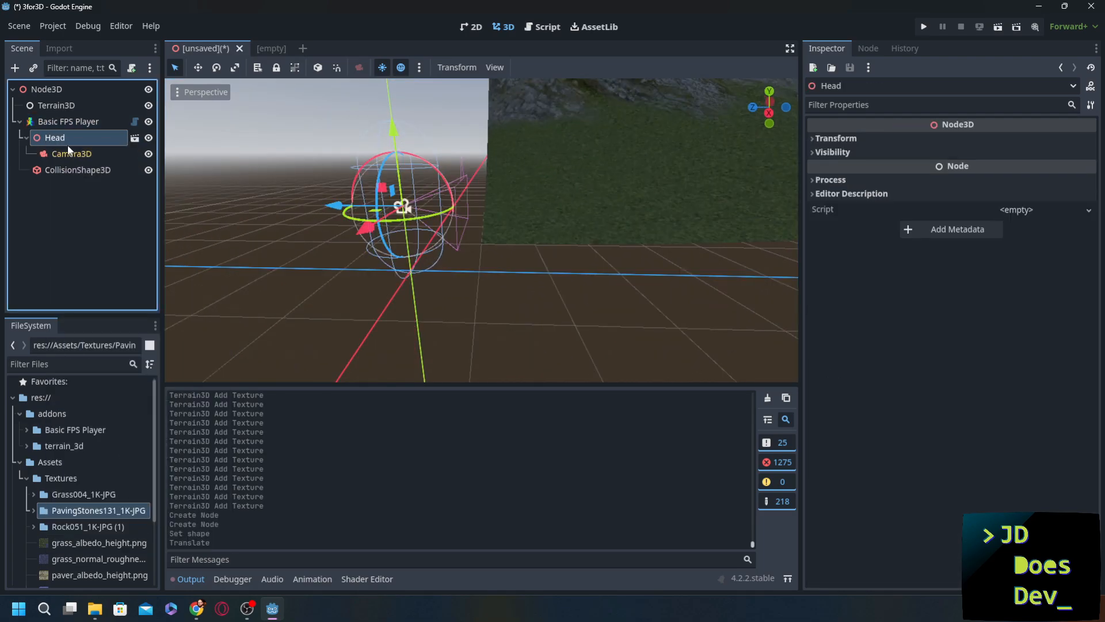
left_click(68, 121)
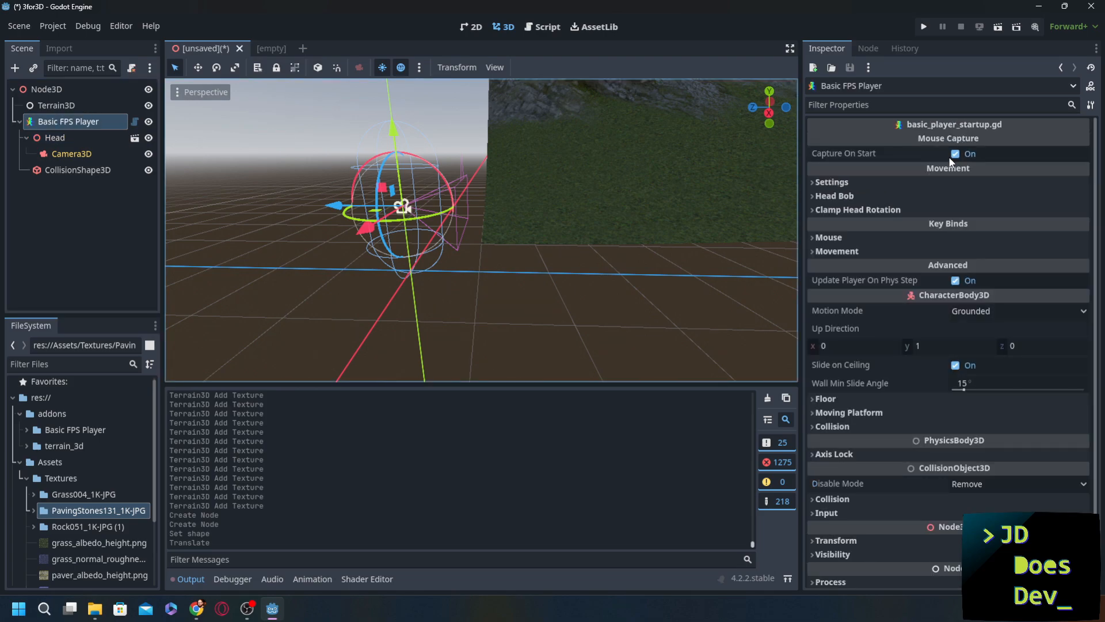
mouse_move(840, 172)
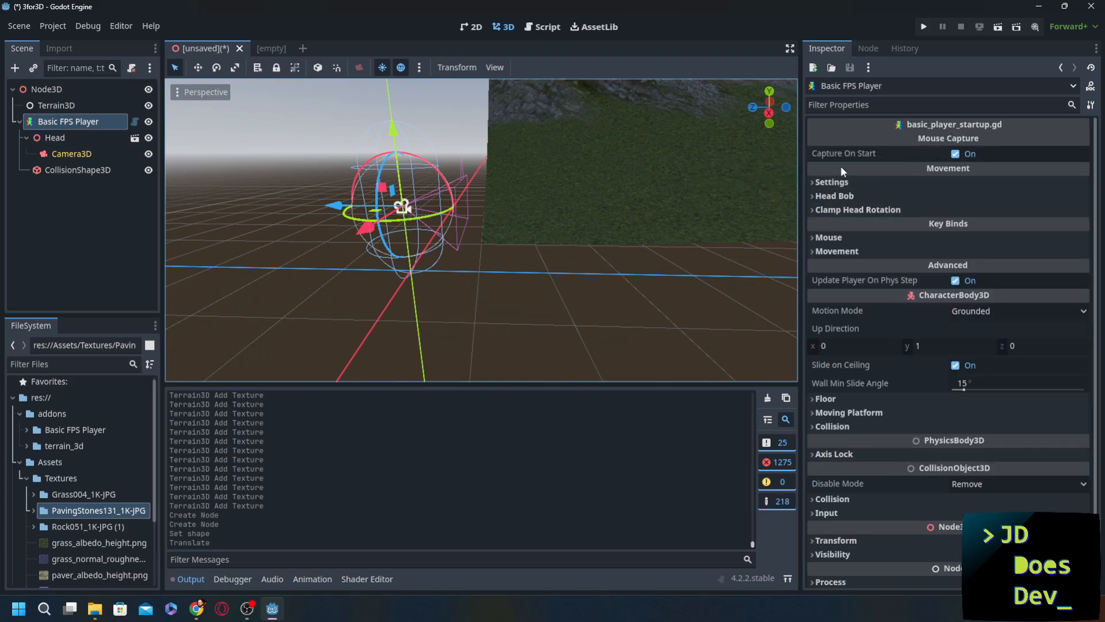
mouse_move(843, 153)
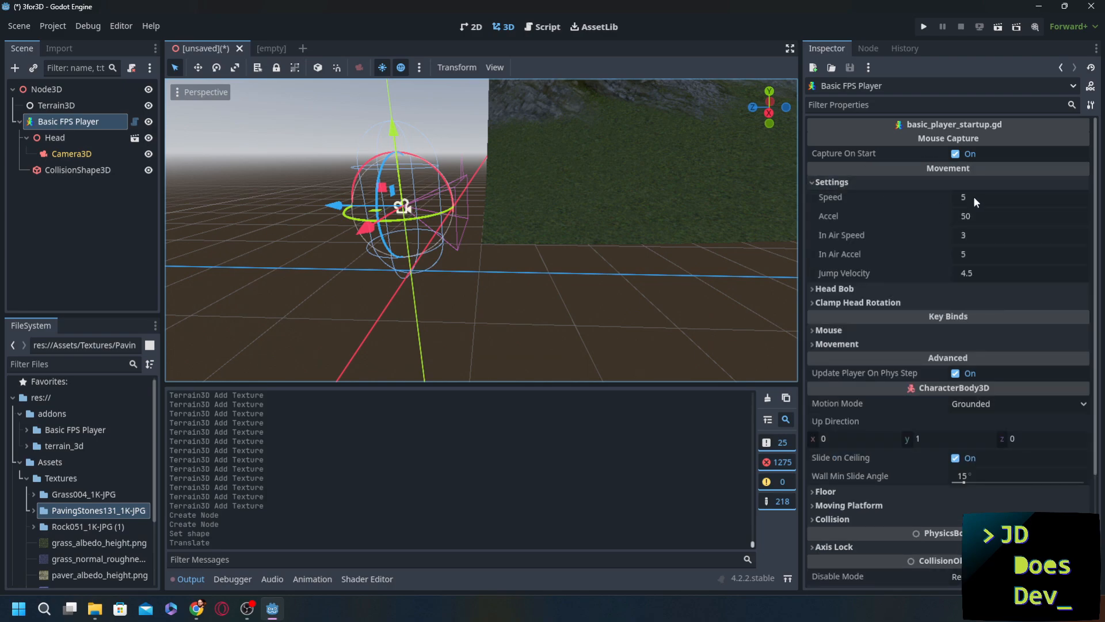
left_click(834, 287)
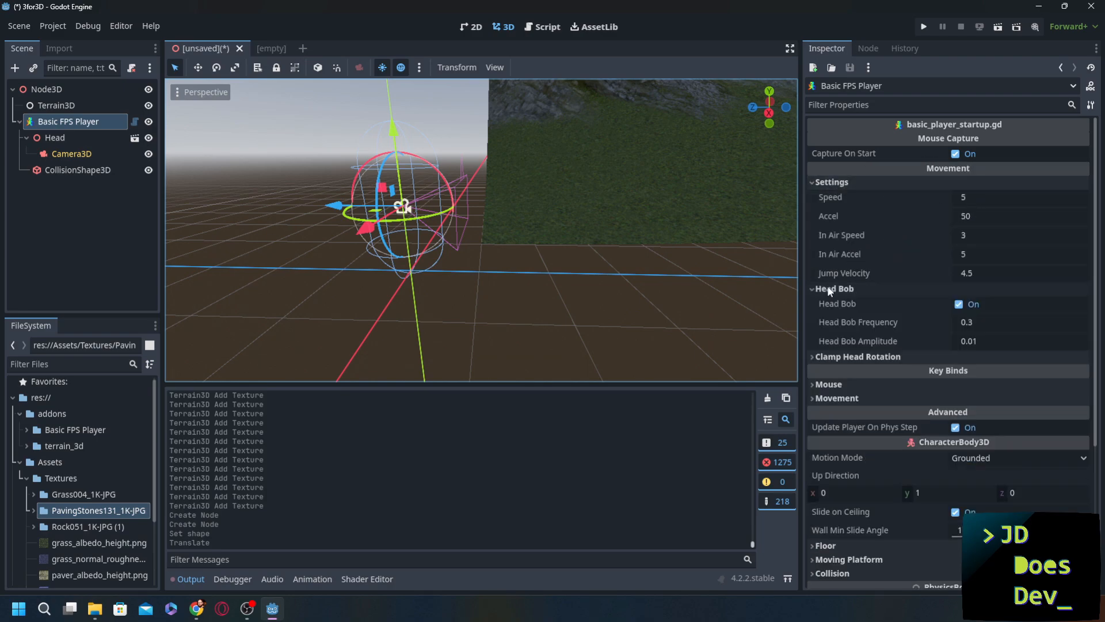
mouse_move(894, 317)
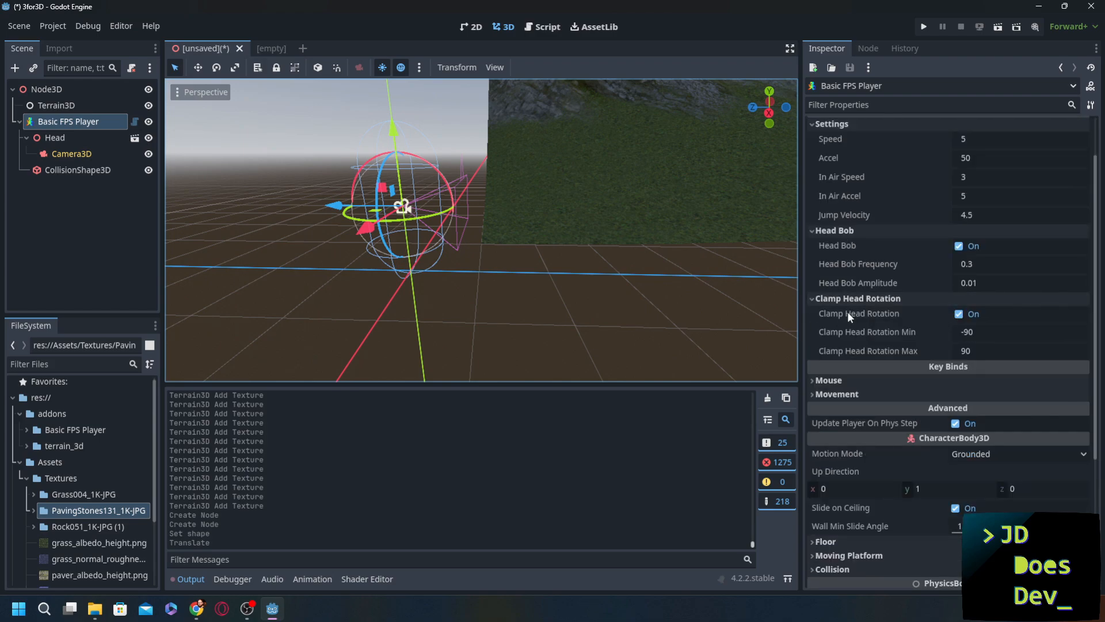
mouse_move(818, 265)
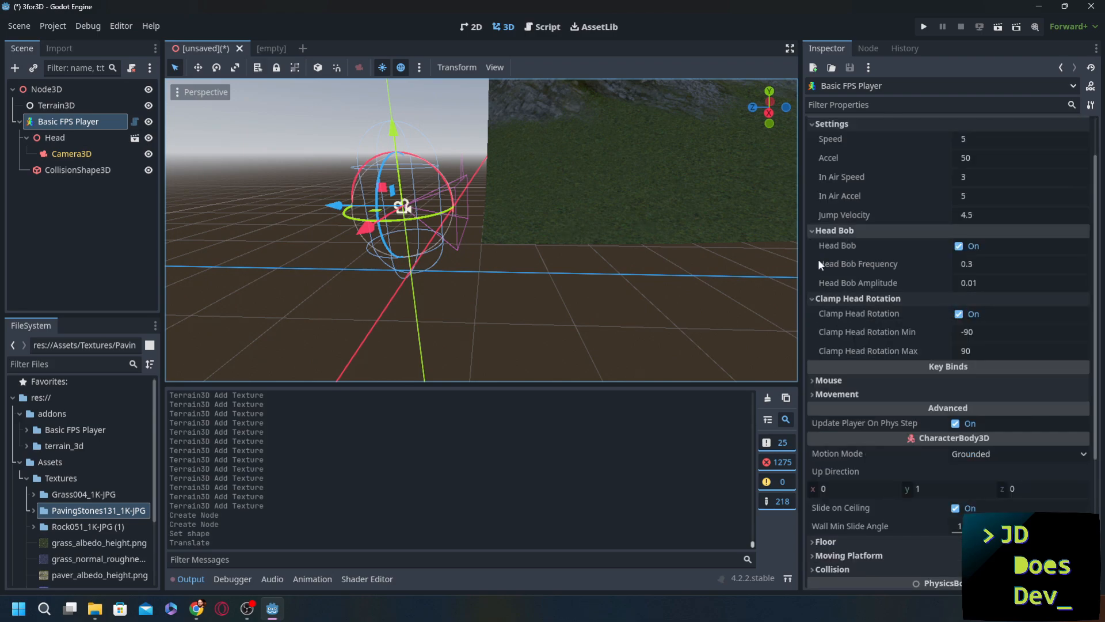
scroll("down", 3)
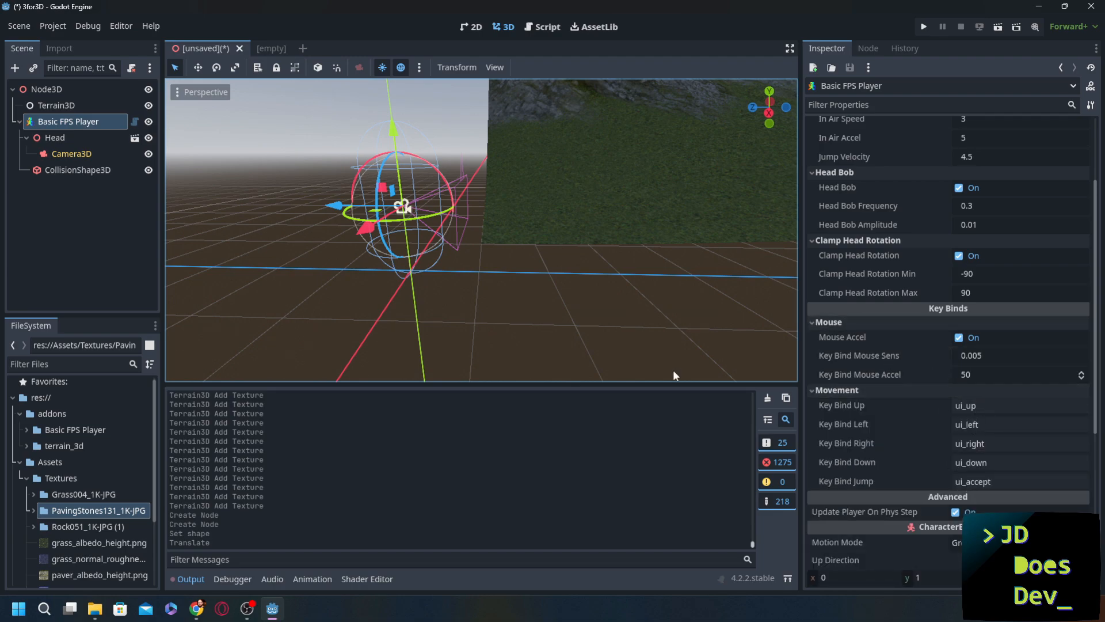
Reach the Input Map in Project Settings.
left_click(121, 26)
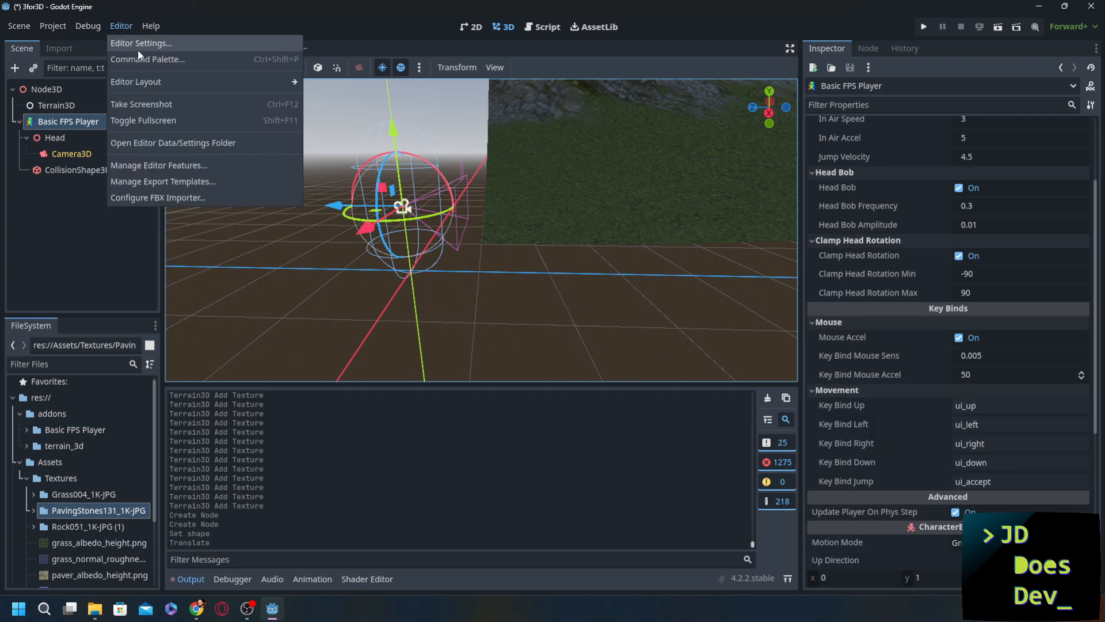
left_click(51, 26)
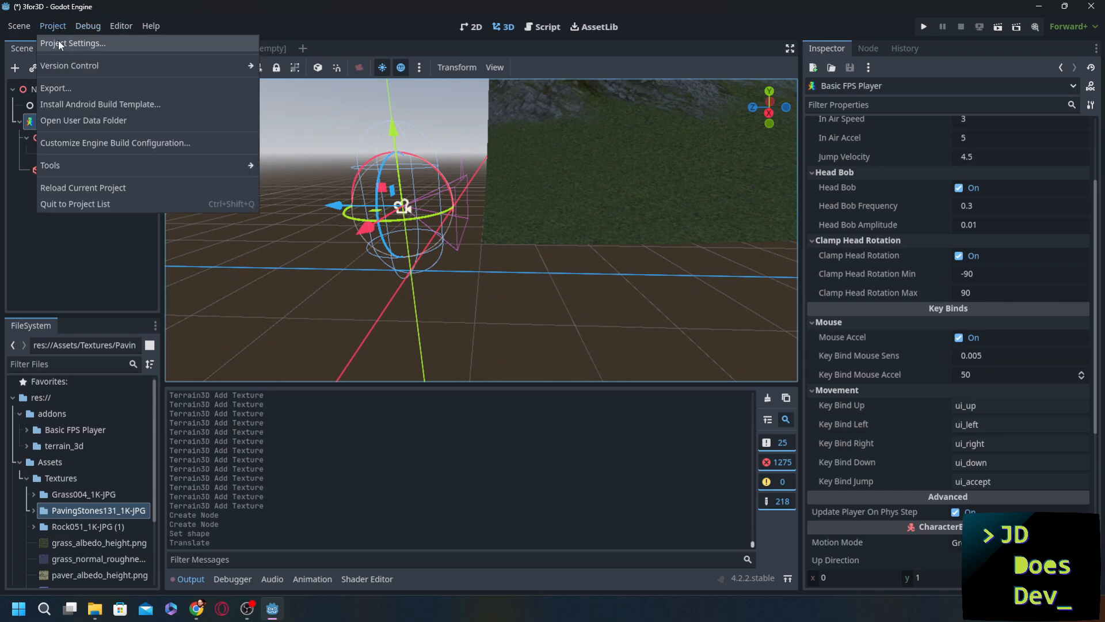
left_click(72, 42)
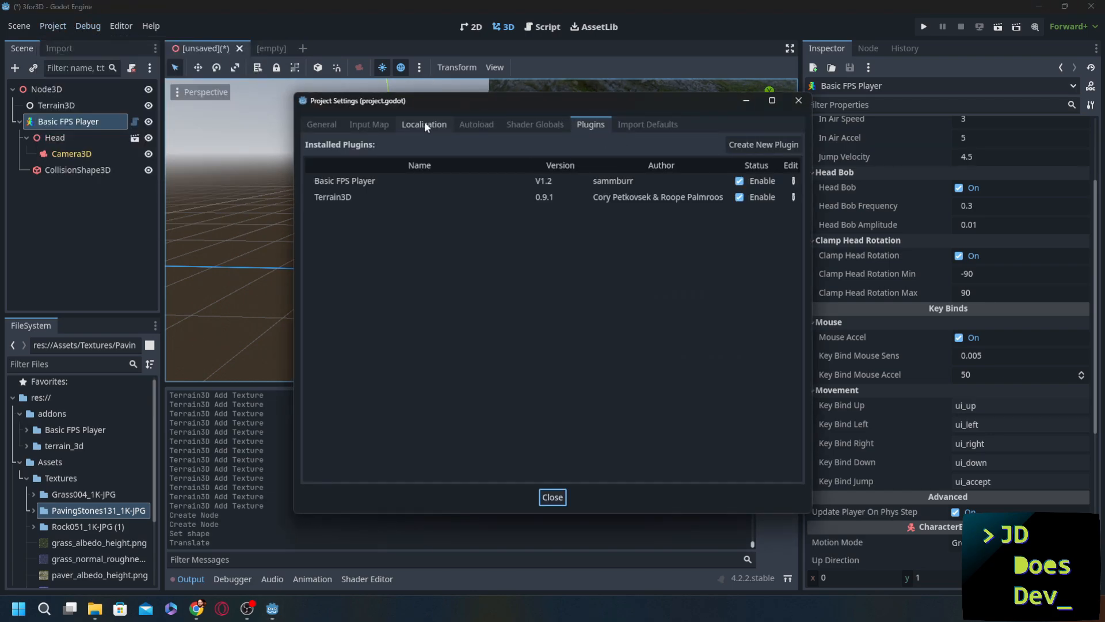
left_click(368, 124)
type("righ")
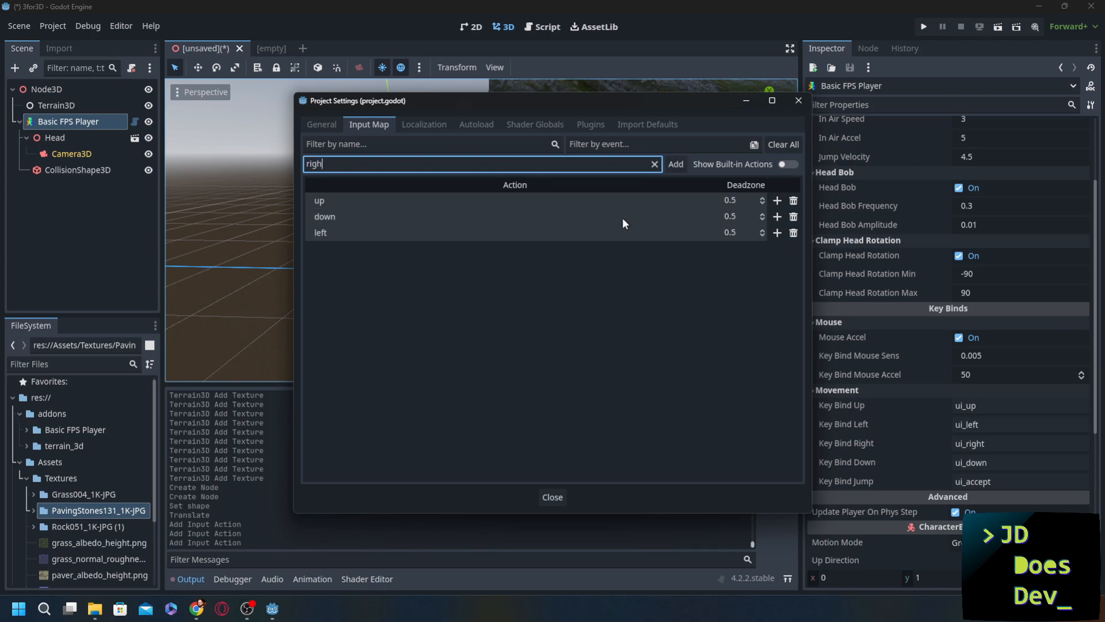
Add the movement and jump actions and bind their keys, with Space confirmed for jump.
left_click(673, 163)
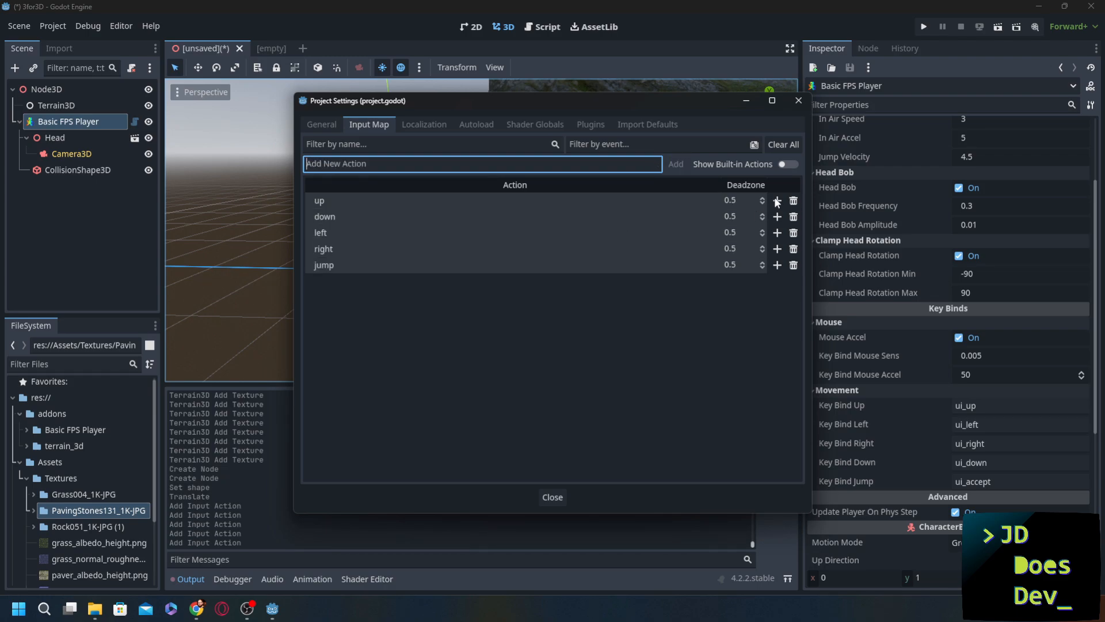
left_click(777, 201)
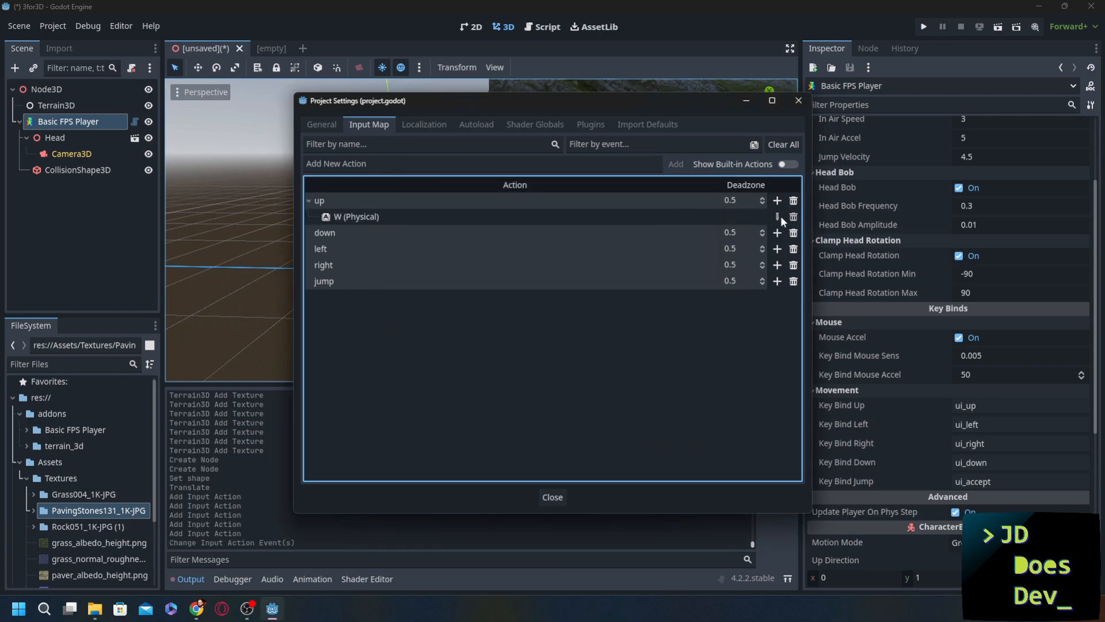
left_click(777, 216)
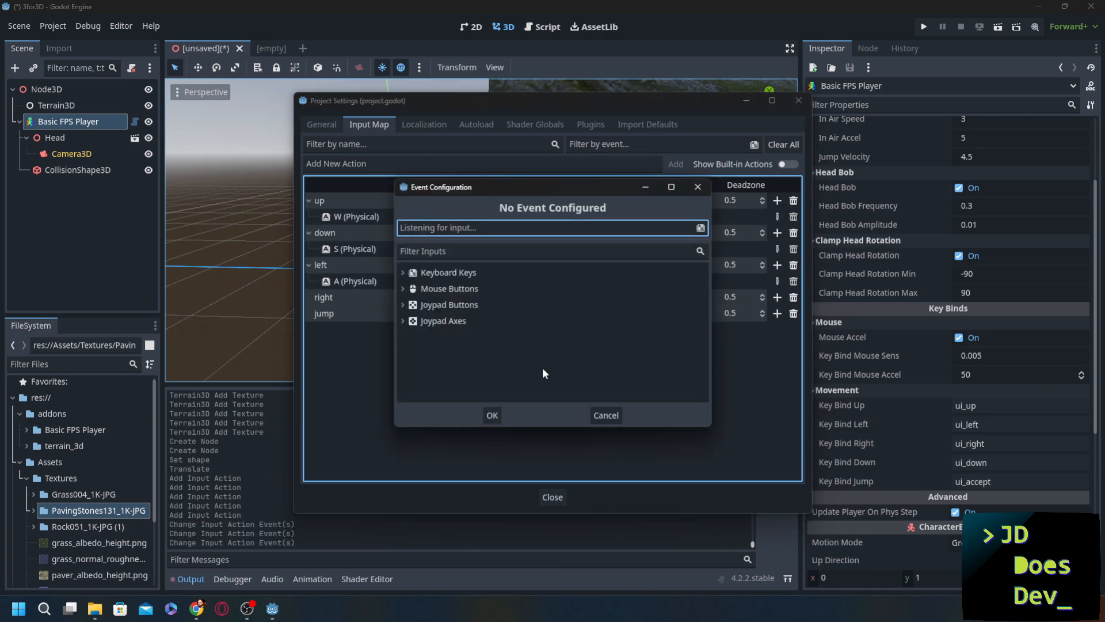
key("space")
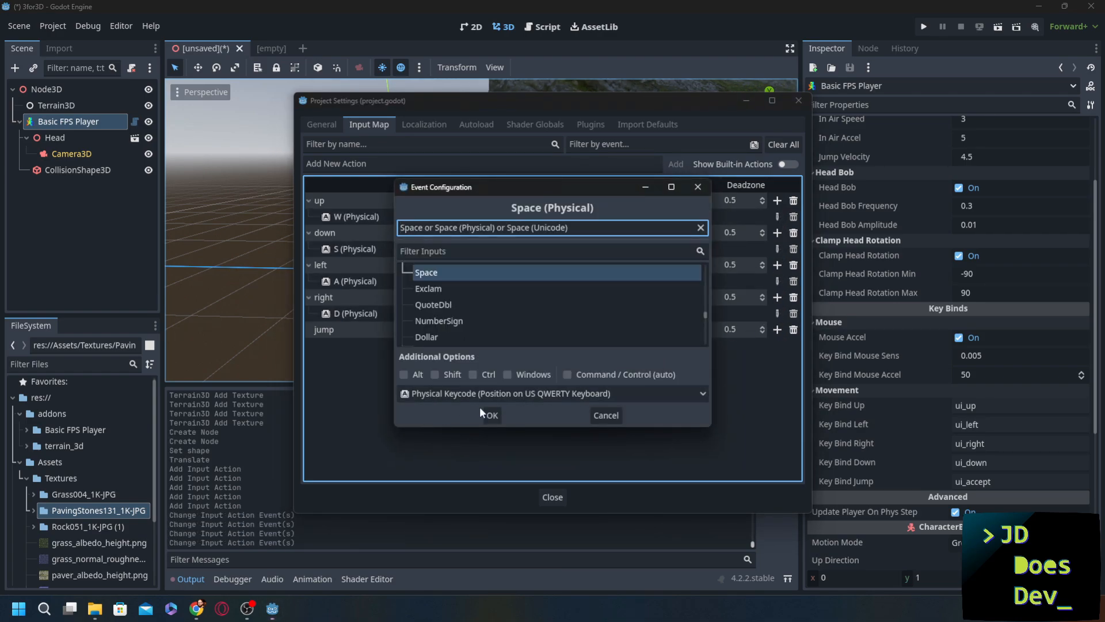
left_click(488, 415)
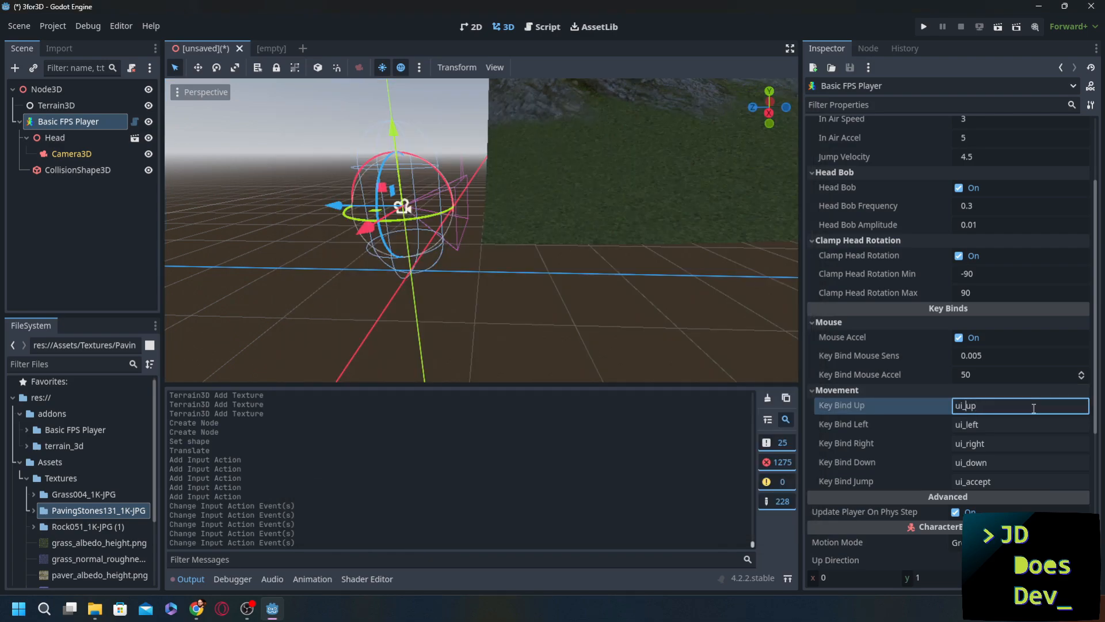
Confirm the player's key bind fields as up, left, right, down and jump action names.
key("Return")
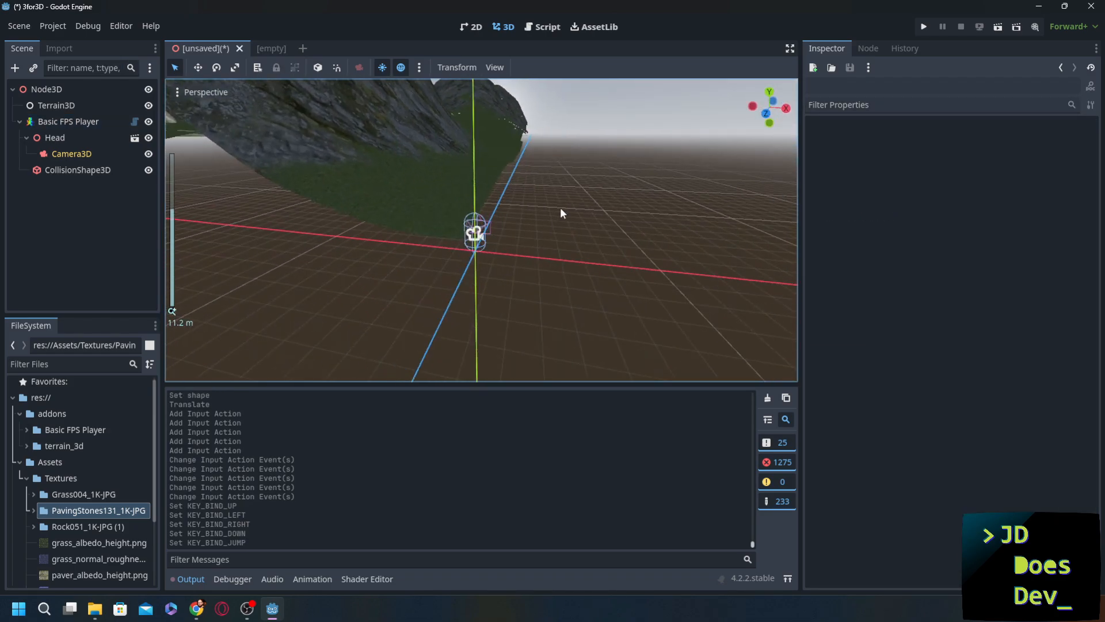
scroll("down", 3)
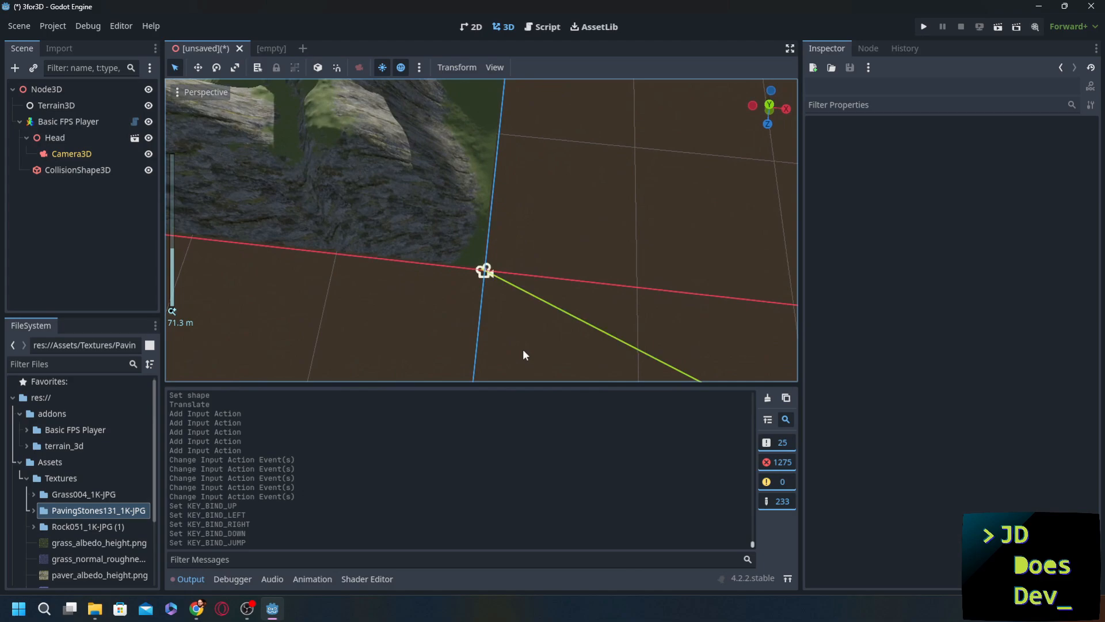
left_click(68, 121)
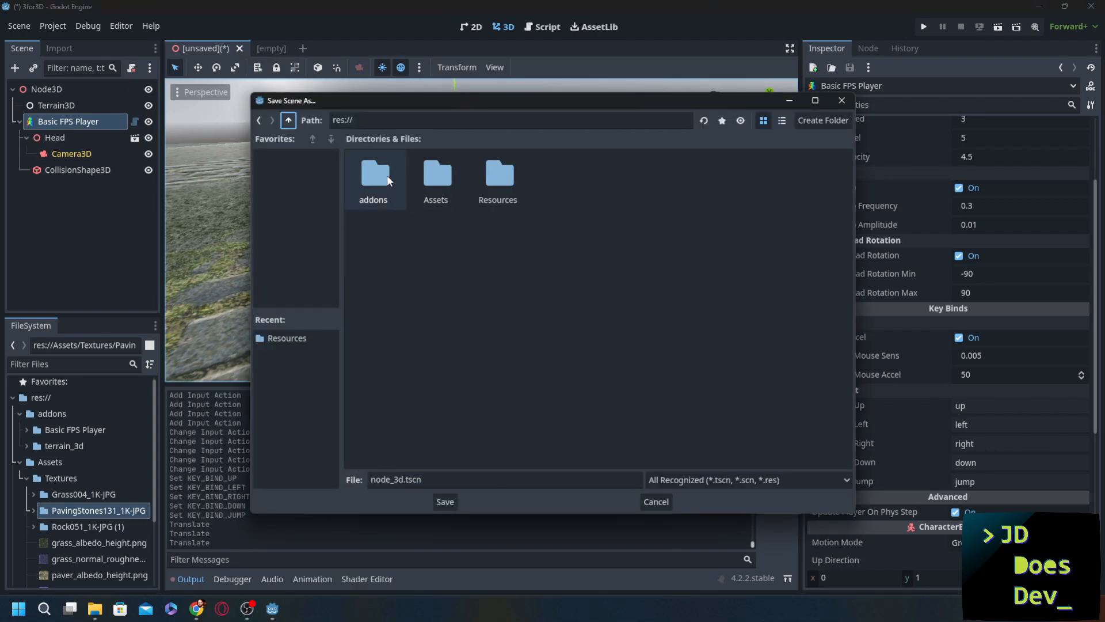
Create a Scenes folder and save the scene there as main.tscn.
left_click(822, 120)
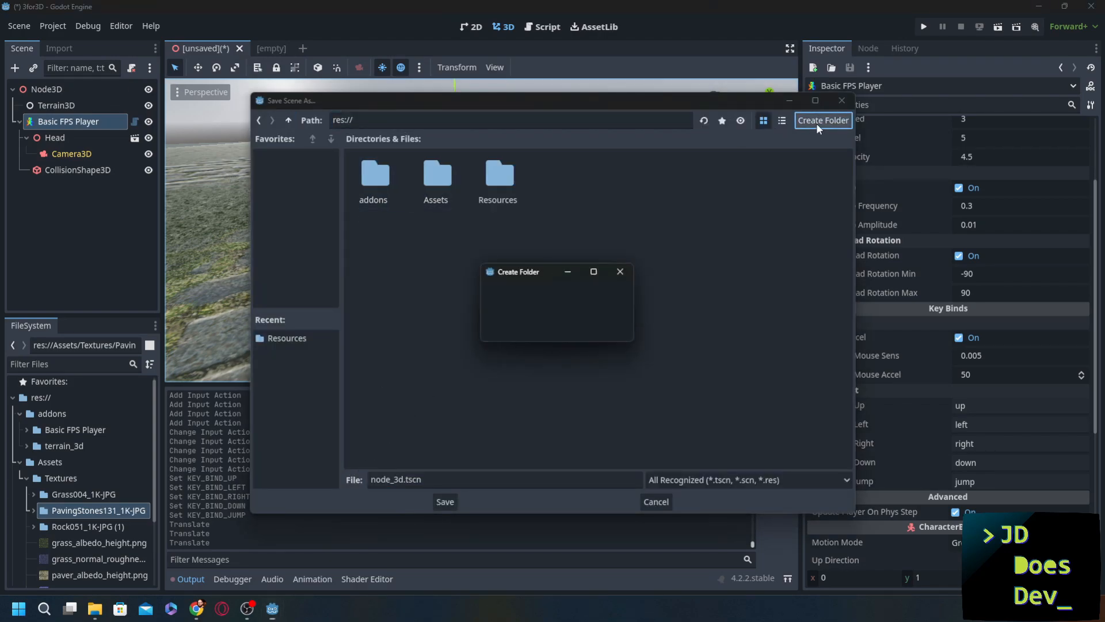
type("Scenes")
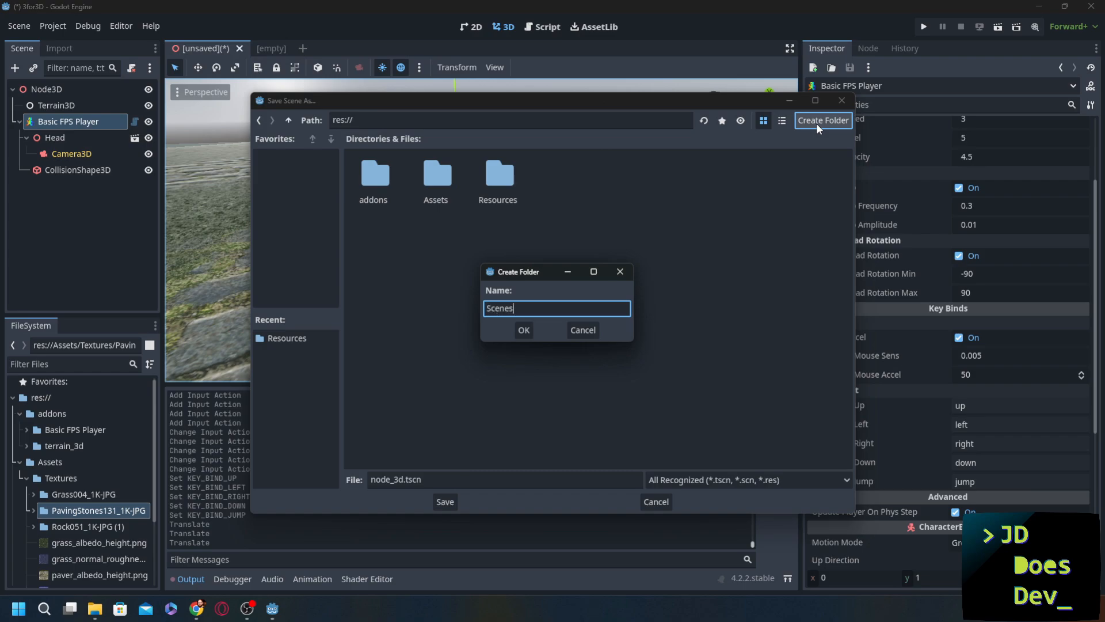
left_click(524, 330)
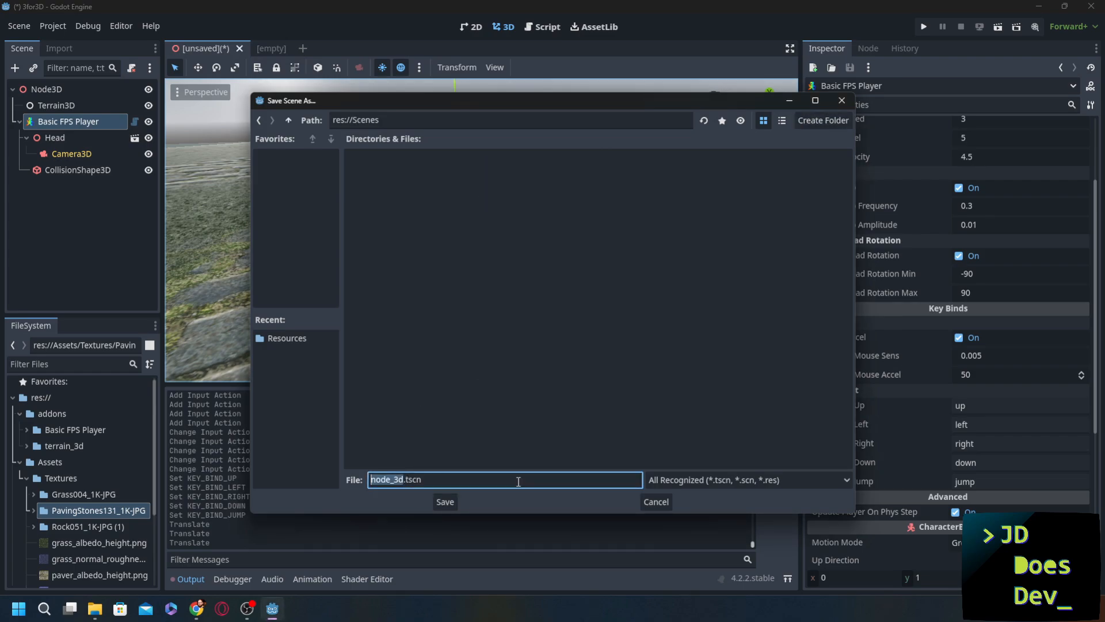
left_click(444, 501)
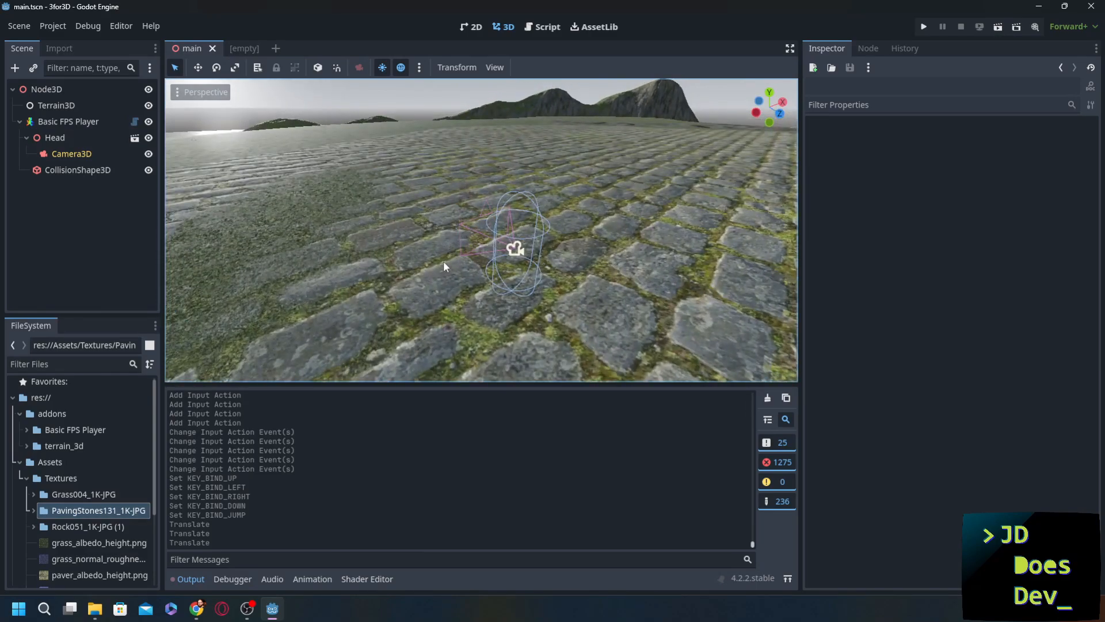
mouse_move(424, 260)
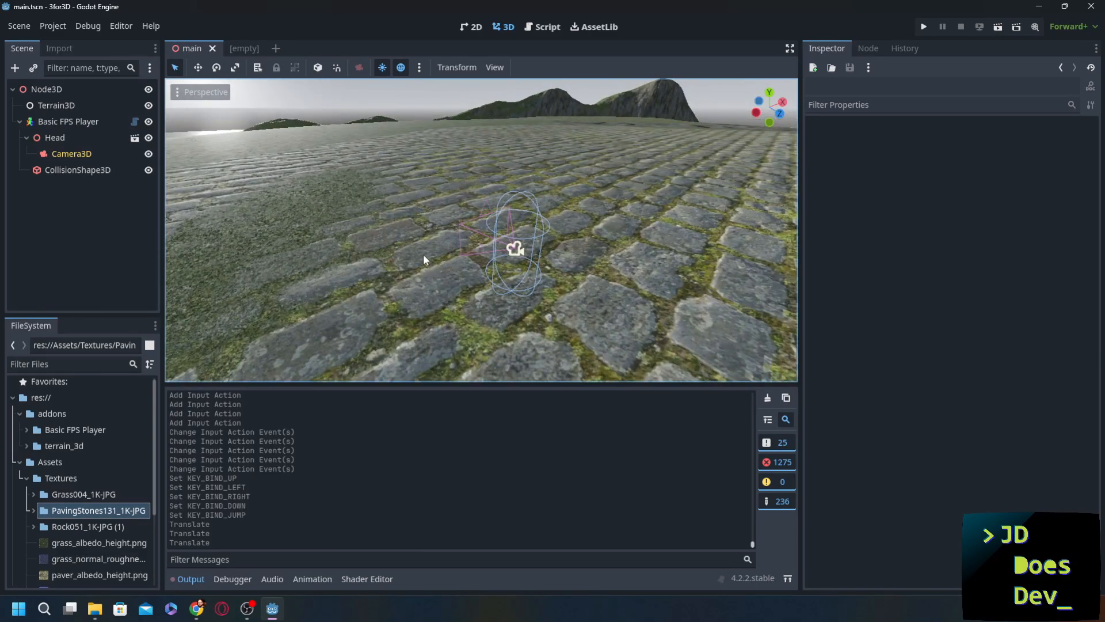
Lower the Terrain3D paving stones texture UV Scale to about 0.53 for smaller cobbles.
left_click(57, 105)
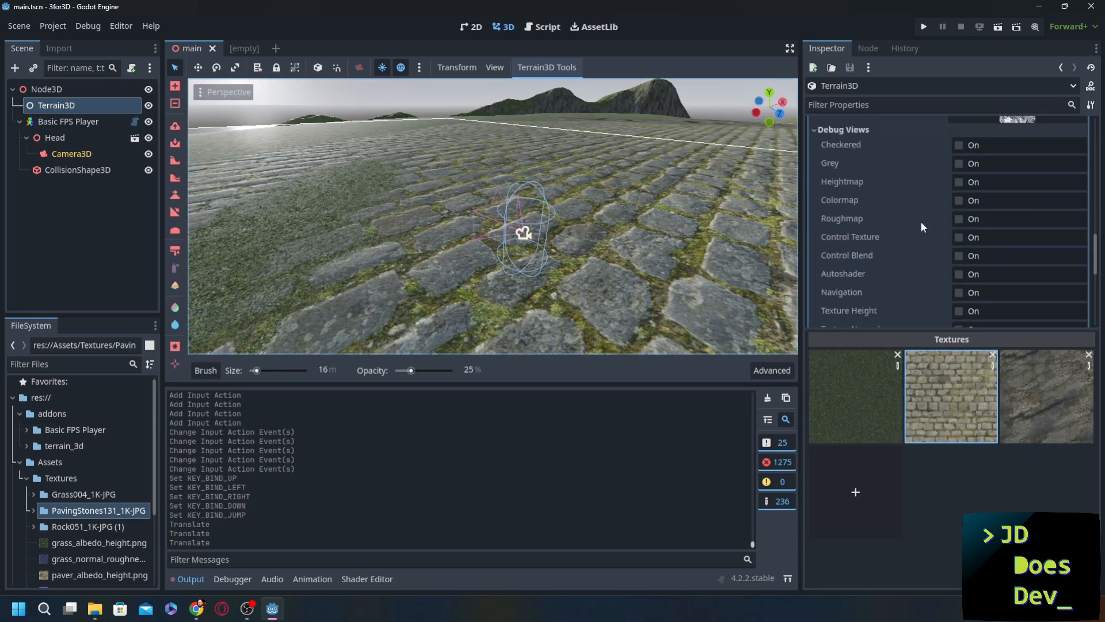
left_click(950, 395)
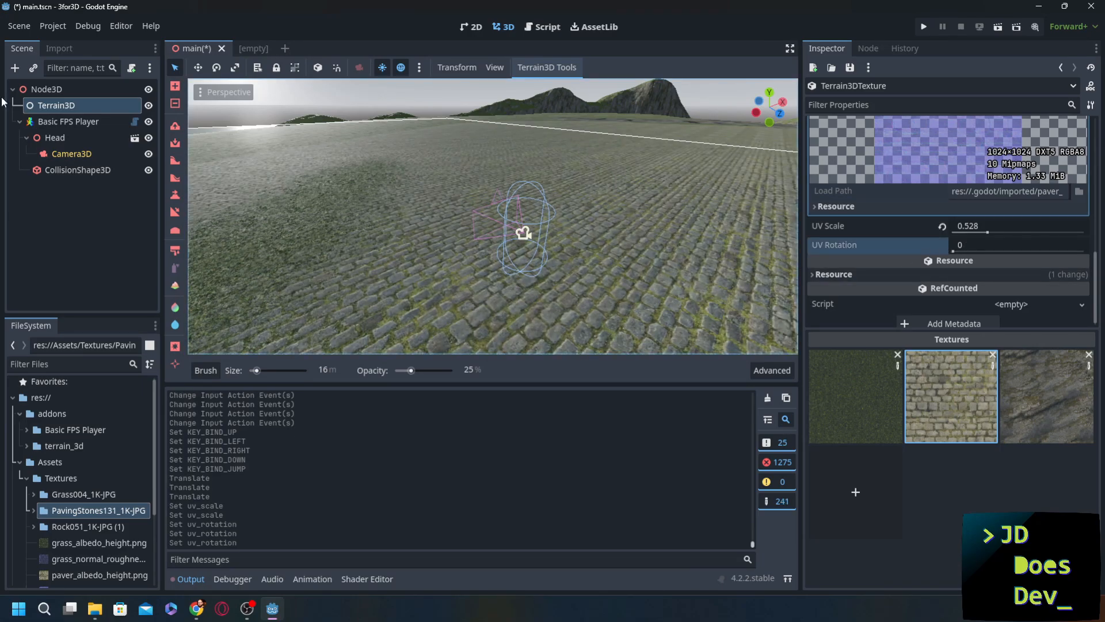
Make the player's Camera3D the current camera.
left_click(68, 121)
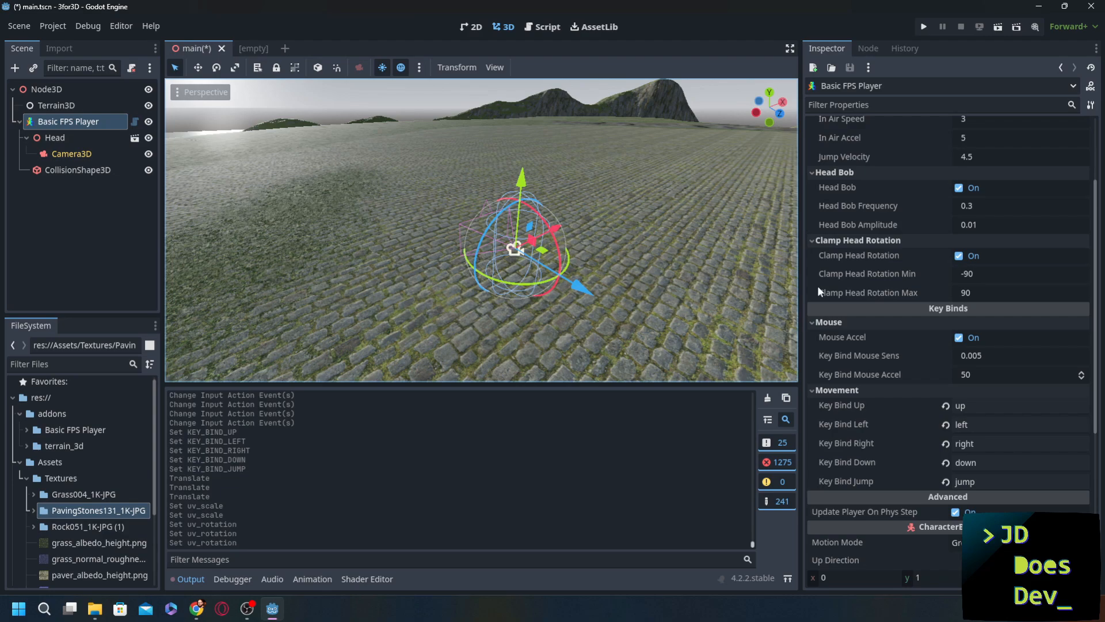
left_click(71, 153)
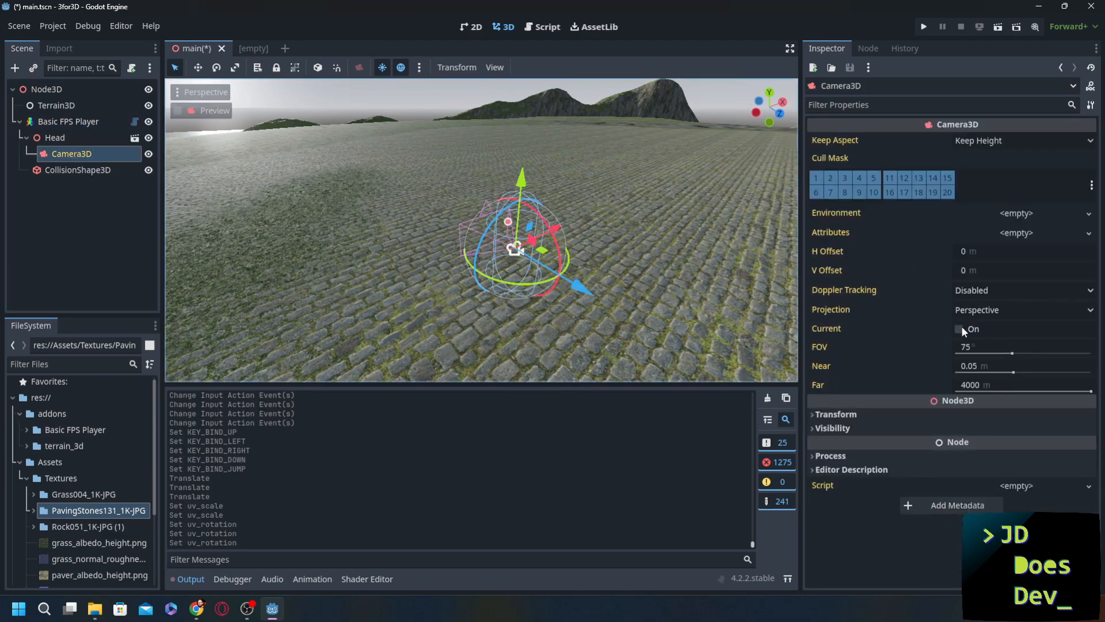
left_click(960, 328)
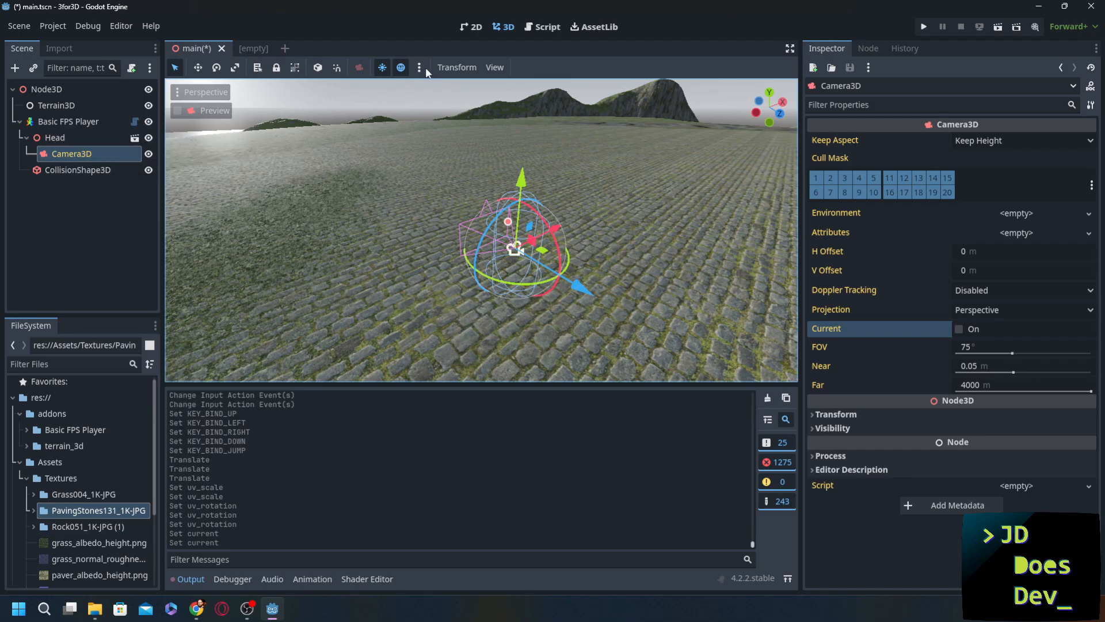
Add the preview sun and environment to the scene as DirectionalLight3D and WorldEnvironment.
left_click(419, 66)
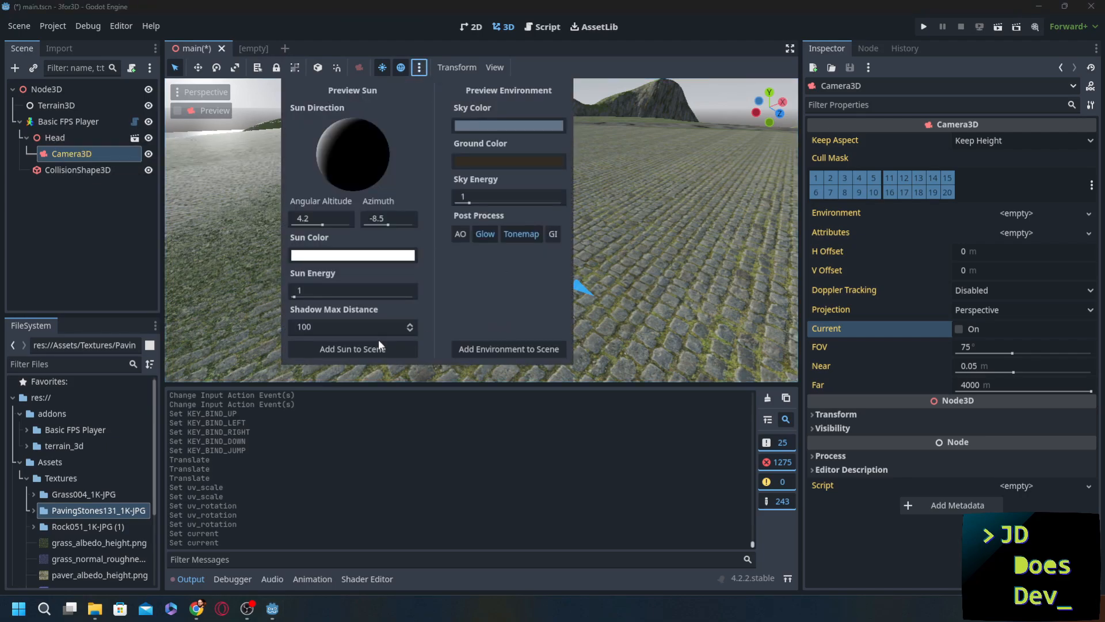
left_click(352, 348)
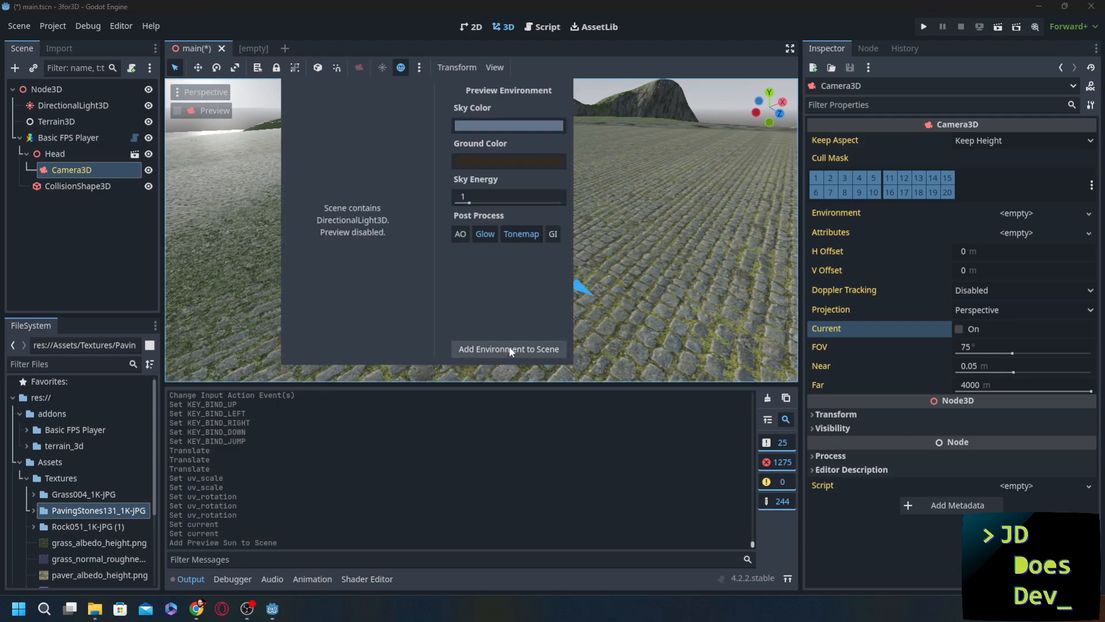
left_click(508, 349)
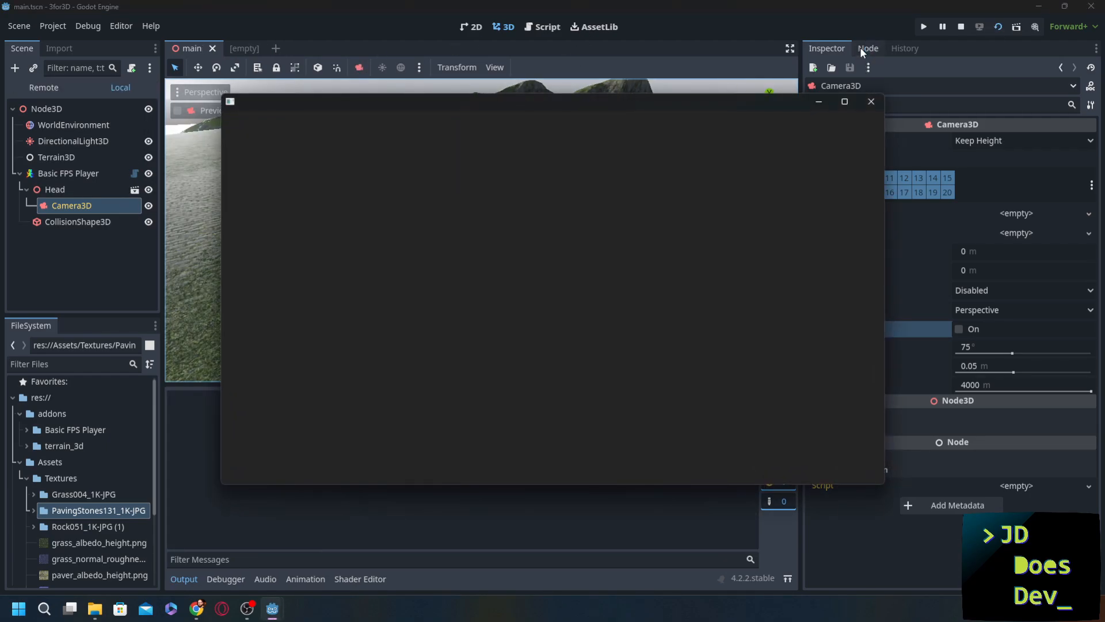
Play-test the level, walking over the paved terrain, then return to the editor.
left_click(922, 27)
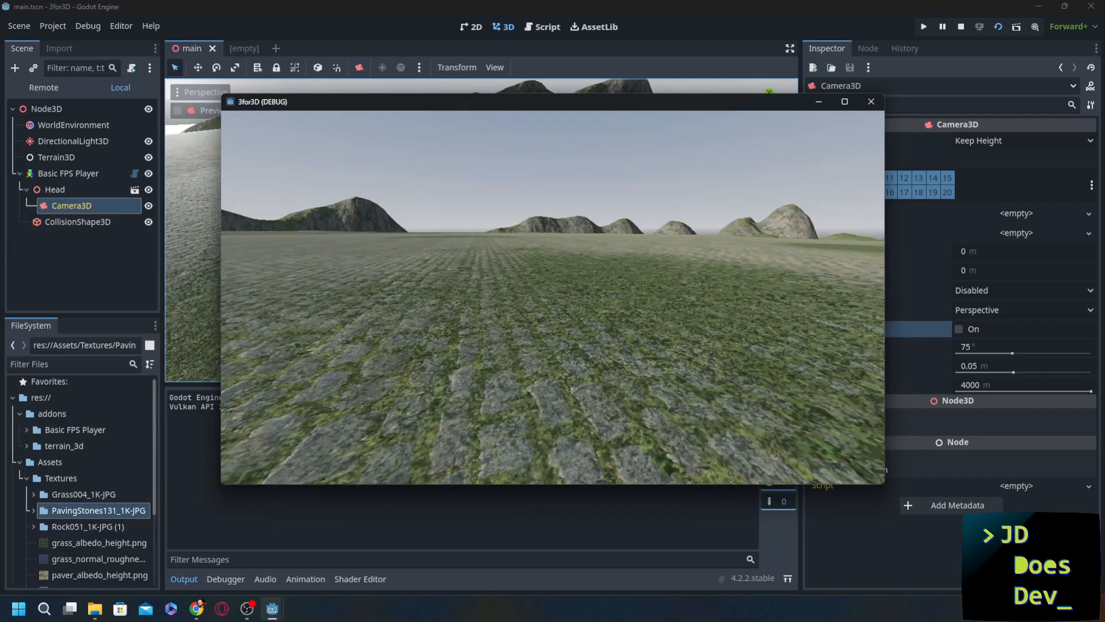
left_click(960, 26)
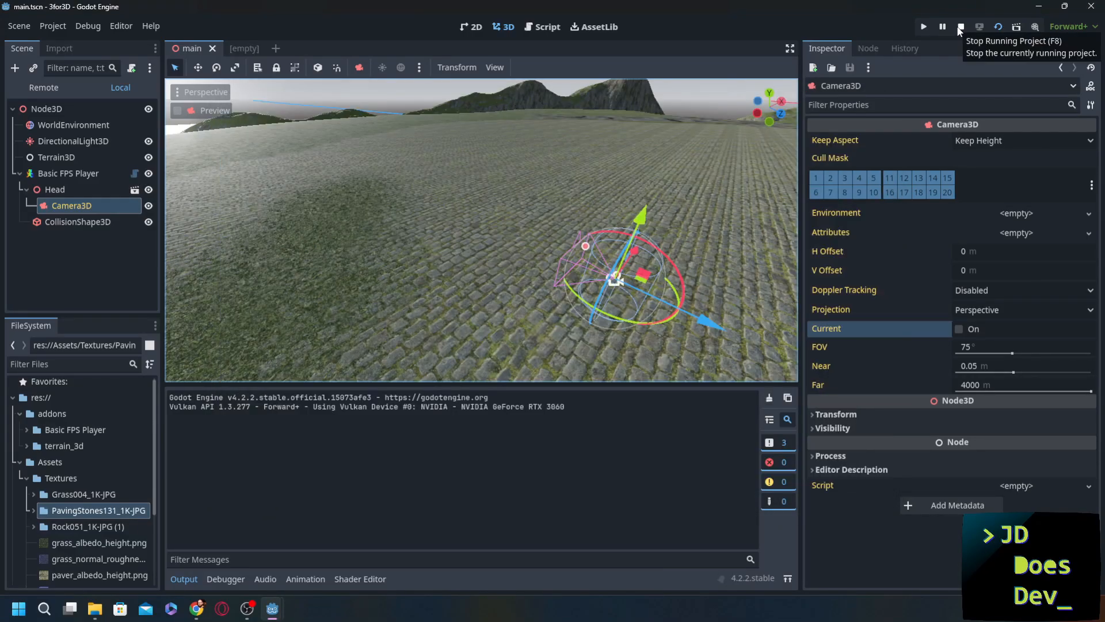
Stop the running project with F8.
left_click(959, 26)
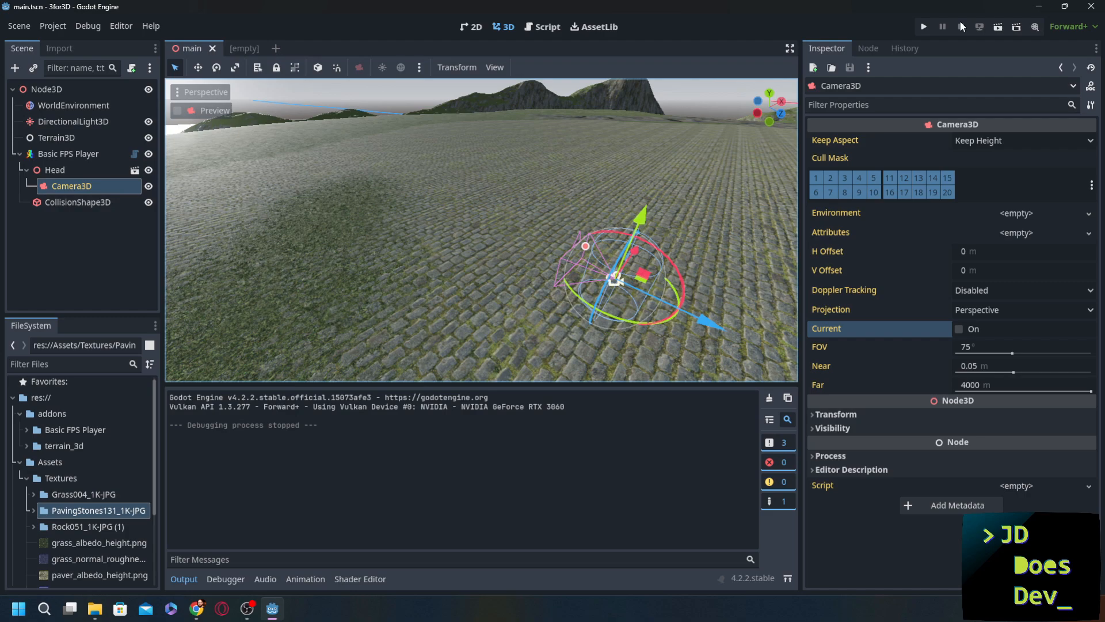
mouse_move(618, 159)
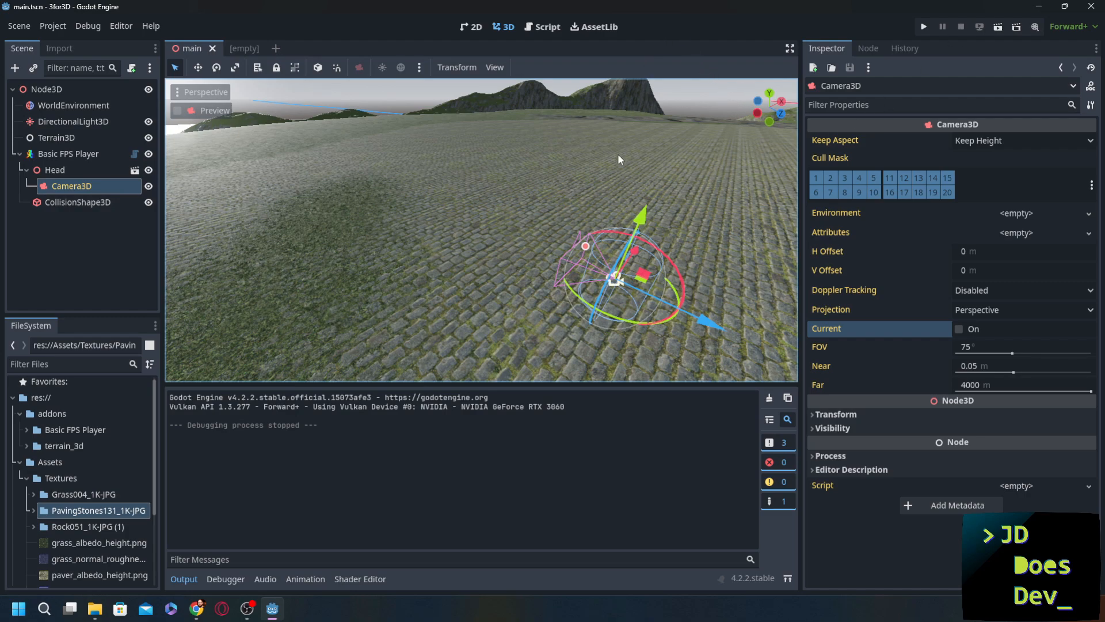
mouse_move(57, 156)
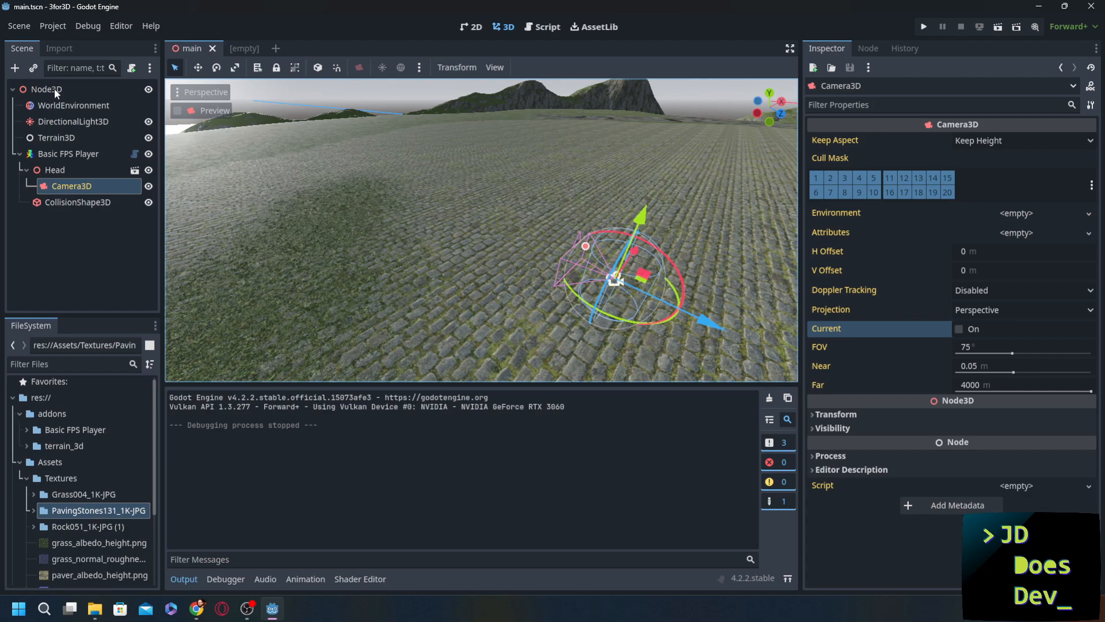
mouse_move(46, 89)
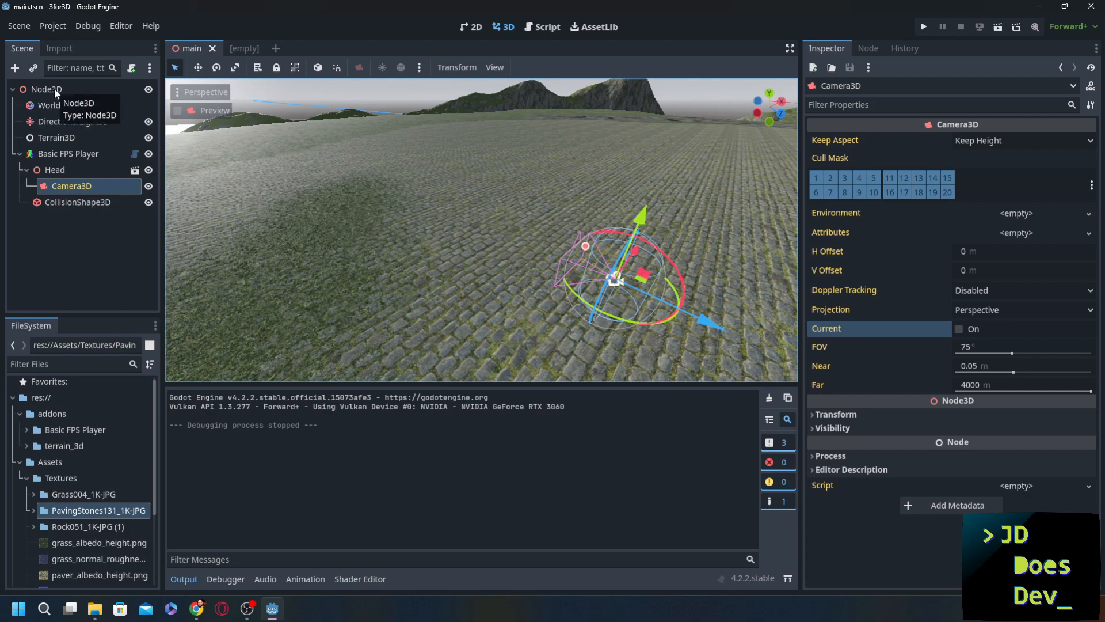
mouse_move(533, 207)
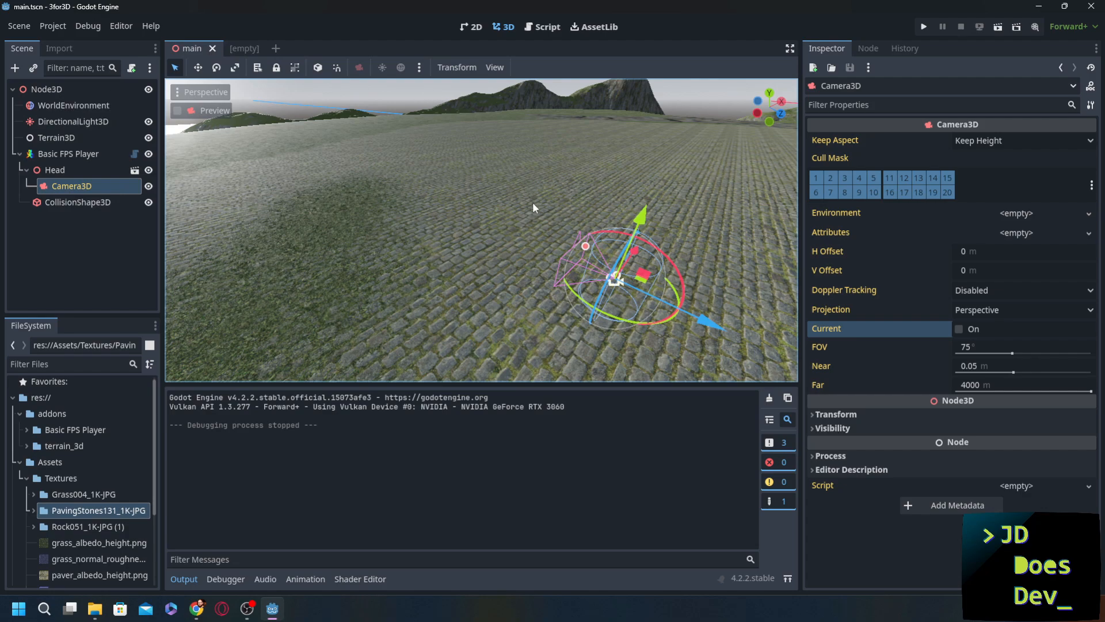
mouse_move(532, 205)
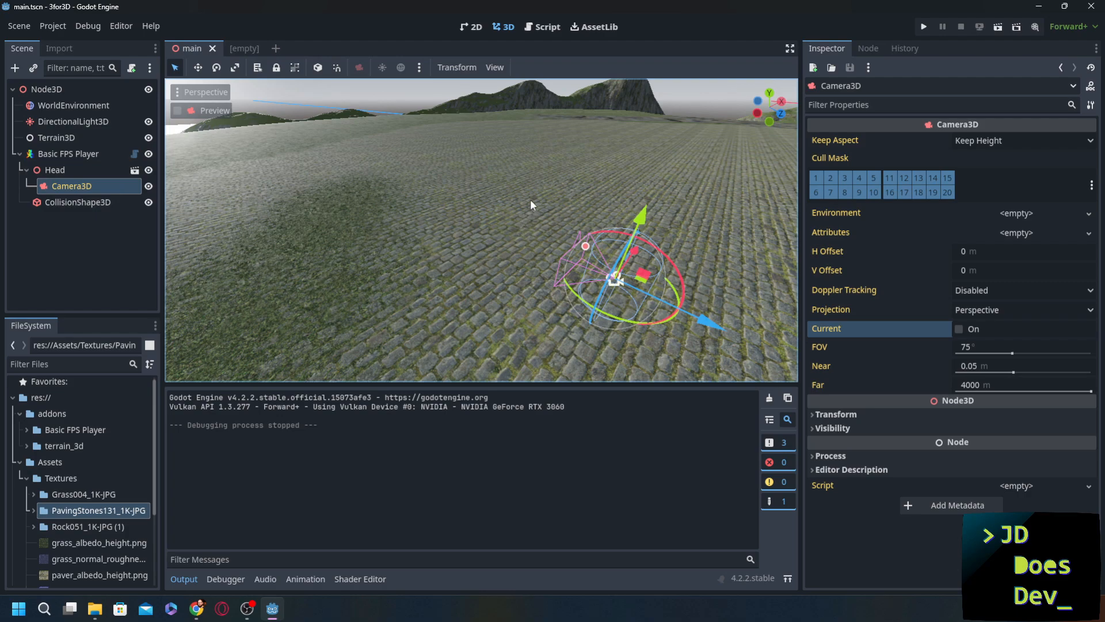
mouse_move(412, 191)
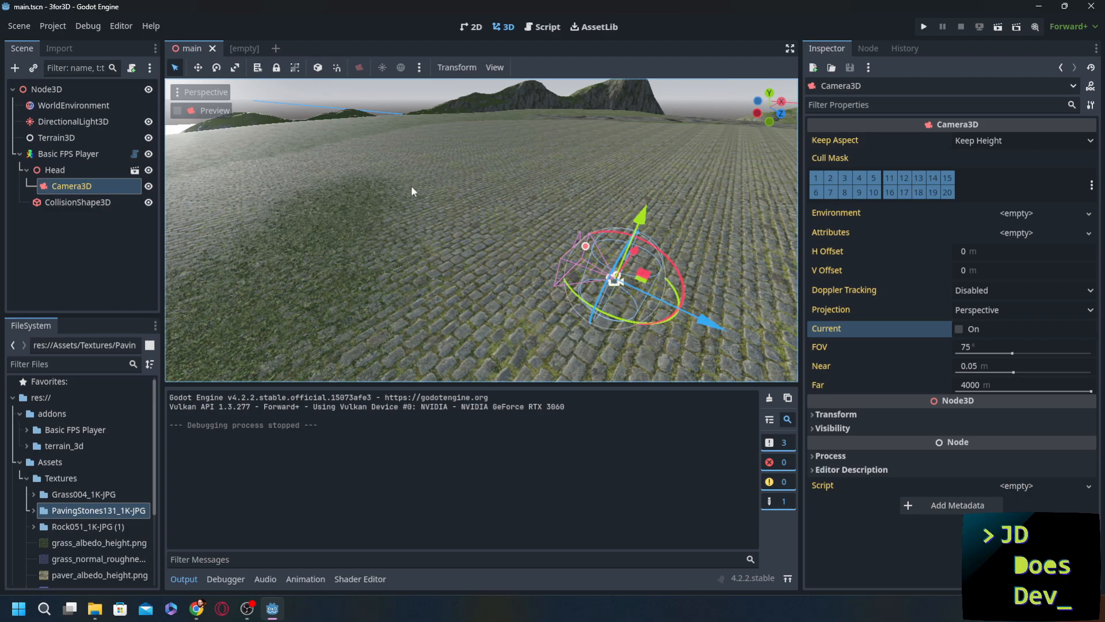
mouse_move(149, 192)
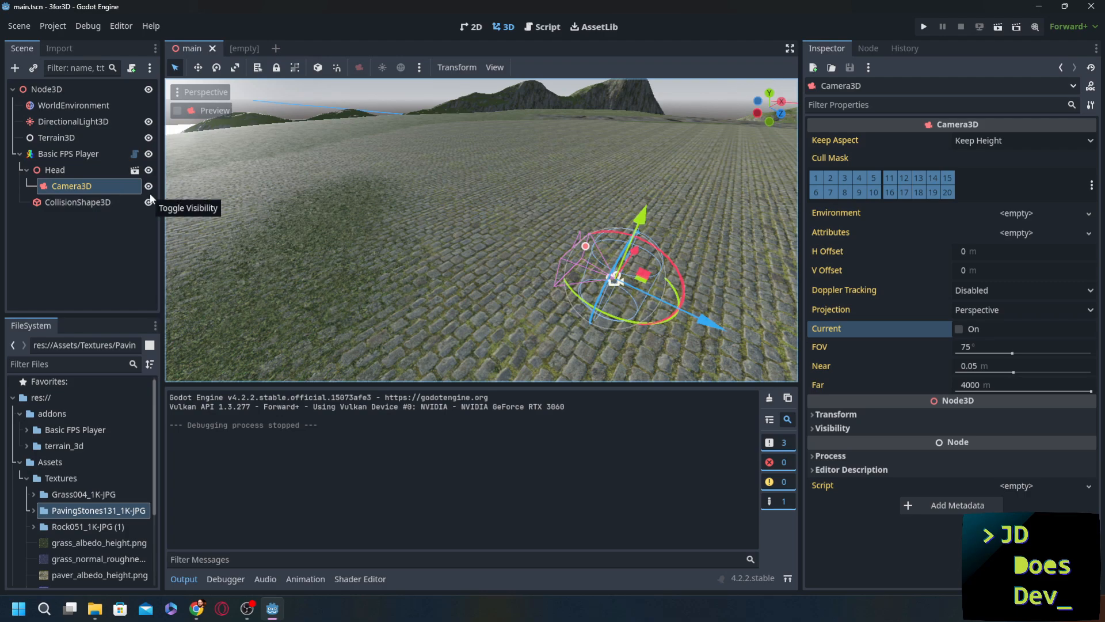
mouse_move(605, 30)
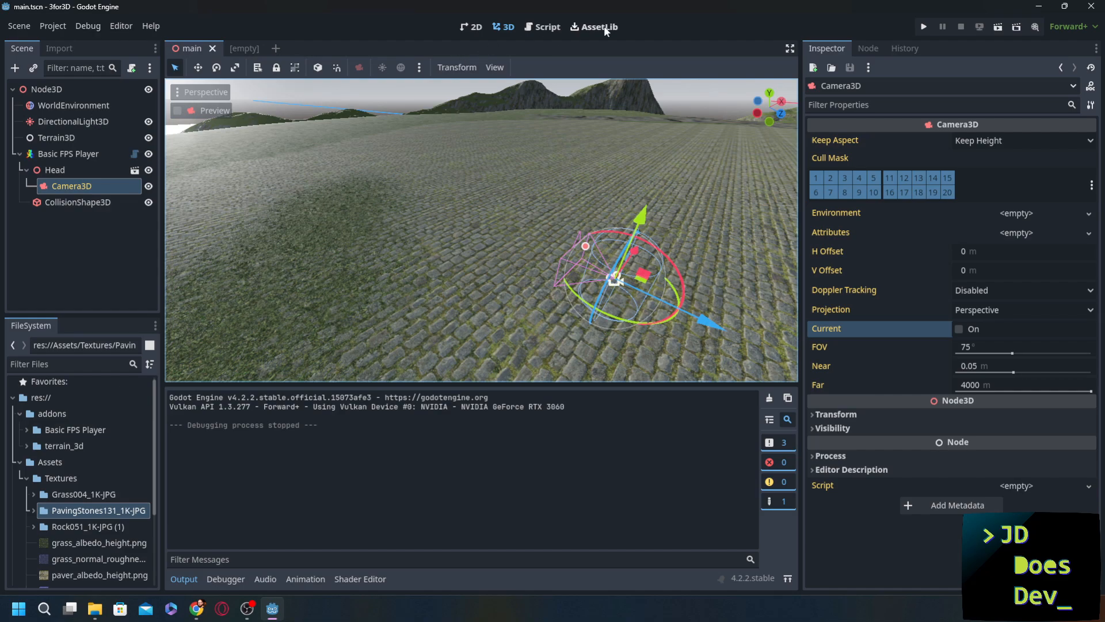
Find ProtonScatter in the AssetLib, download it and install it into the project.
left_click(595, 26)
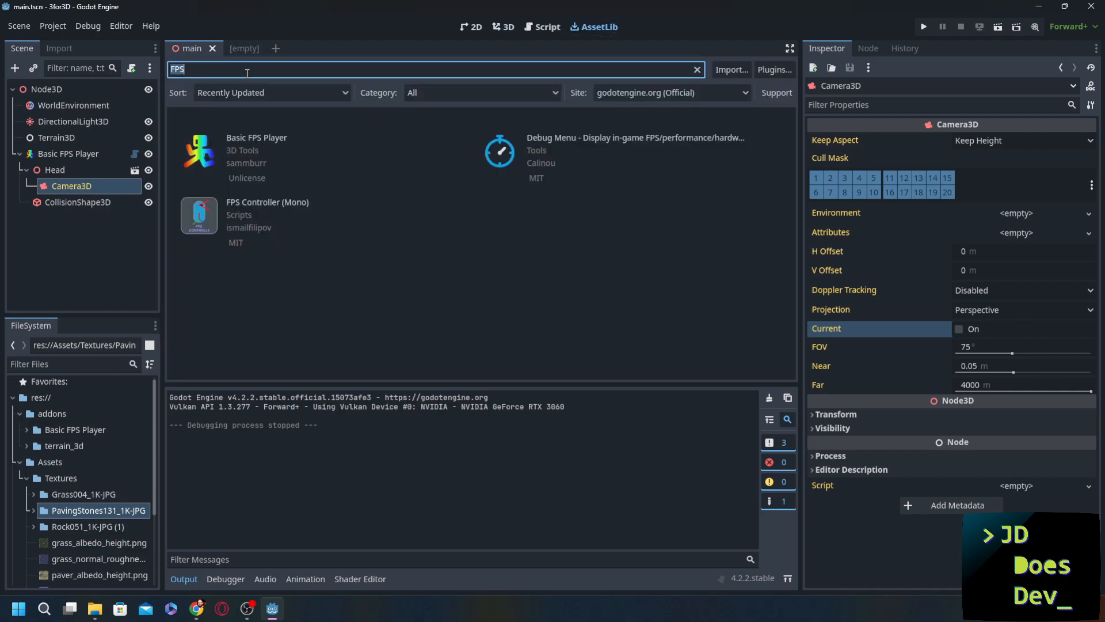
type("prot")
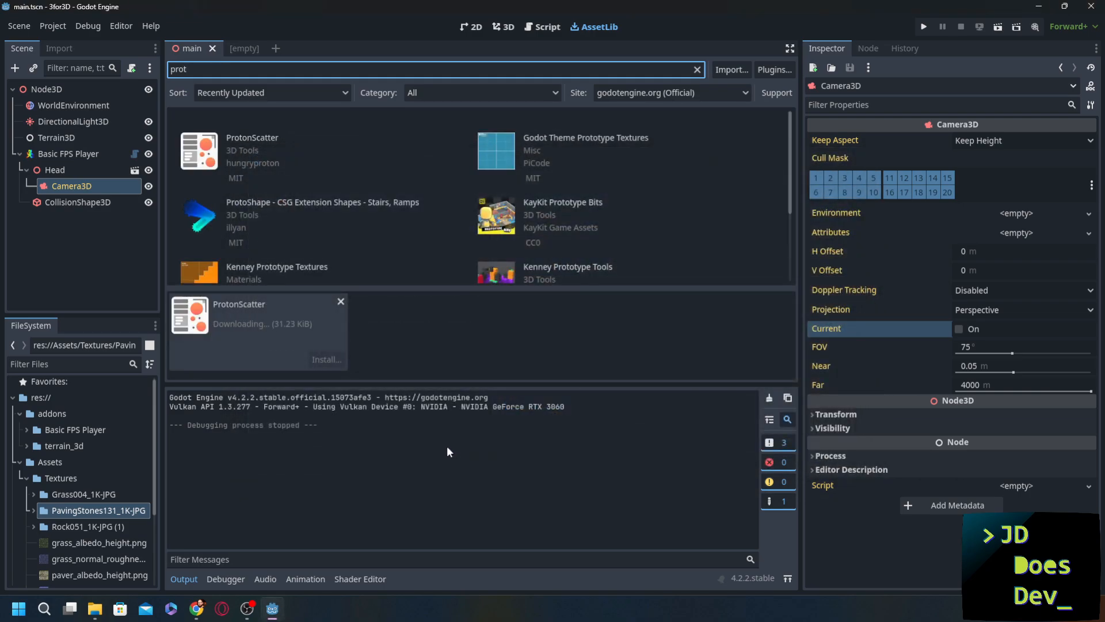
left_click(326, 359)
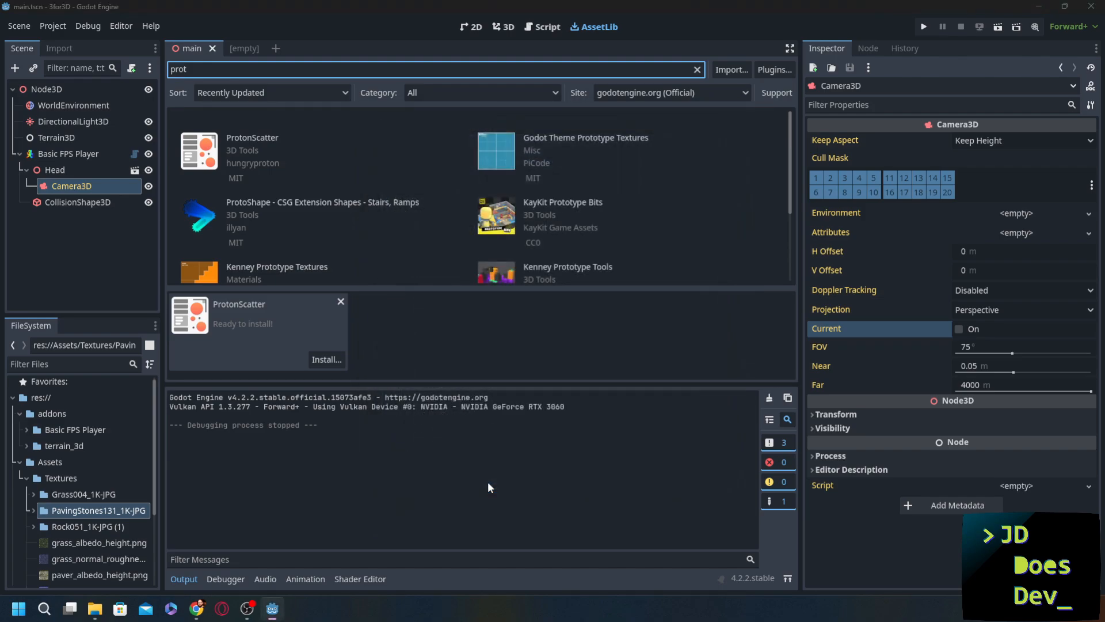
left_click(326, 359)
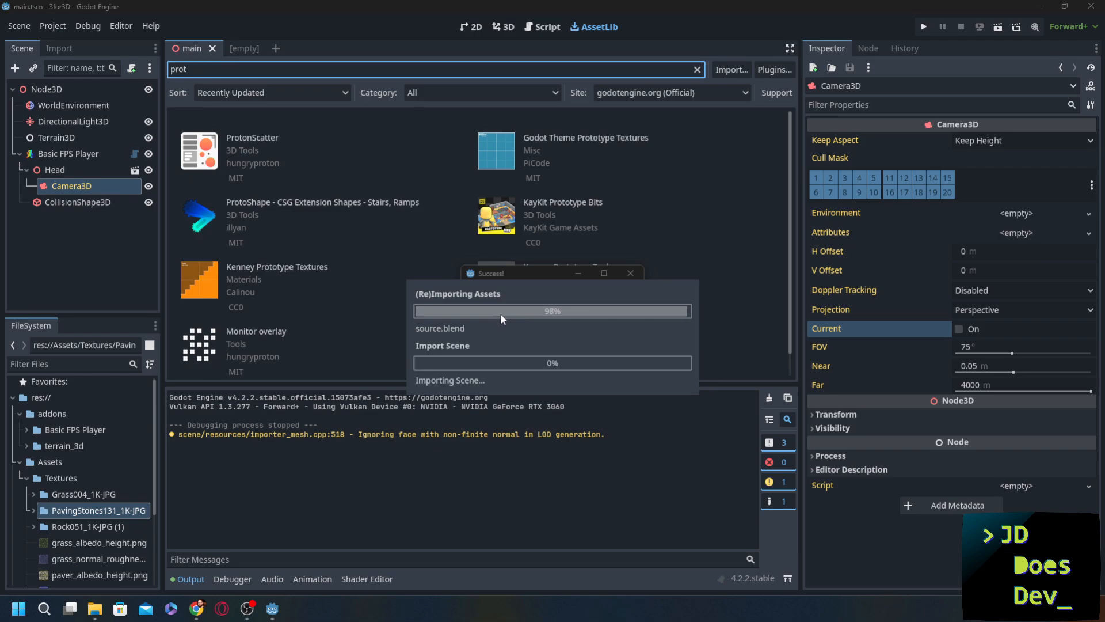
mouse_move(503, 280)
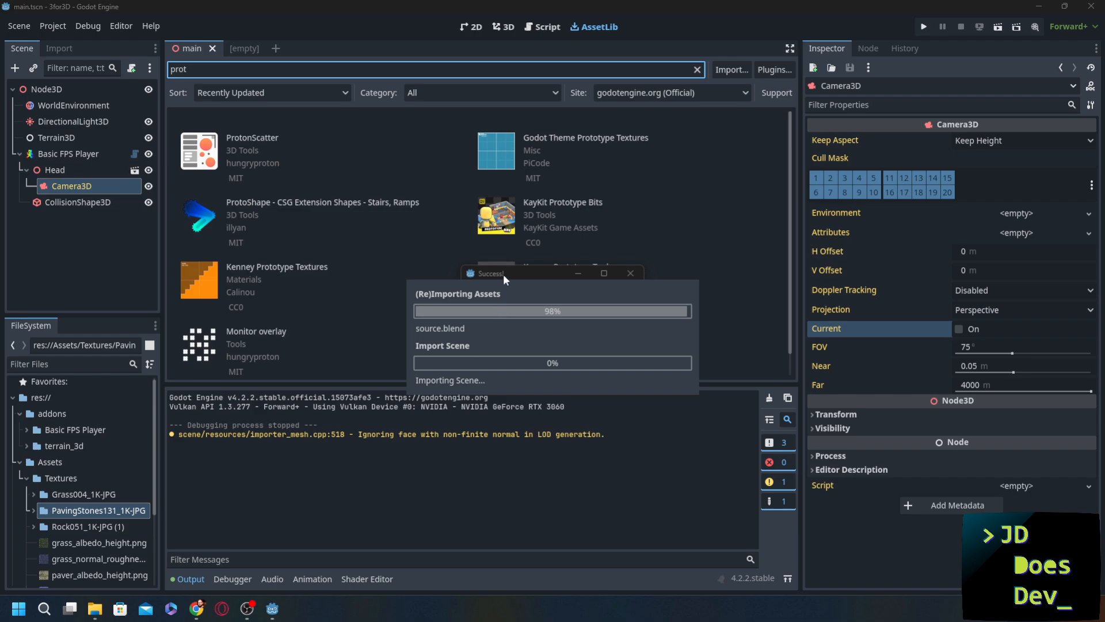
mouse_move(512, 297)
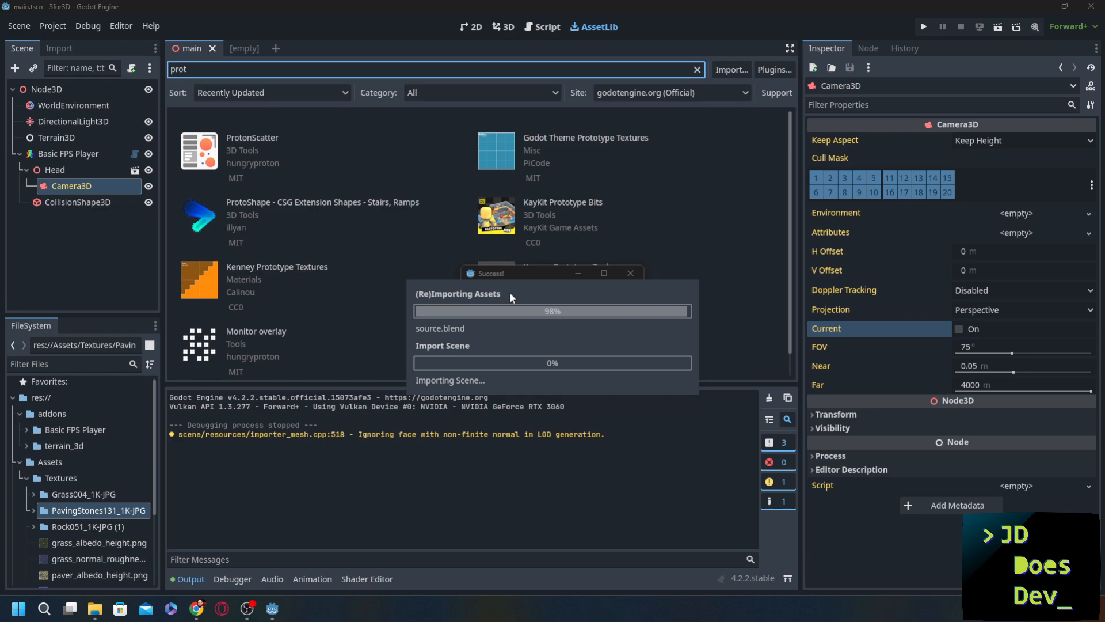
mouse_move(532, 285)
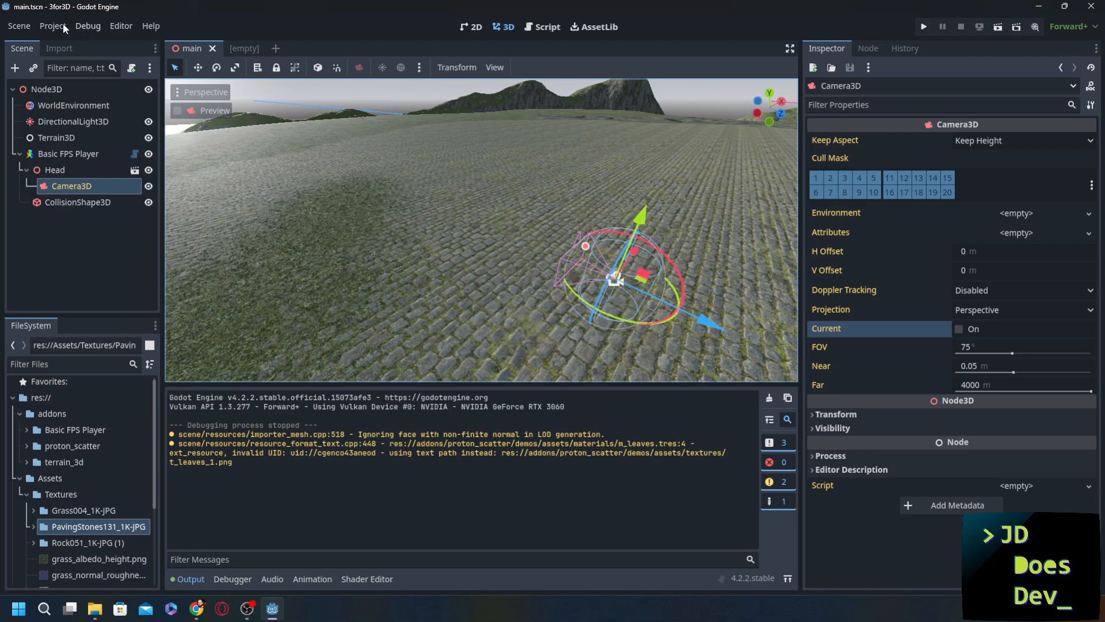
Close Project Settings and expand the addons/terrain_3d folder in the FileSystem dock.
left_click(52, 27)
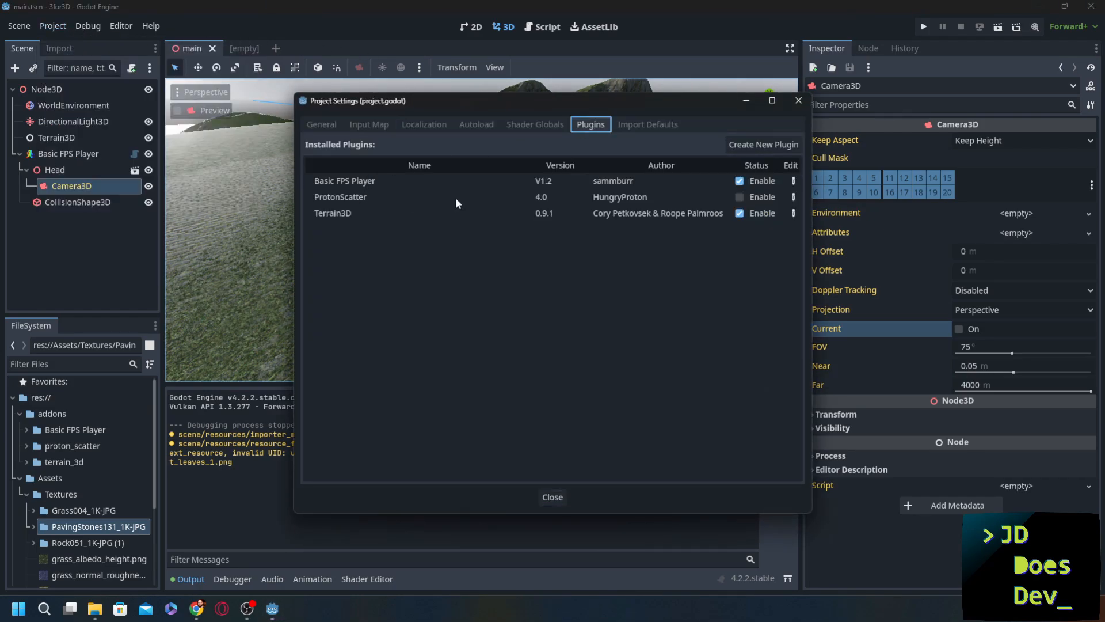
left_click(551, 497)
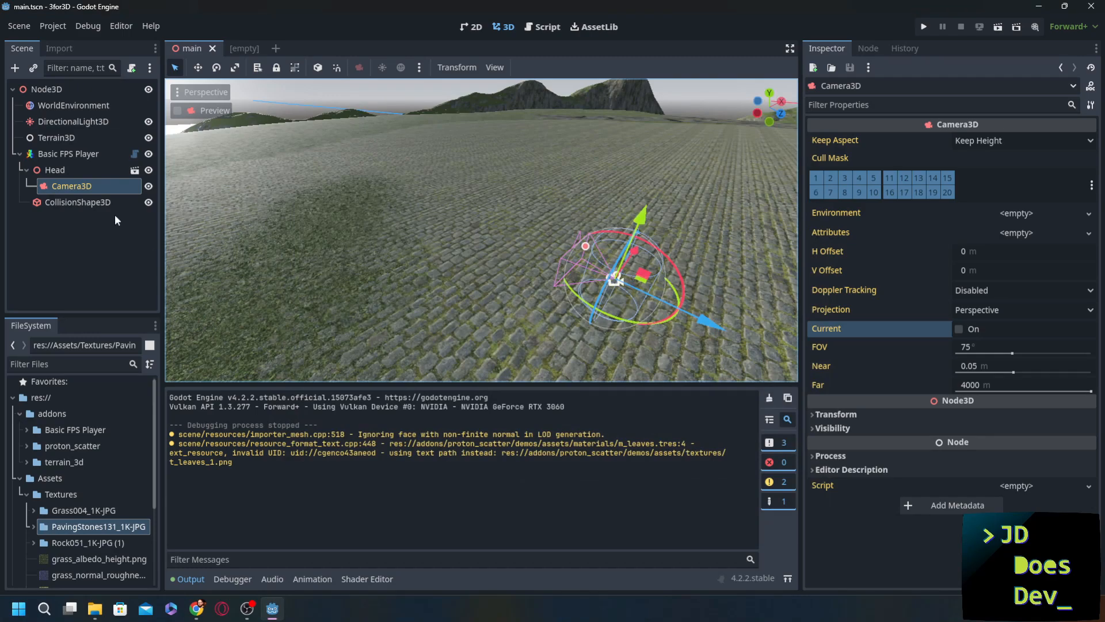
left_click(68, 153)
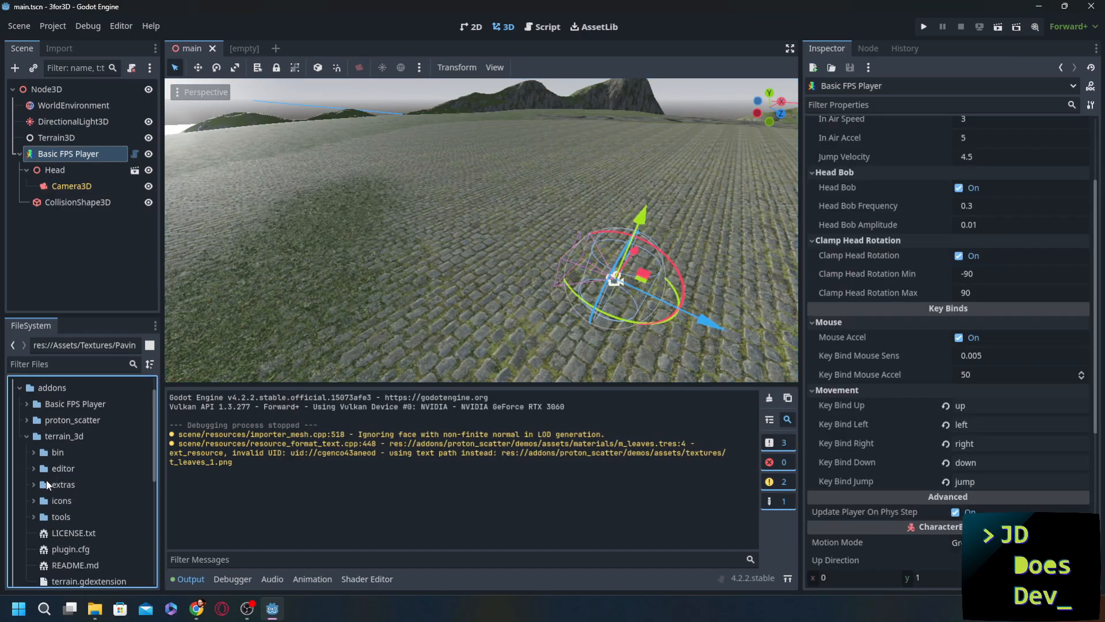
Copy project_on_terrain3d.gd from Terrain3D's extras into addons/proton_scatter/src/modifiers.
left_click(62, 485)
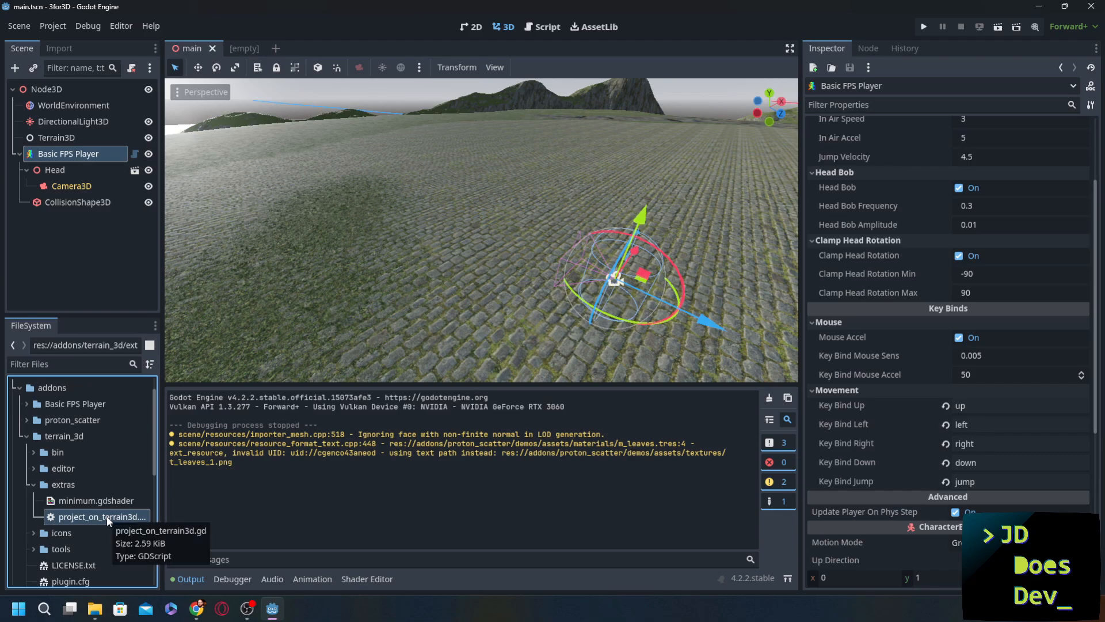
double_click(101, 515)
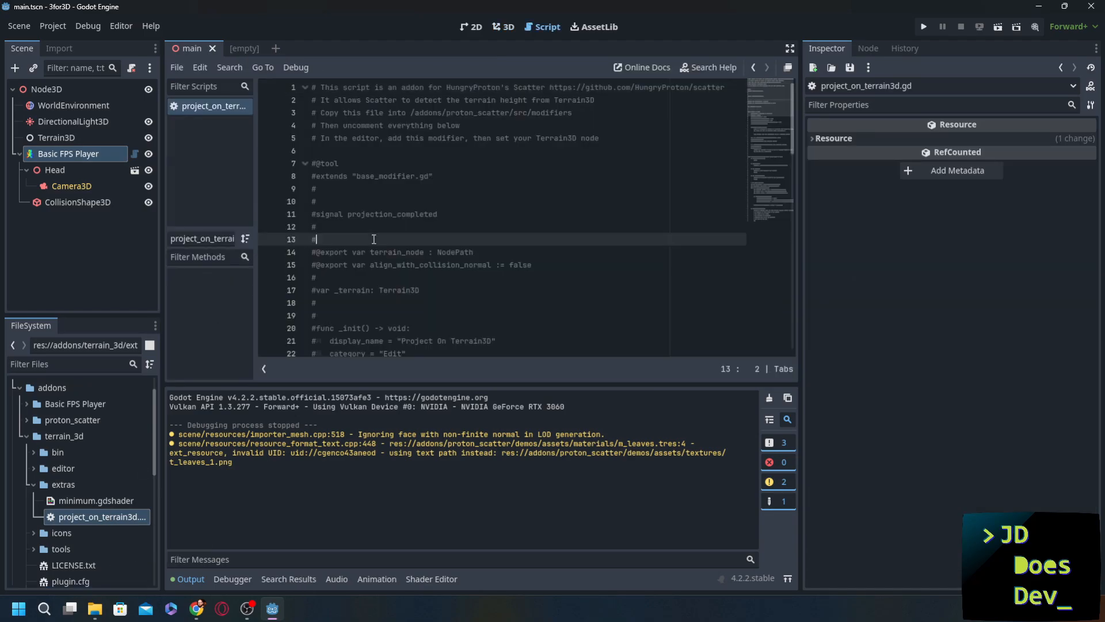
key("ctrl+a")
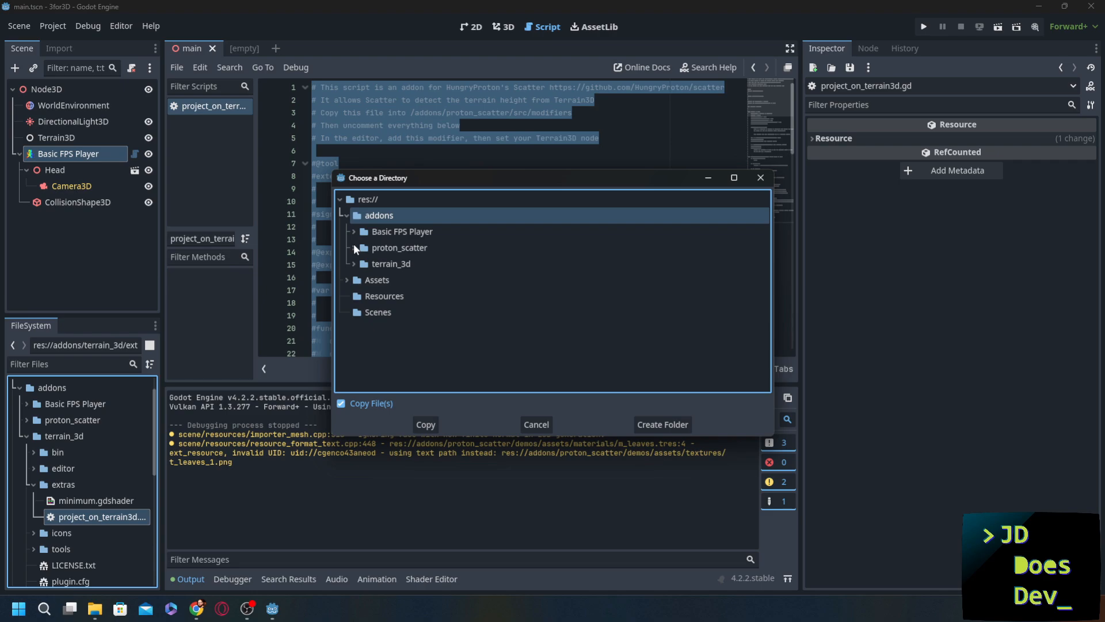
left_click(353, 247)
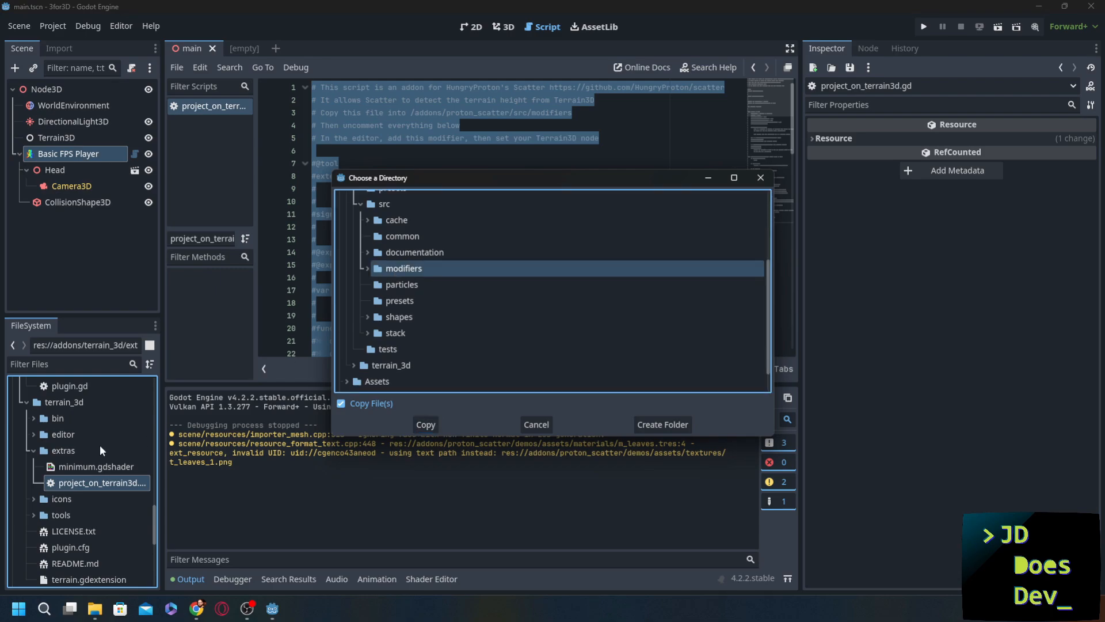
left_click(424, 424)
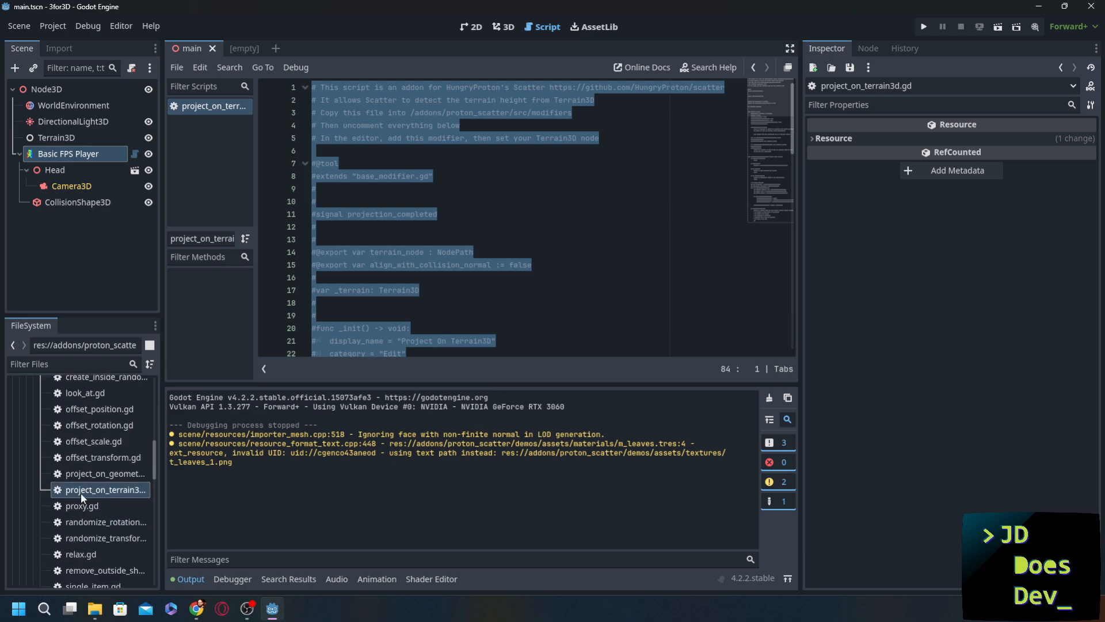
left_click(473, 252)
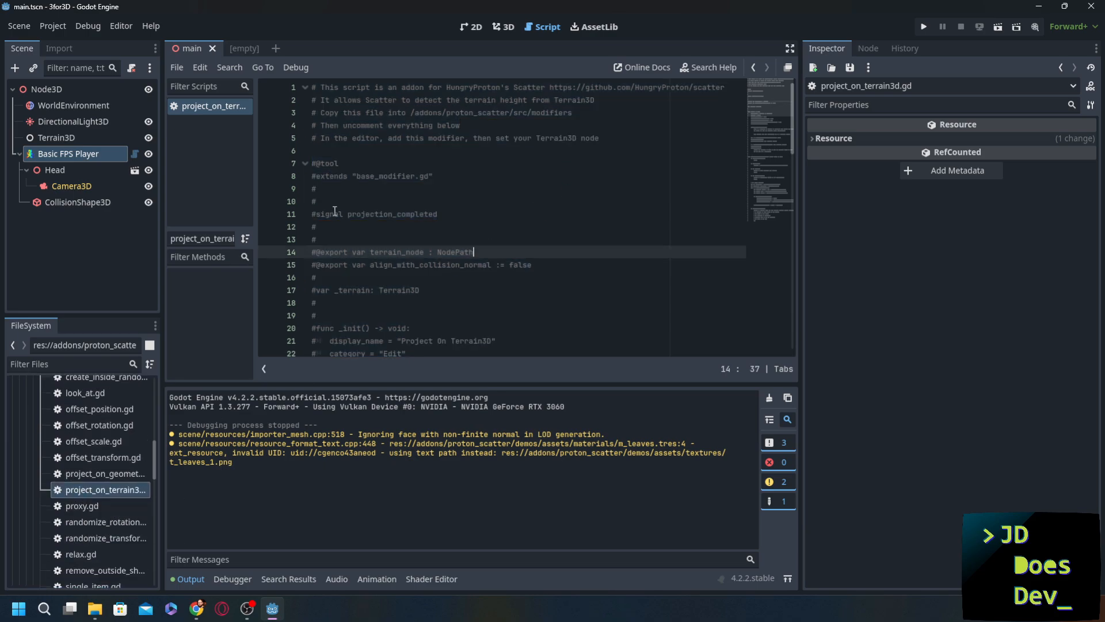
left_click(598, 137)
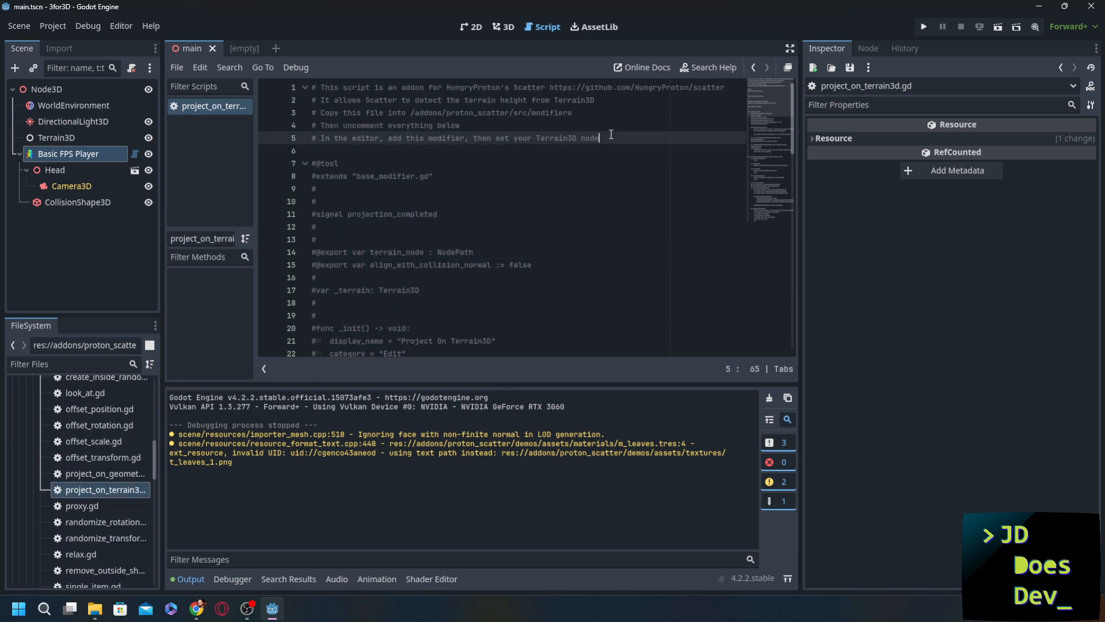
scroll("down", 3)
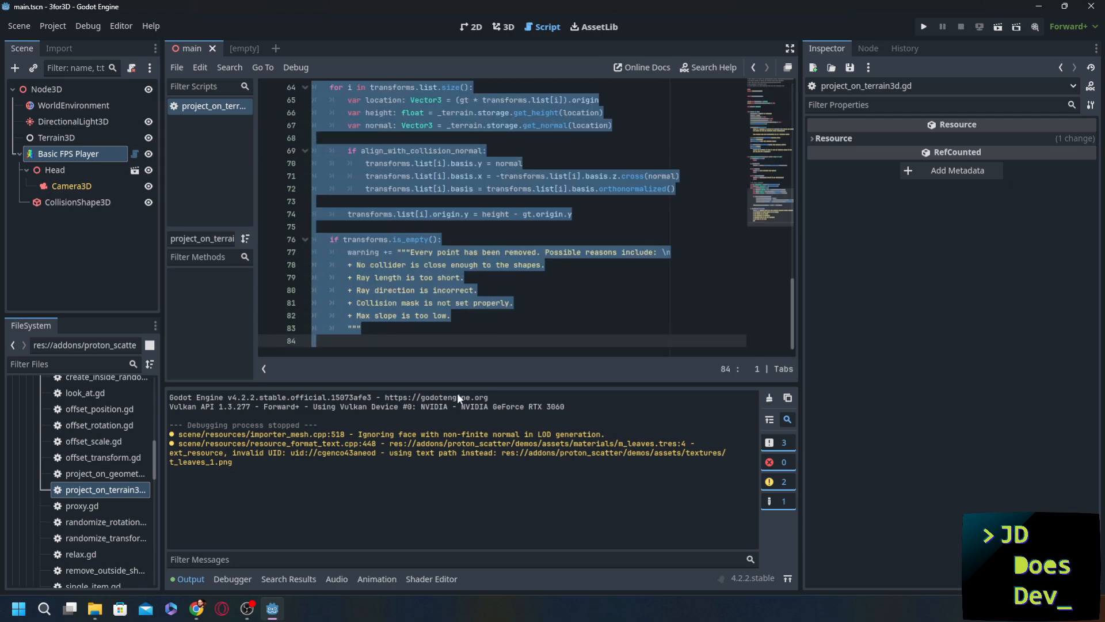
left_click(468, 353)
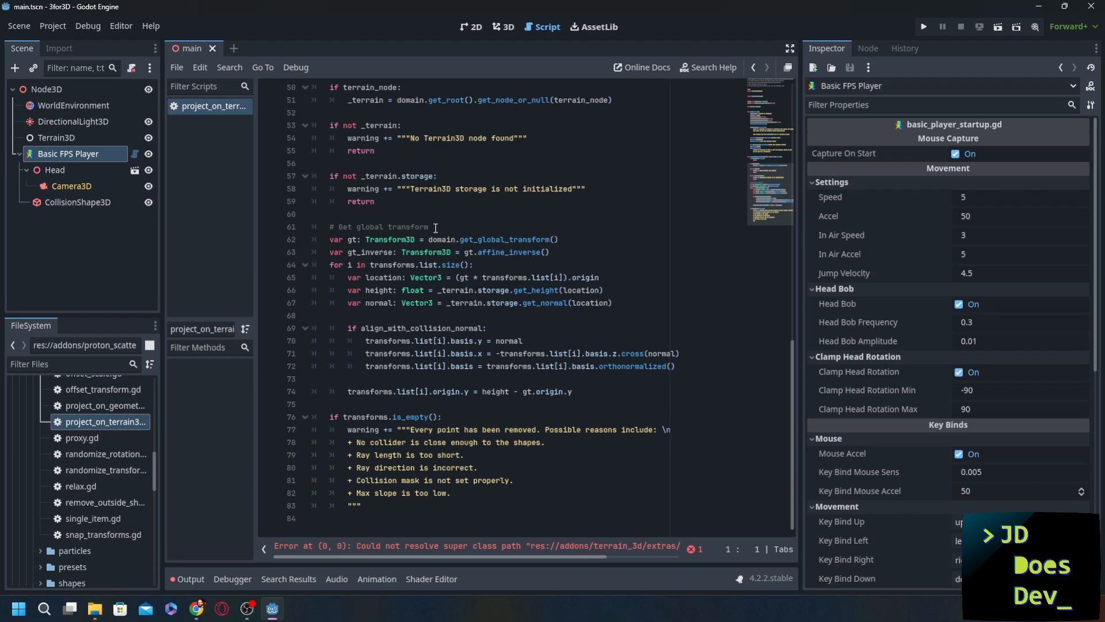
scroll("up", 3)
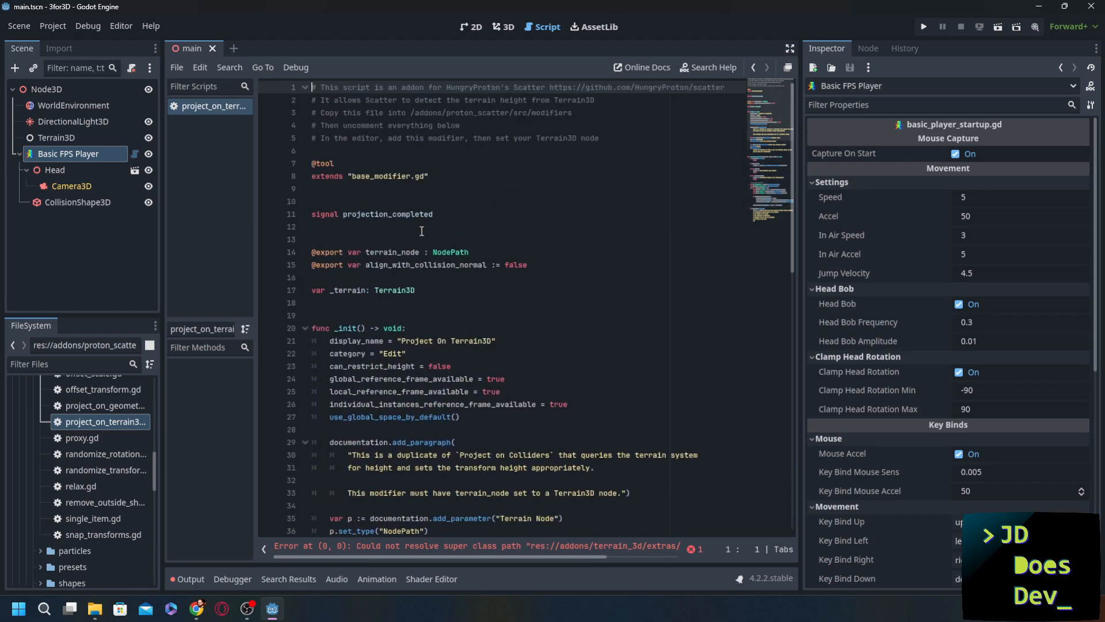
left_click(323, 163)
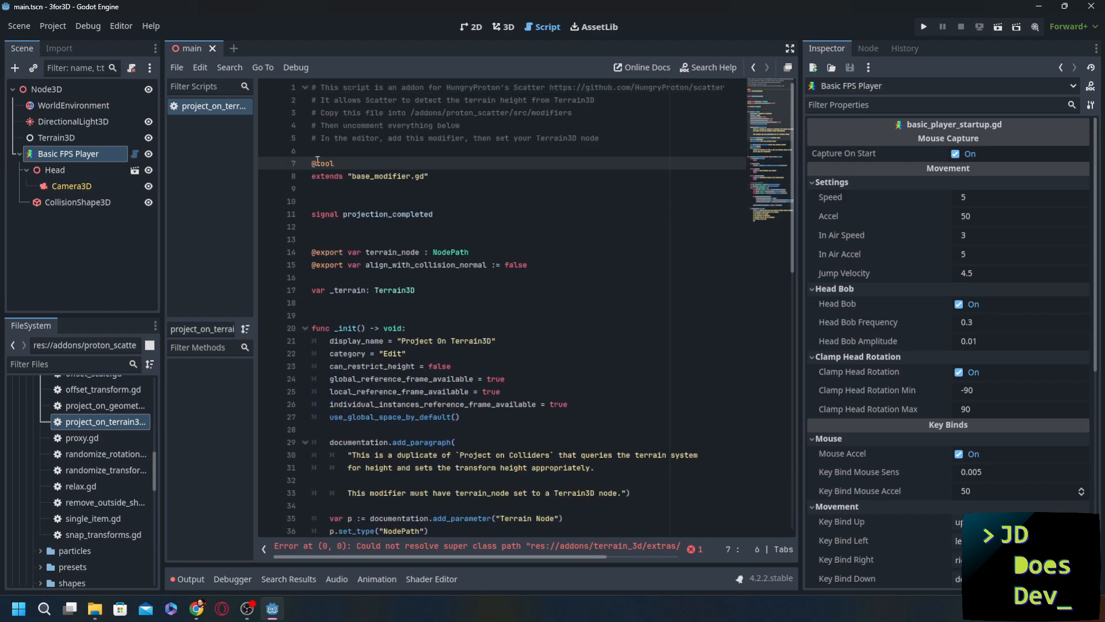
scroll("down", 3)
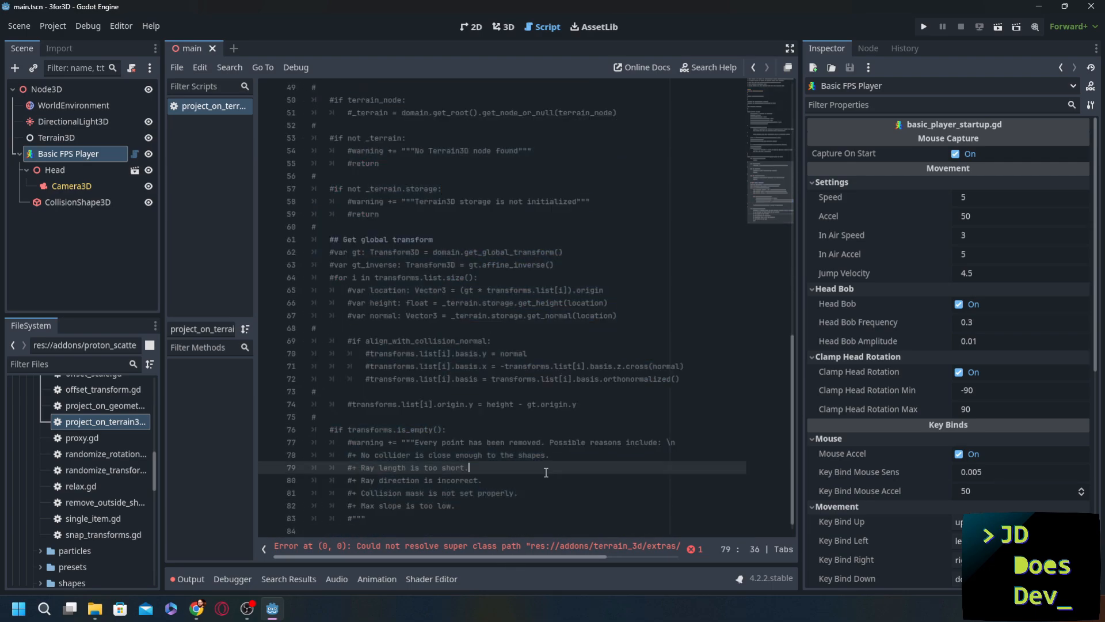
scroll("up", 3)
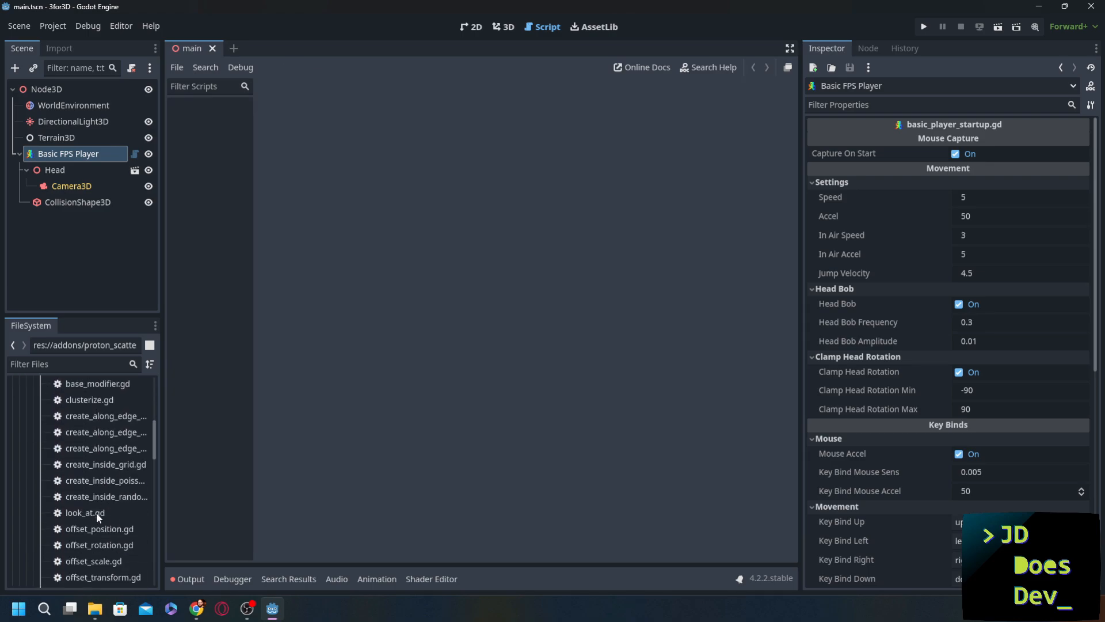
Reopen the copied project_on_terrain3d modifier, uncomment it, clear the Output log and select Terrain3D.
double_click(105, 557)
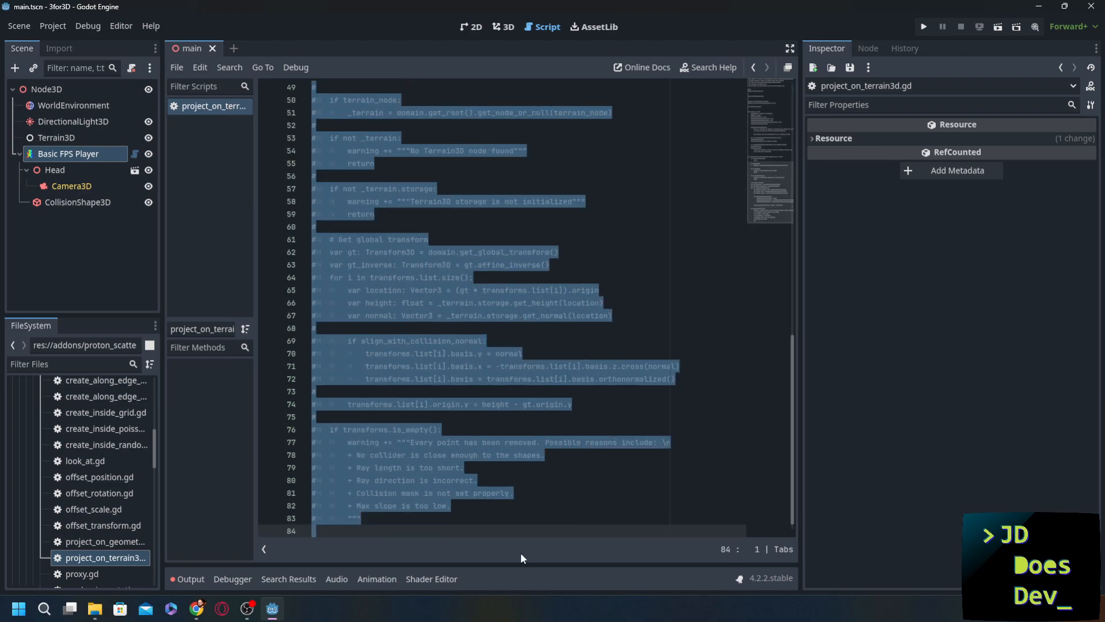
left_click(526, 516)
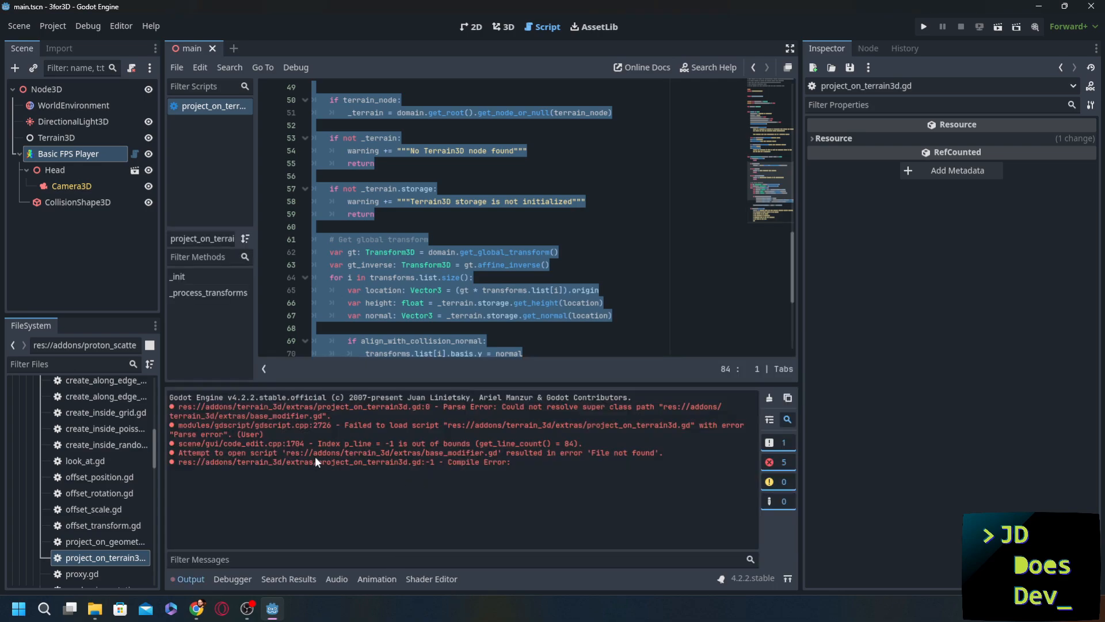
left_click(769, 397)
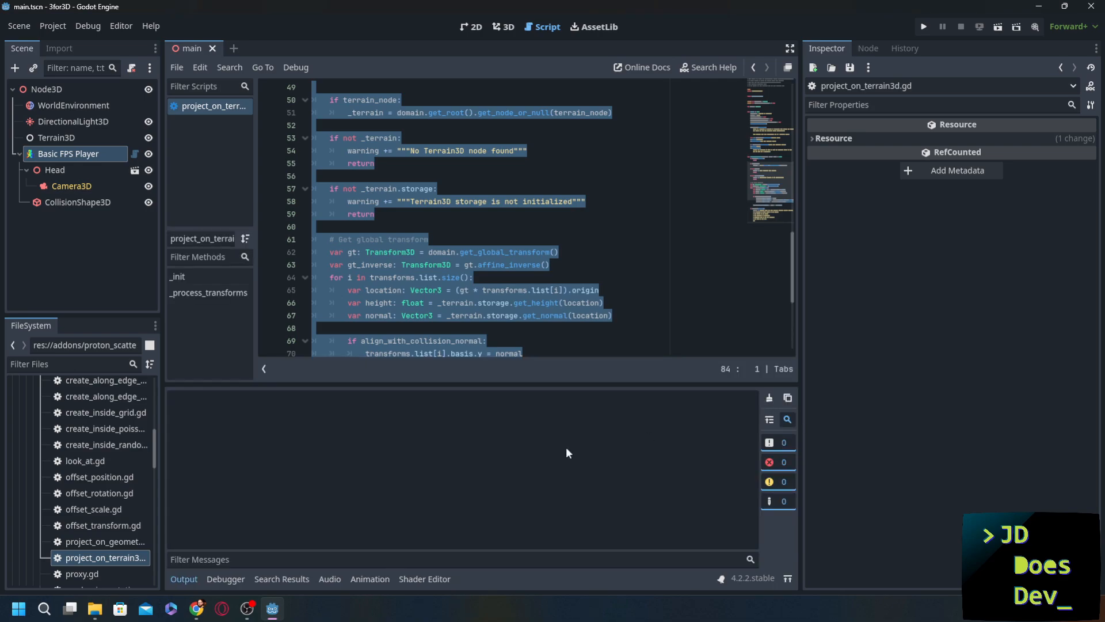
left_click(472, 200)
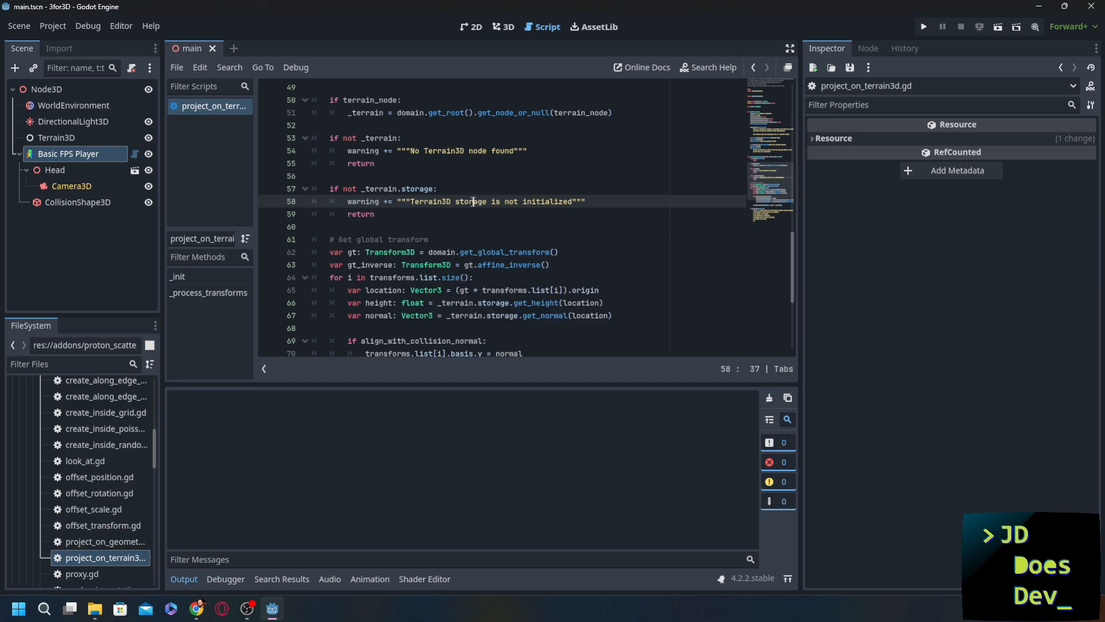
mouse_move(43, 103)
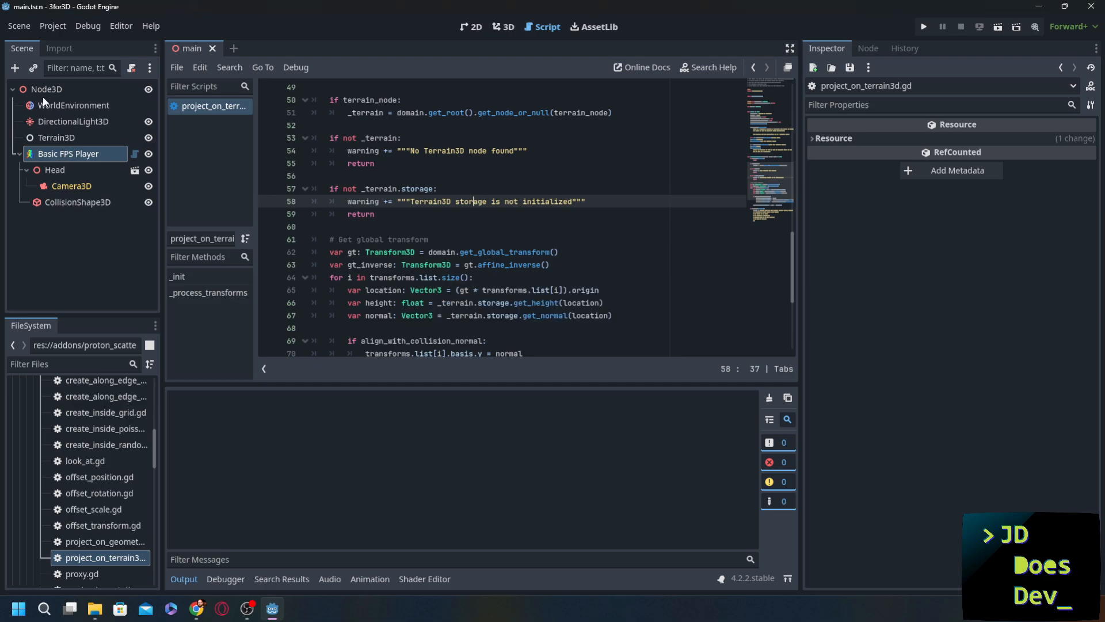
left_click(58, 137)
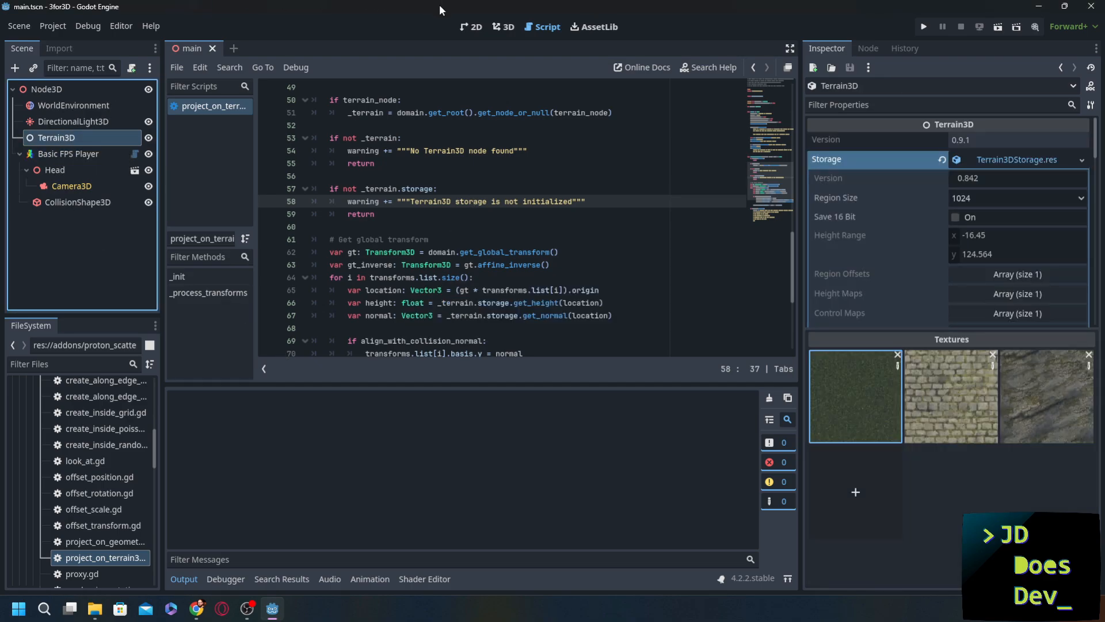
Add a ProtonScatter child node under the scene root.
left_click(505, 26)
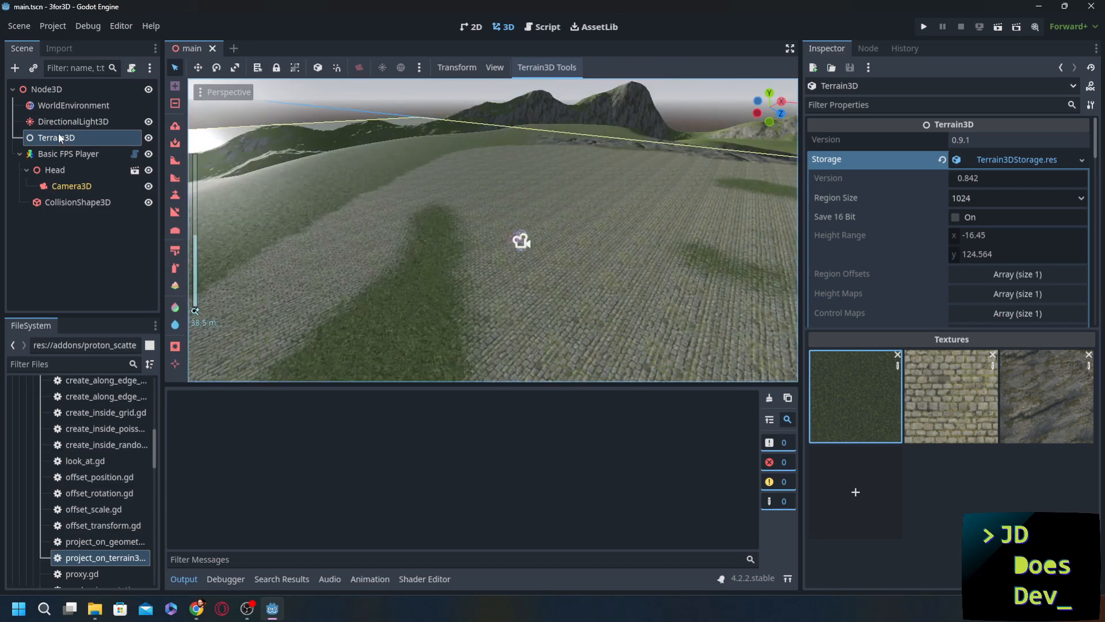
left_click(15, 67)
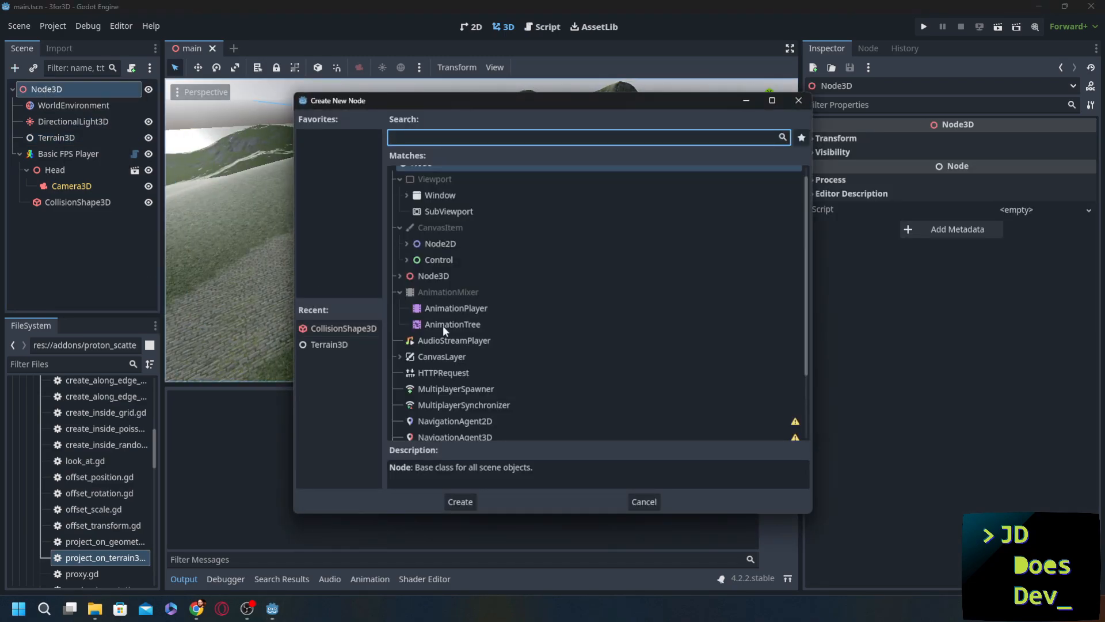
type("pro")
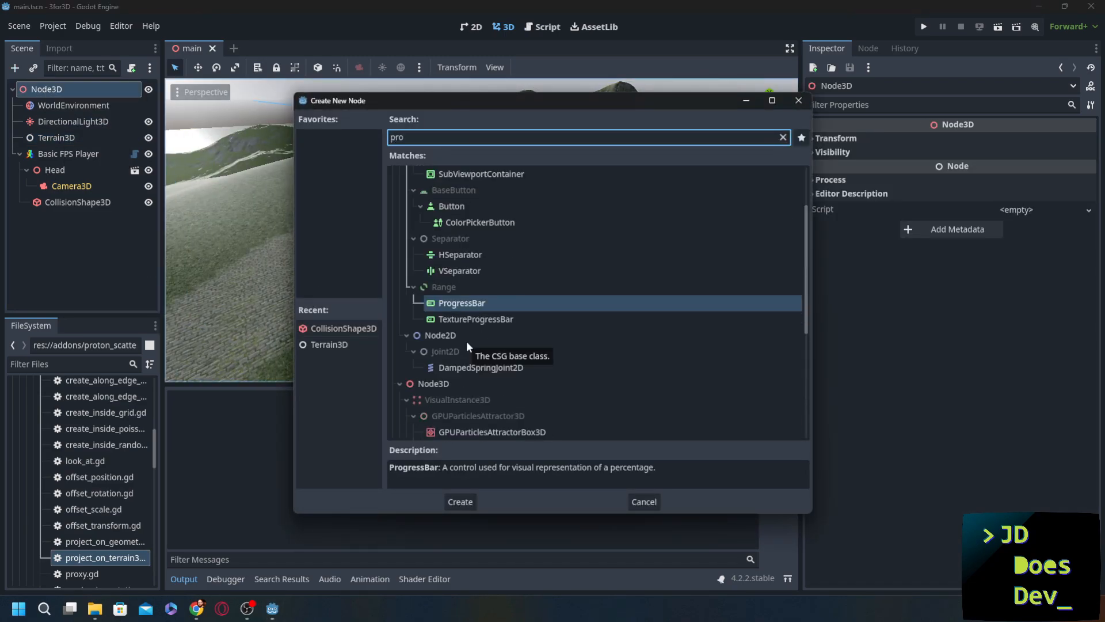
left_click(459, 501)
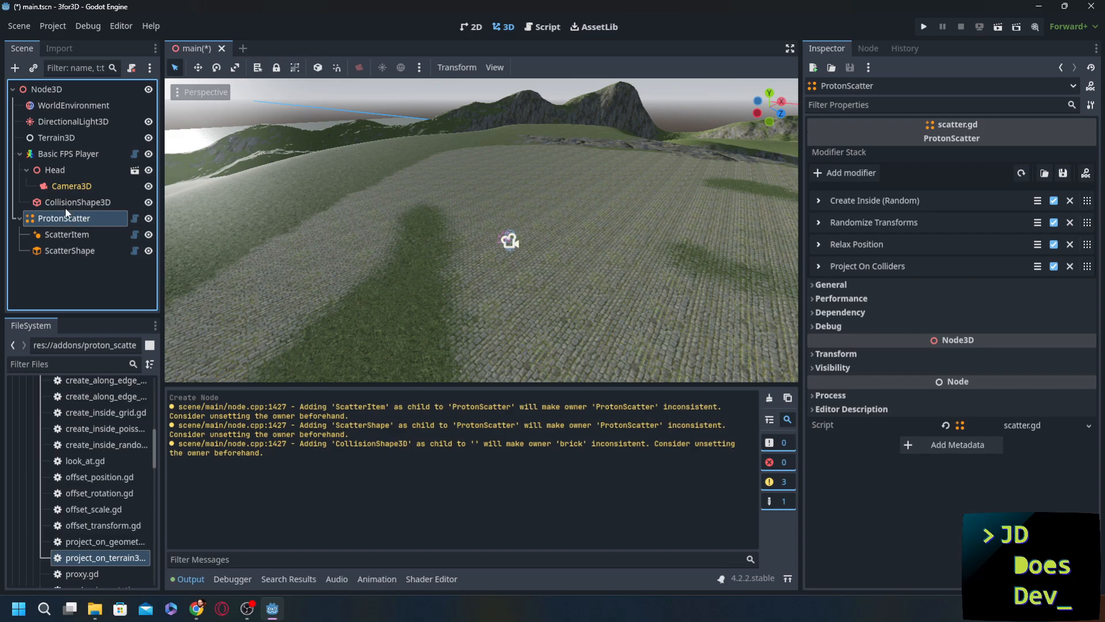
Point the ScatterItem's source at an asset file loaded from disk.
scroll("down", 3)
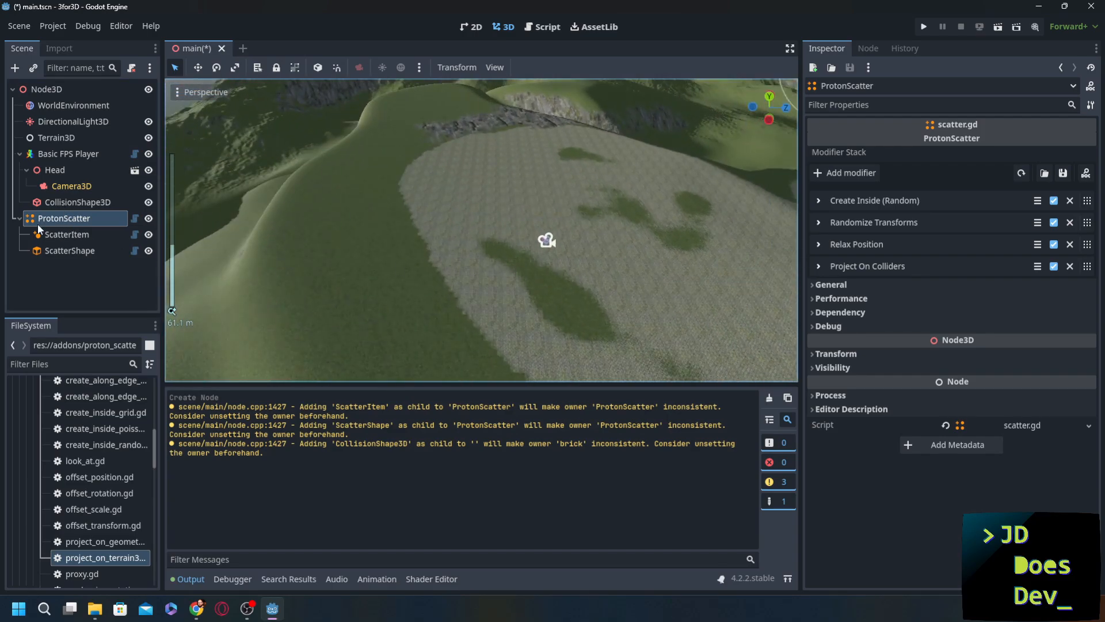
left_click(67, 234)
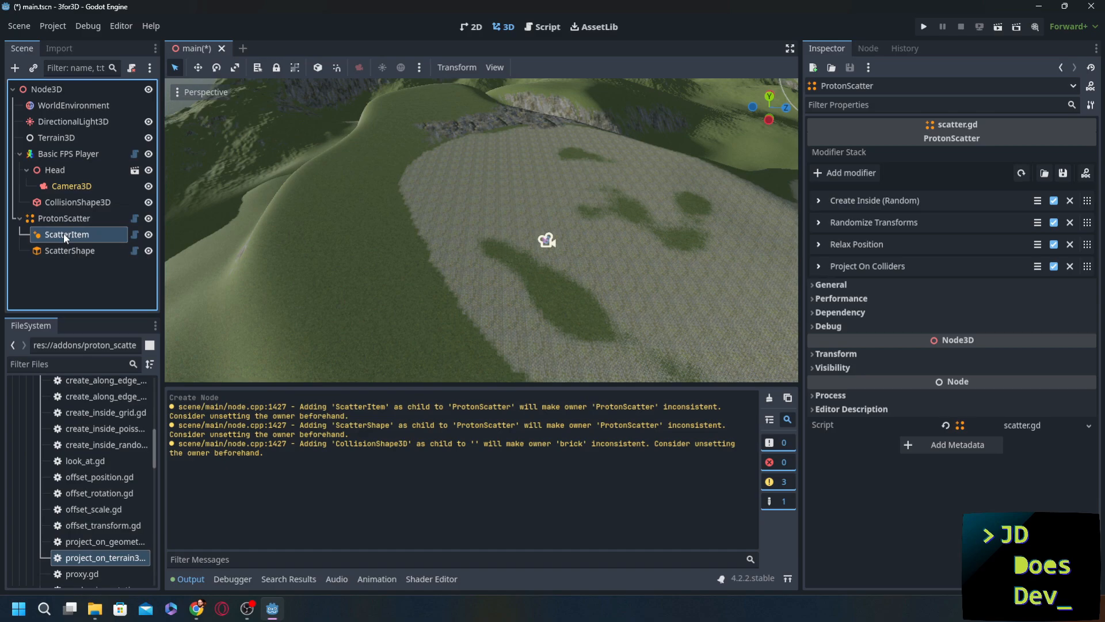
left_click(67, 234)
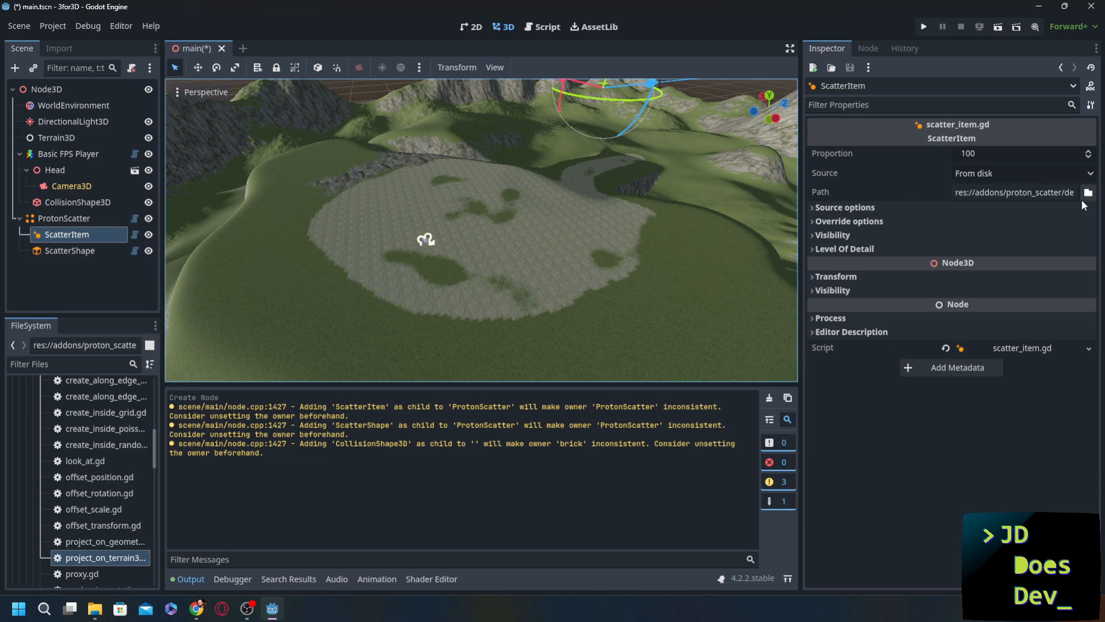
left_click(1088, 192)
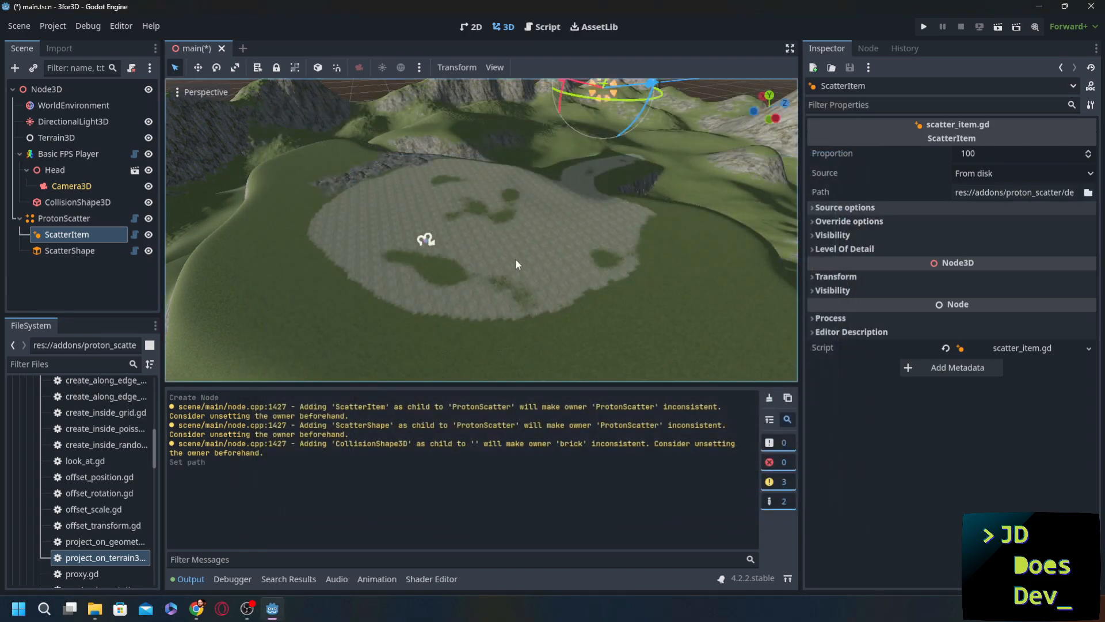
left_click(69, 250)
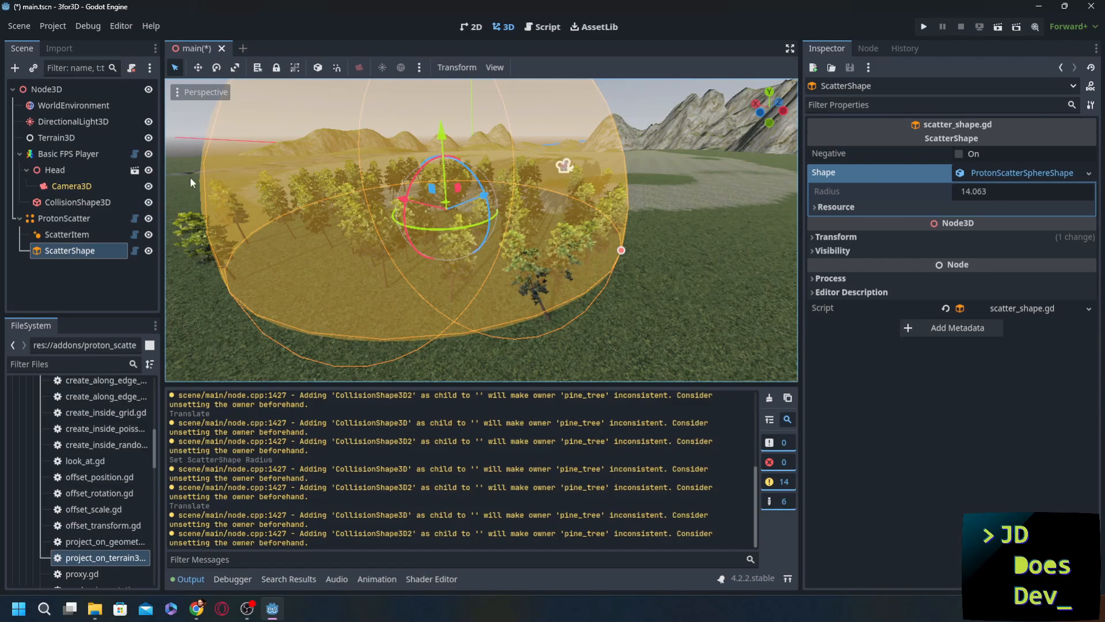
Remove the Project On Colliders modifier from ProtonScatter's stack.
left_click(63, 217)
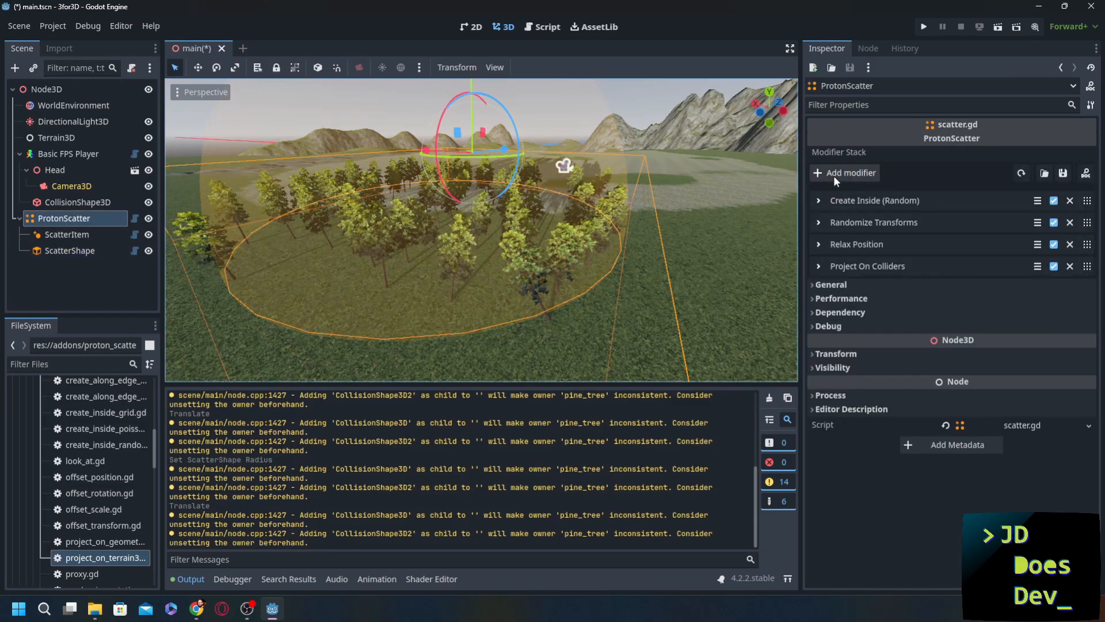
left_click(819, 201)
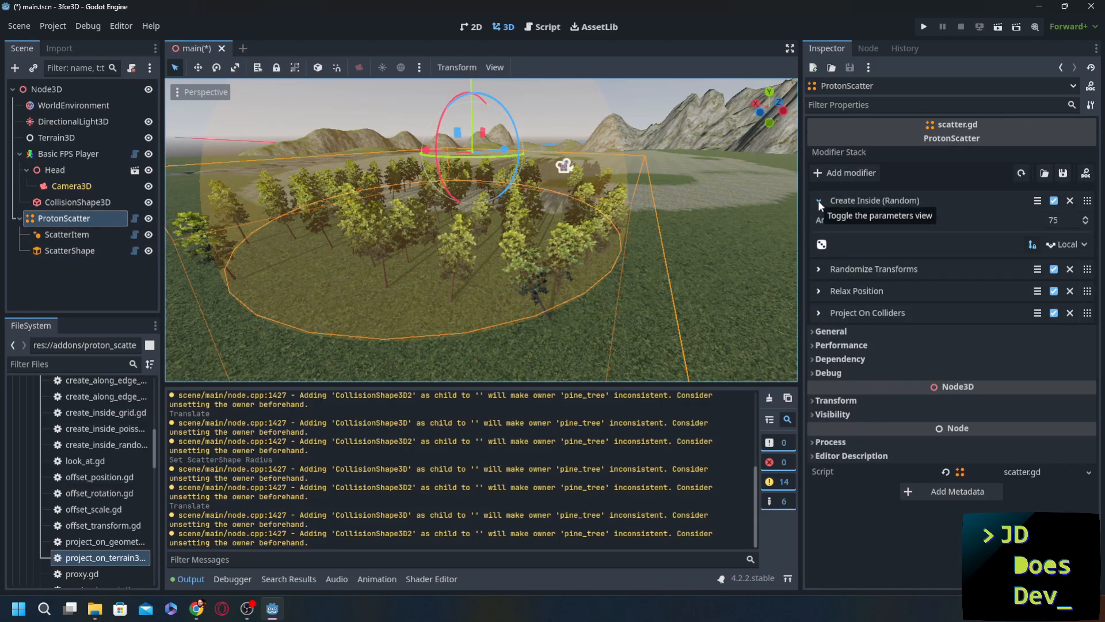
left_click(818, 200)
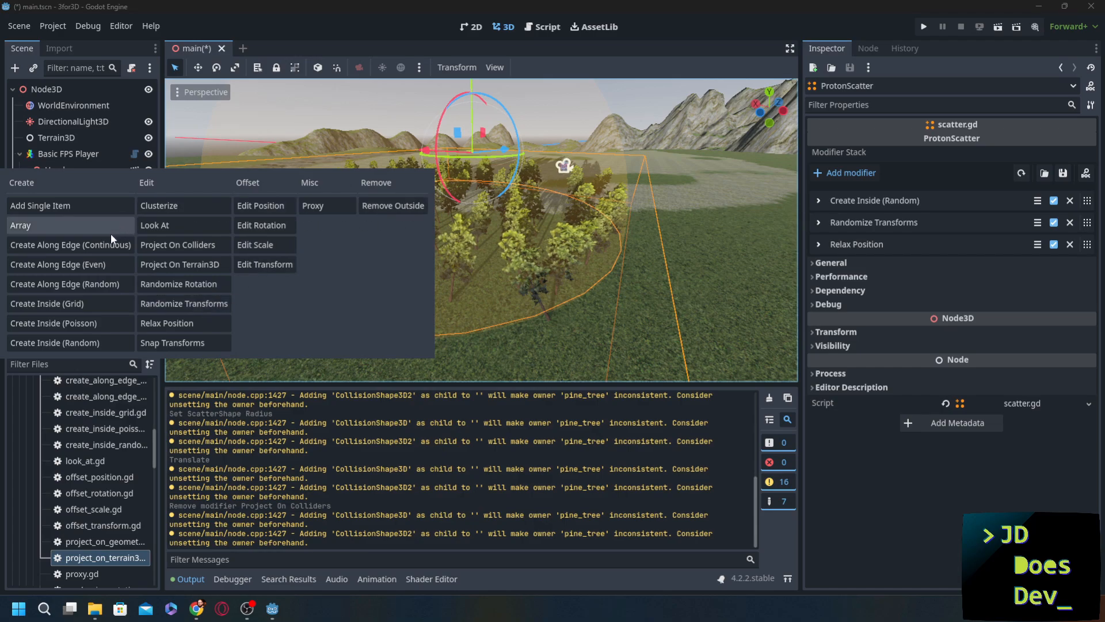
Add a Project On Terrain3D modifier with Terrain3D as its terrain node.
left_click(180, 265)
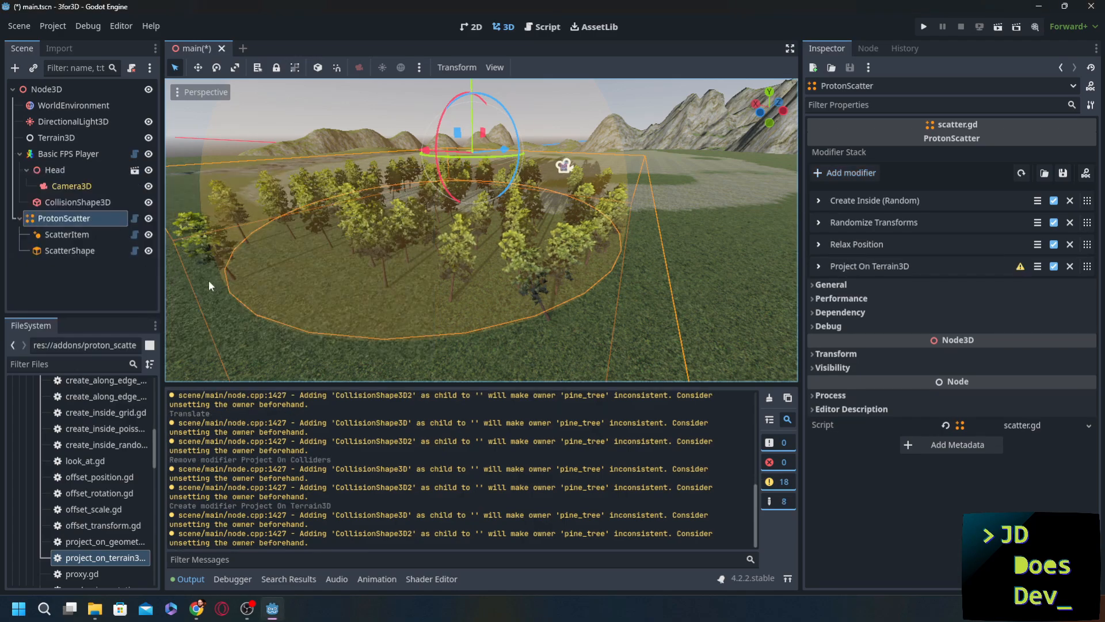
left_click(818, 266)
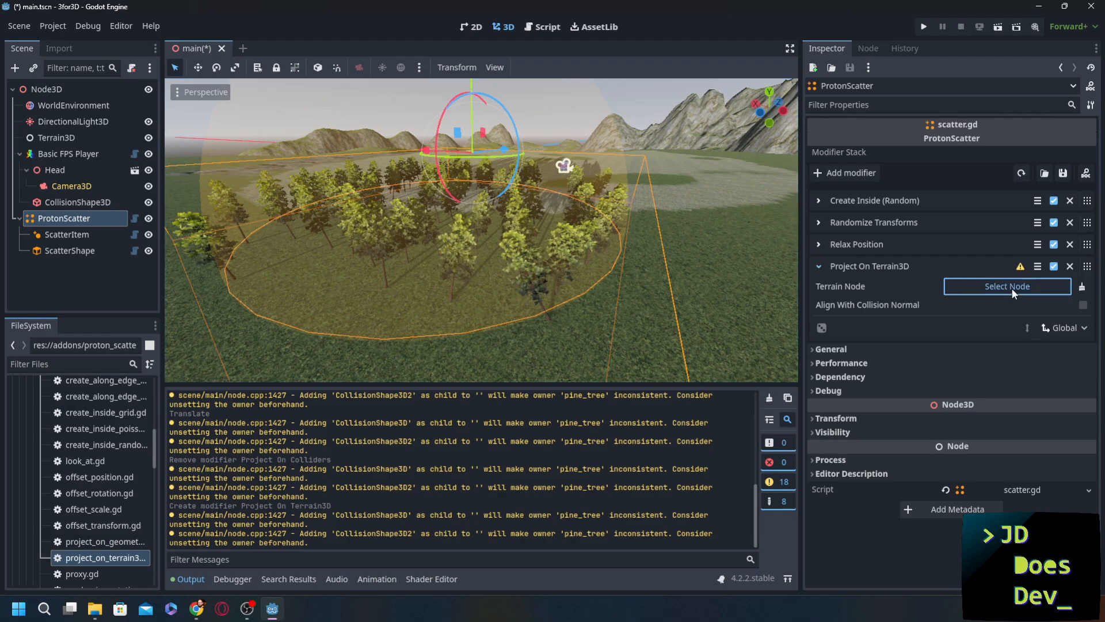
left_click(1007, 286)
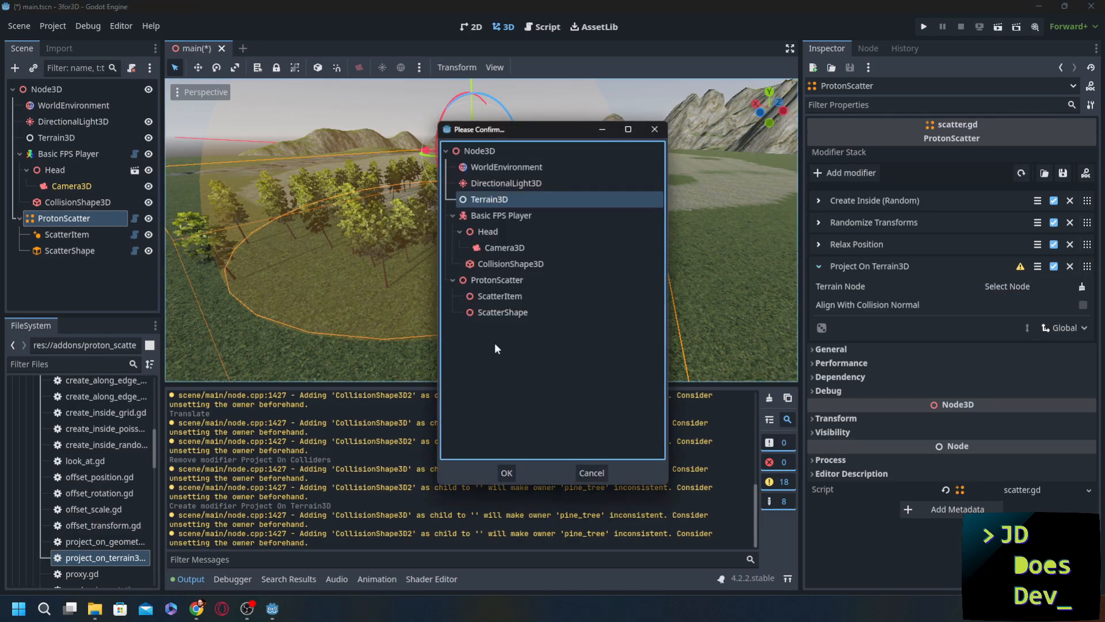
left_click(505, 472)
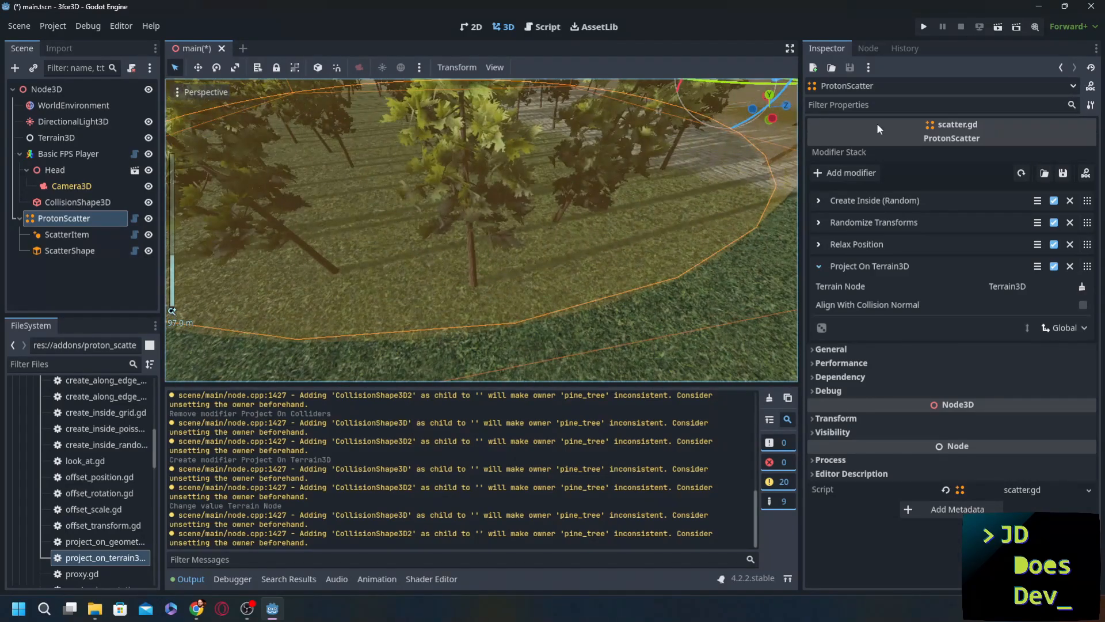
Set the Create Inside (Random) amount to 100 and inspect the repositioned sphere ScatterShape.
left_click(819, 200)
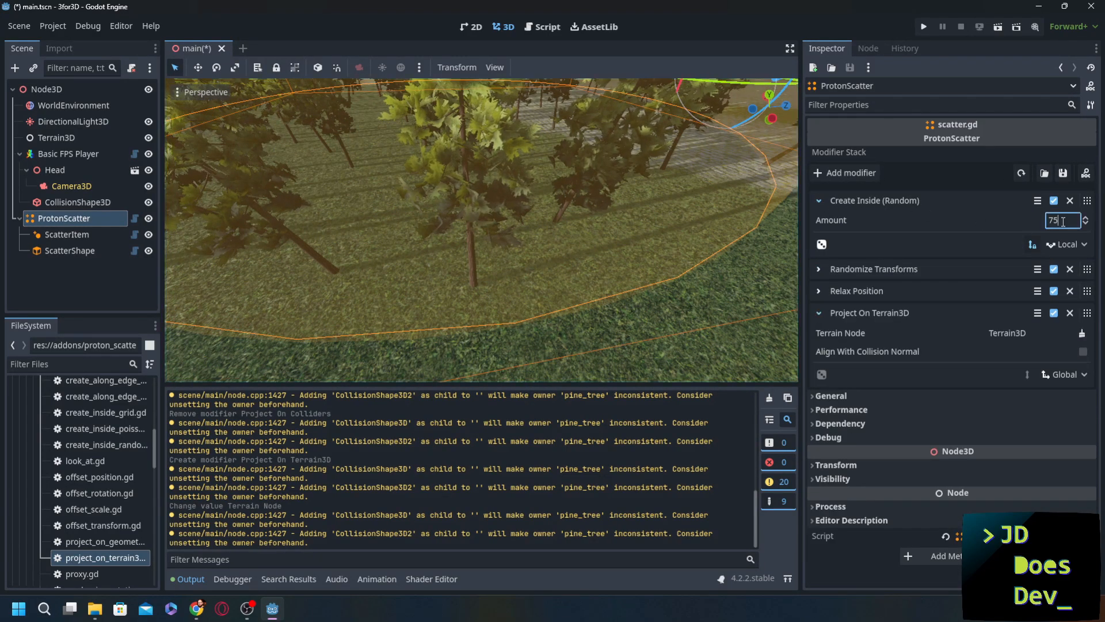
type("100")
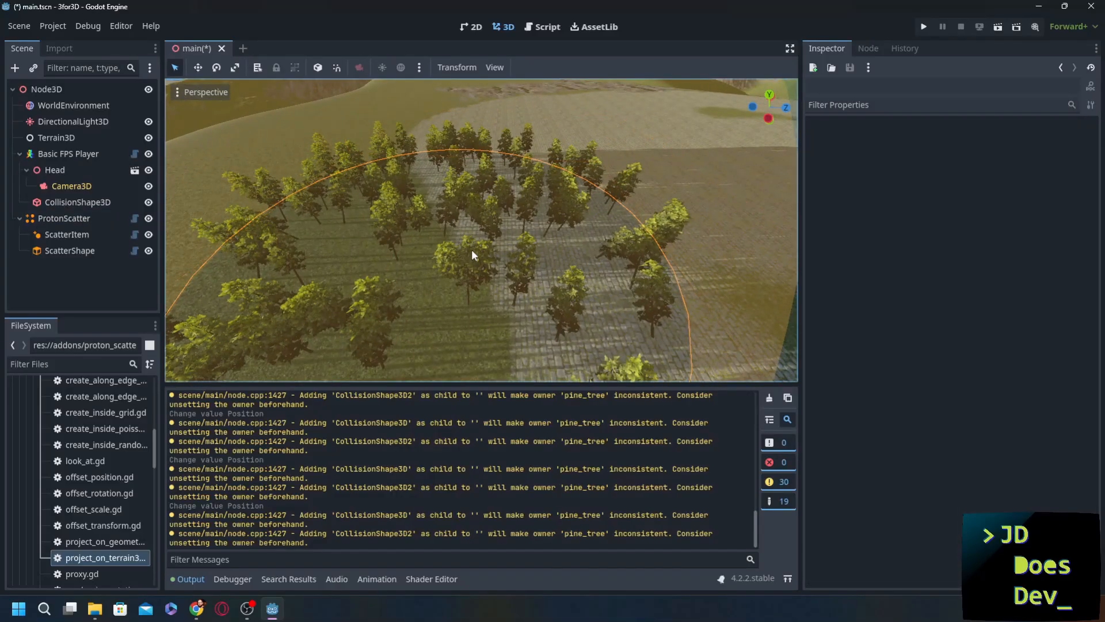
left_click(70, 250)
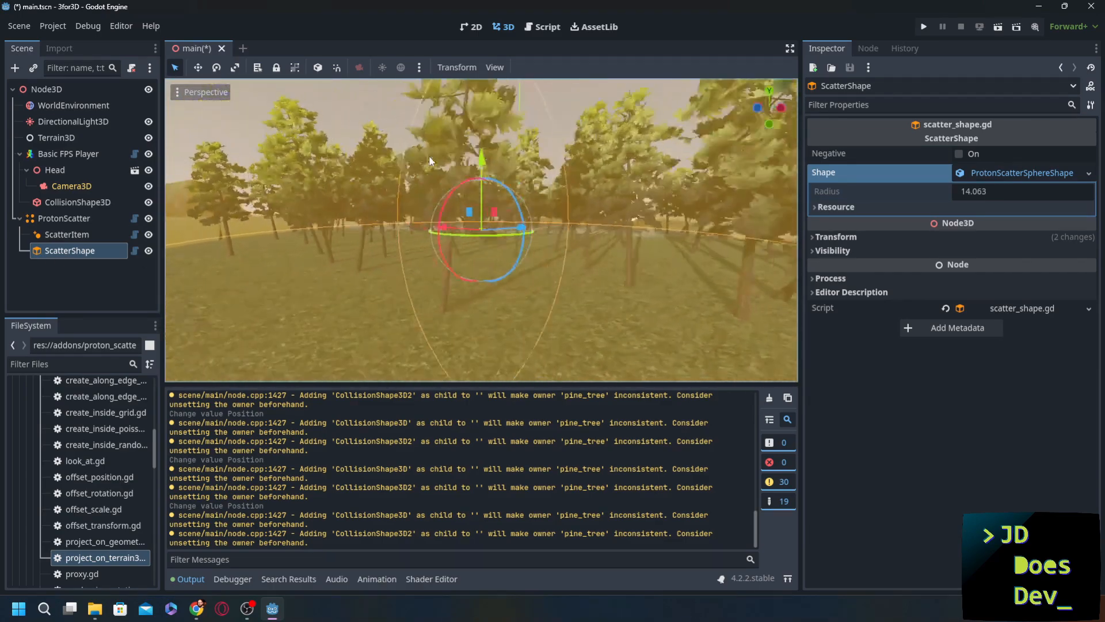
scroll("down", 3)
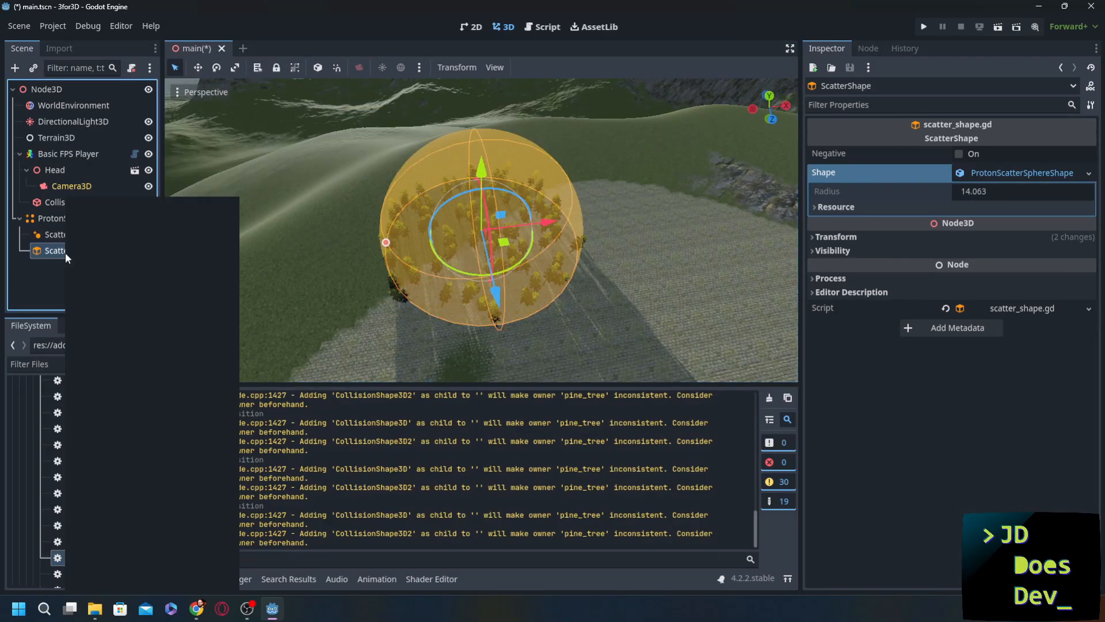
Add ScatterShape2 as a ProtonScatterSphereShape with Negative enabled to carve a clearing.
left_click(64, 217)
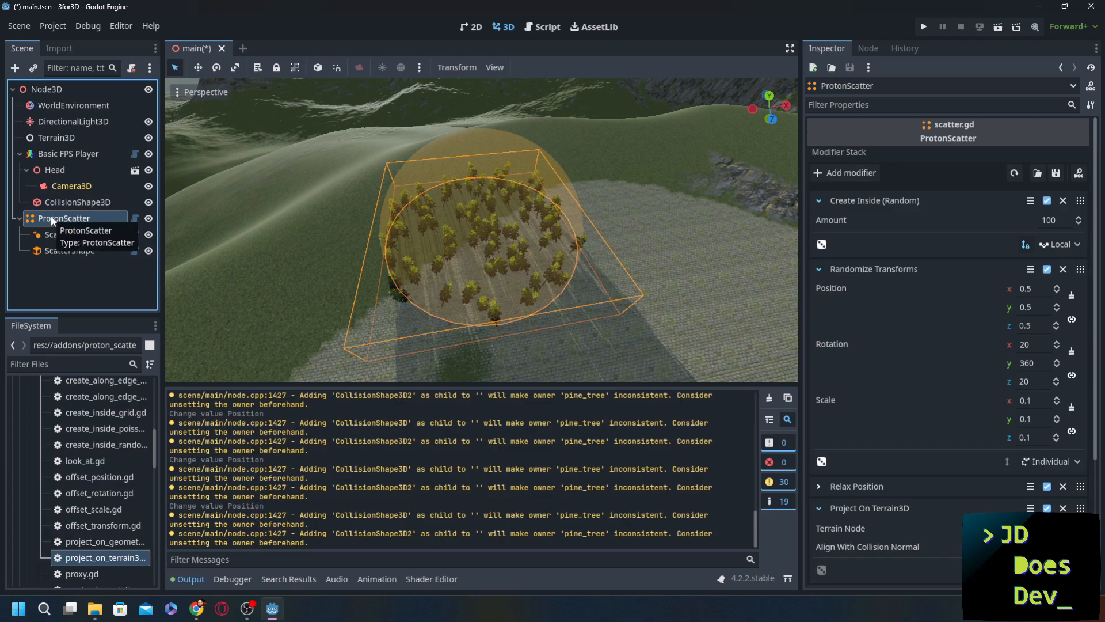
left_click(74, 266)
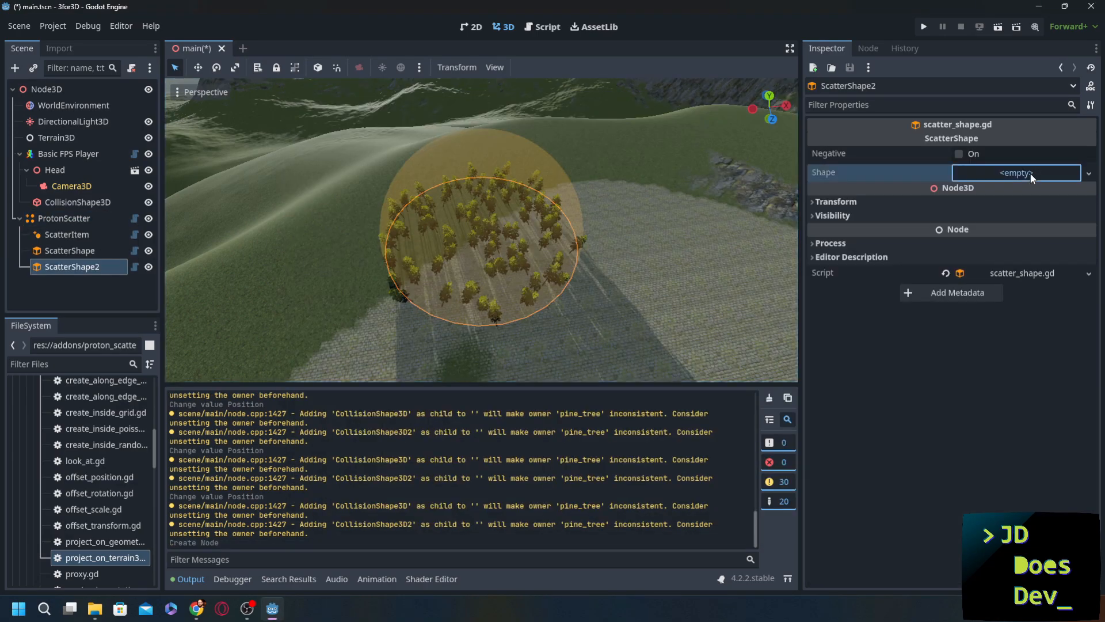
left_click(1016, 172)
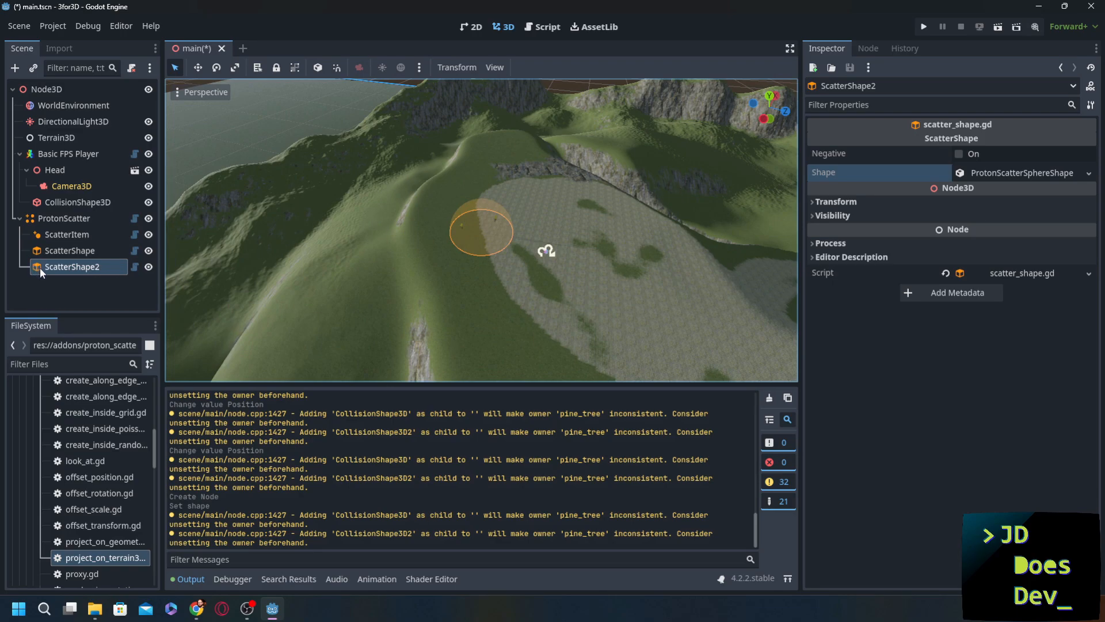
mouse_move(345, 268)
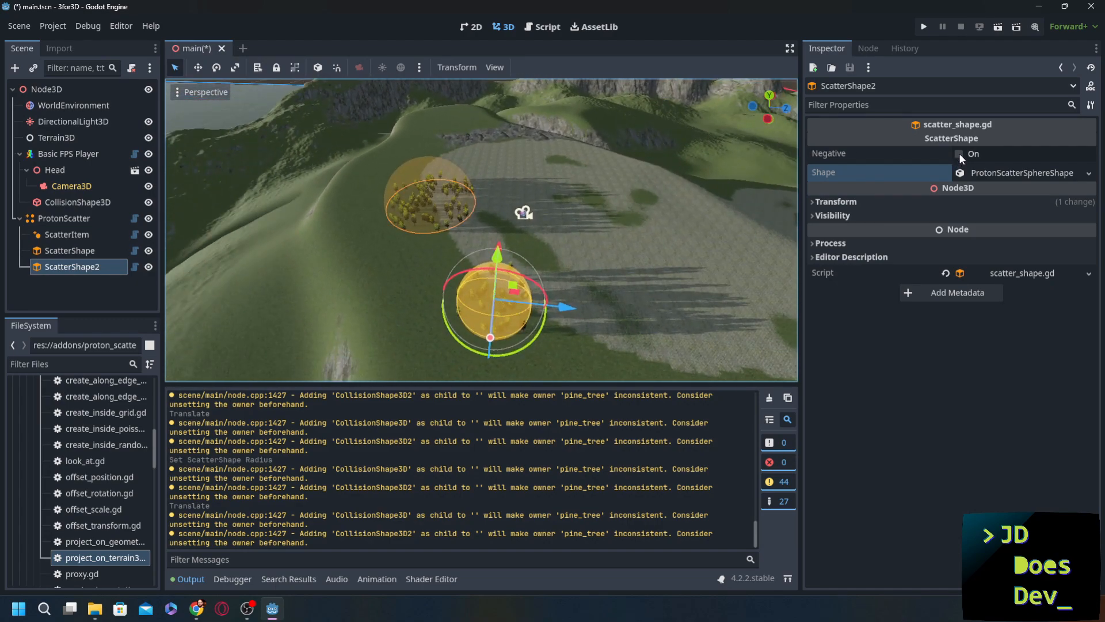
left_click(959, 154)
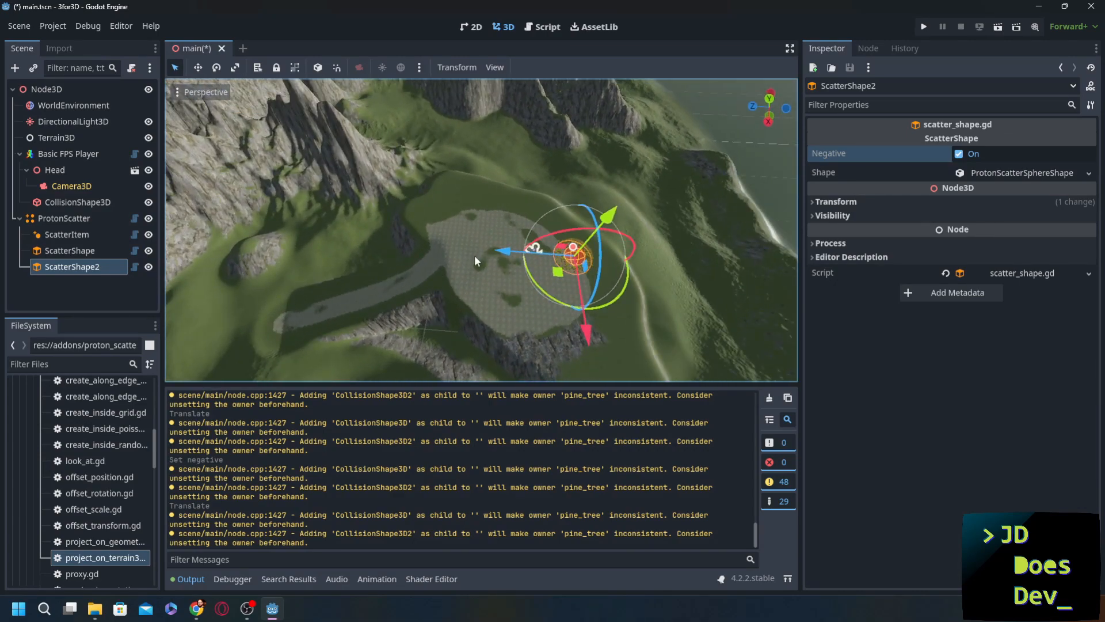
left_click(70, 250)
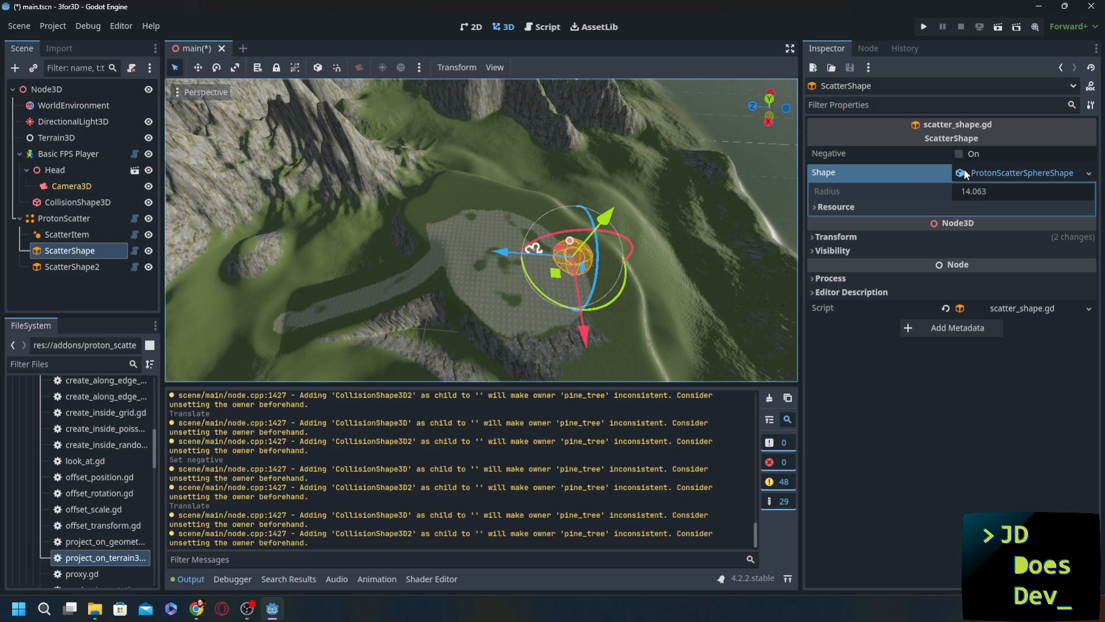
Add a box-shaped ScatterShape3 under ProtonScatter scaled to span the terrain.
left_click(64, 218)
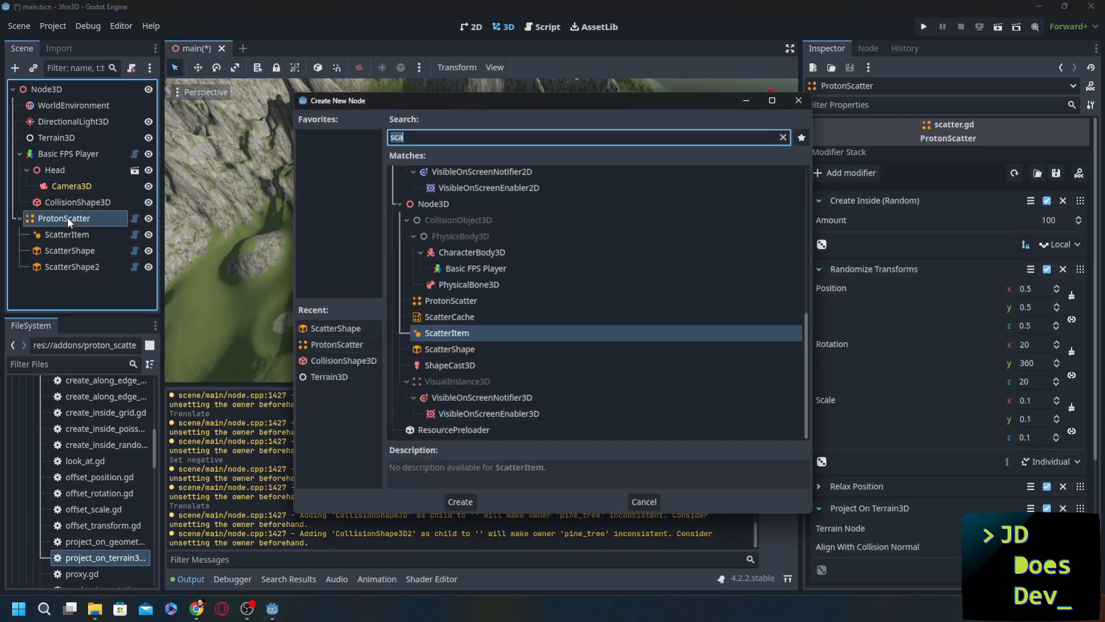
left_click(459, 501)
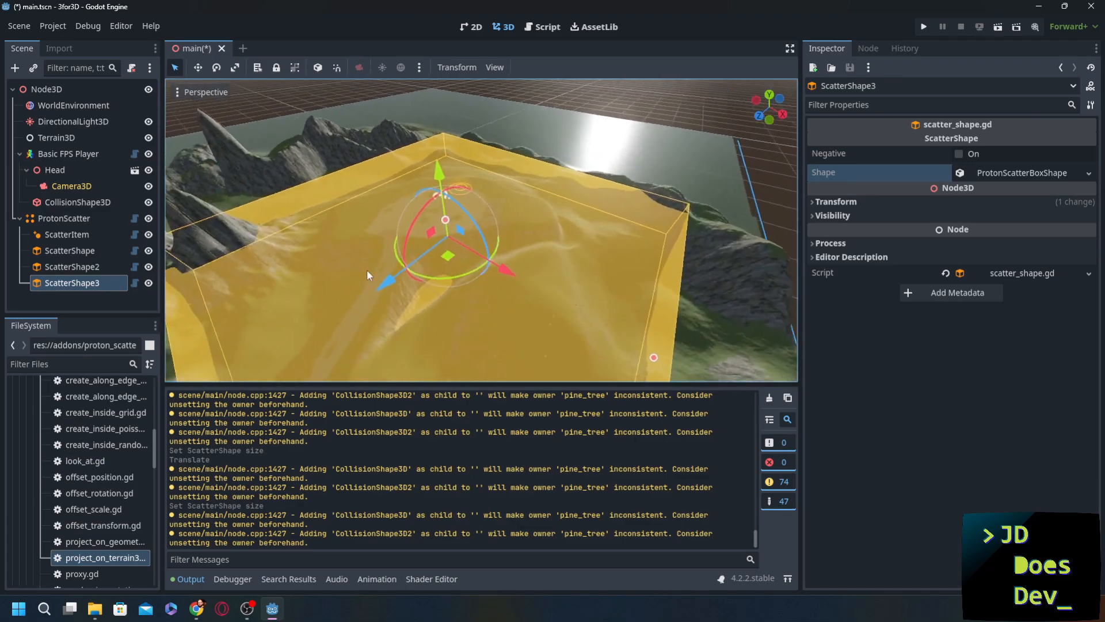
left_click(67, 234)
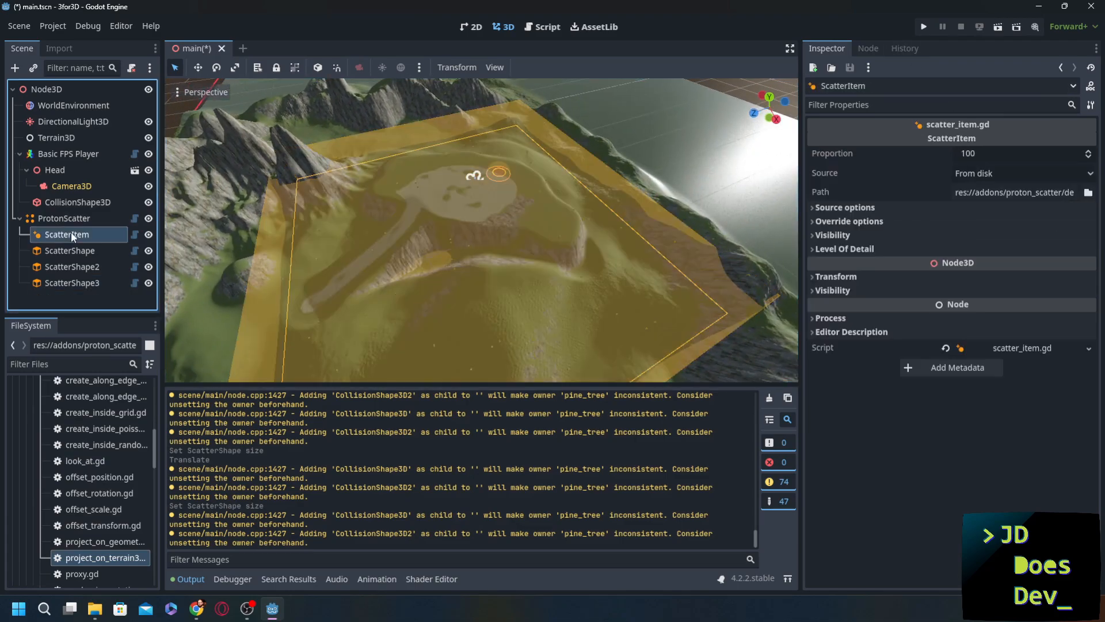
left_click(63, 217)
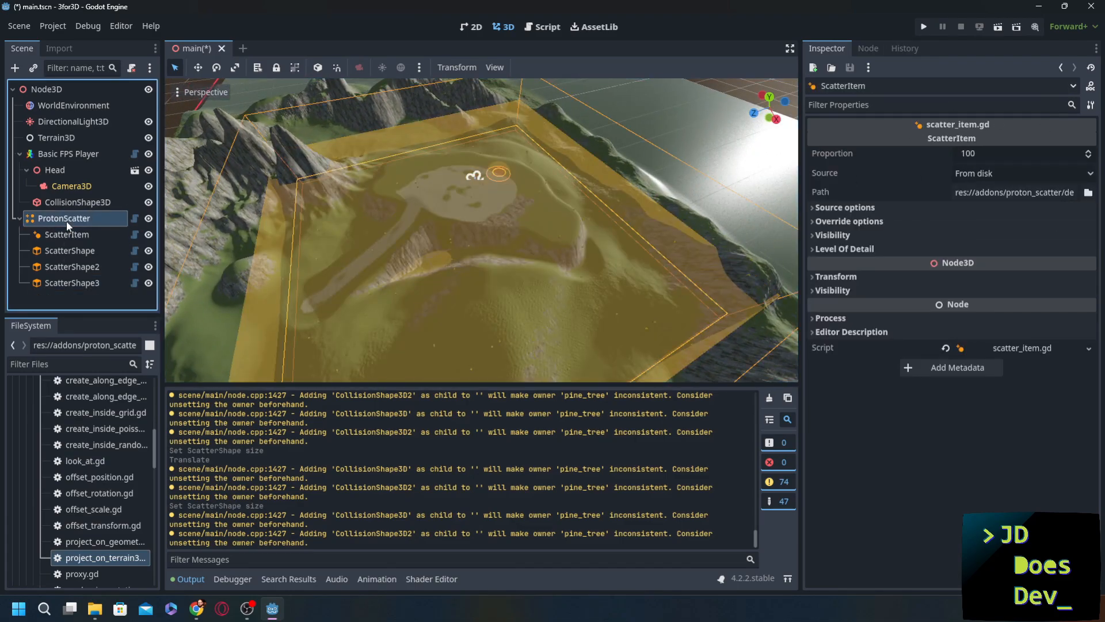
left_click(63, 217)
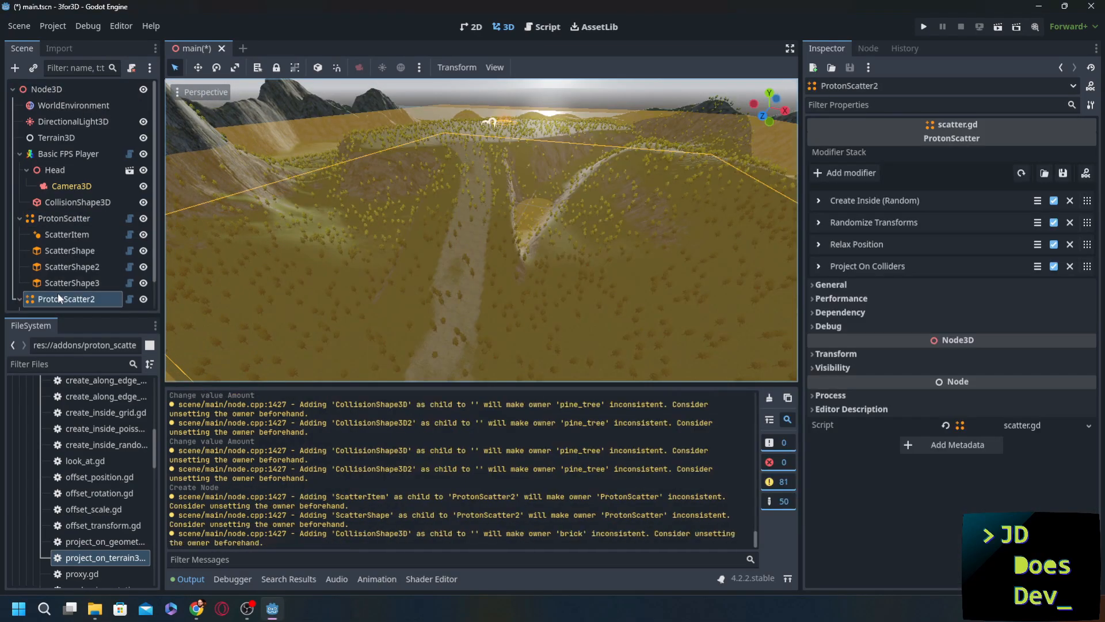
Give ProtonScatter2 a Project On Terrain3D modifier targeting Terrain3D.
left_click(1088, 192)
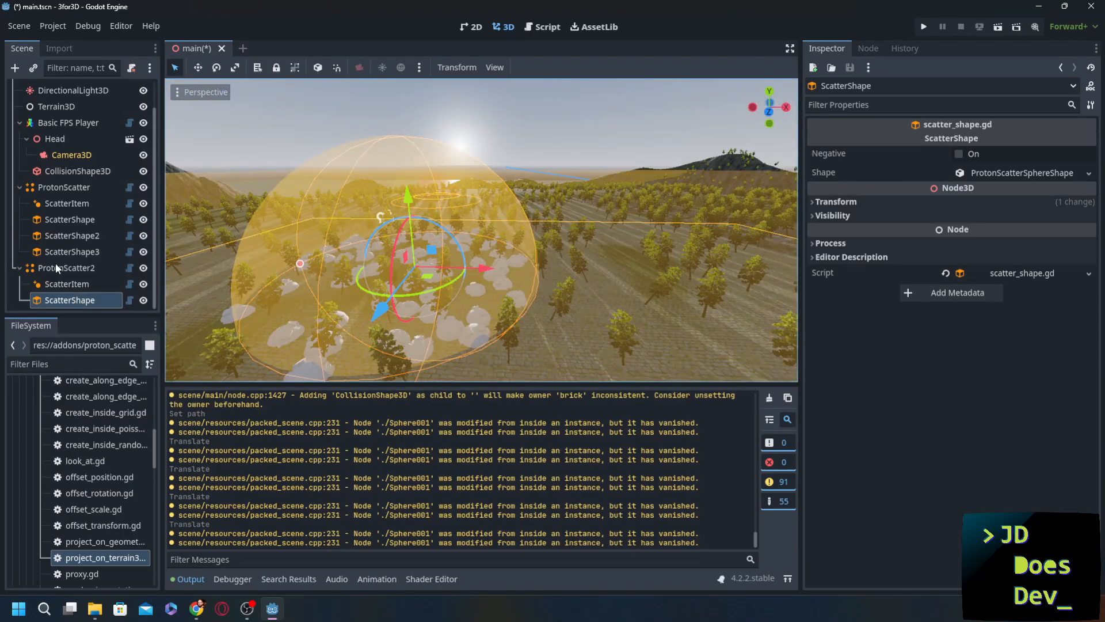
left_click(66, 268)
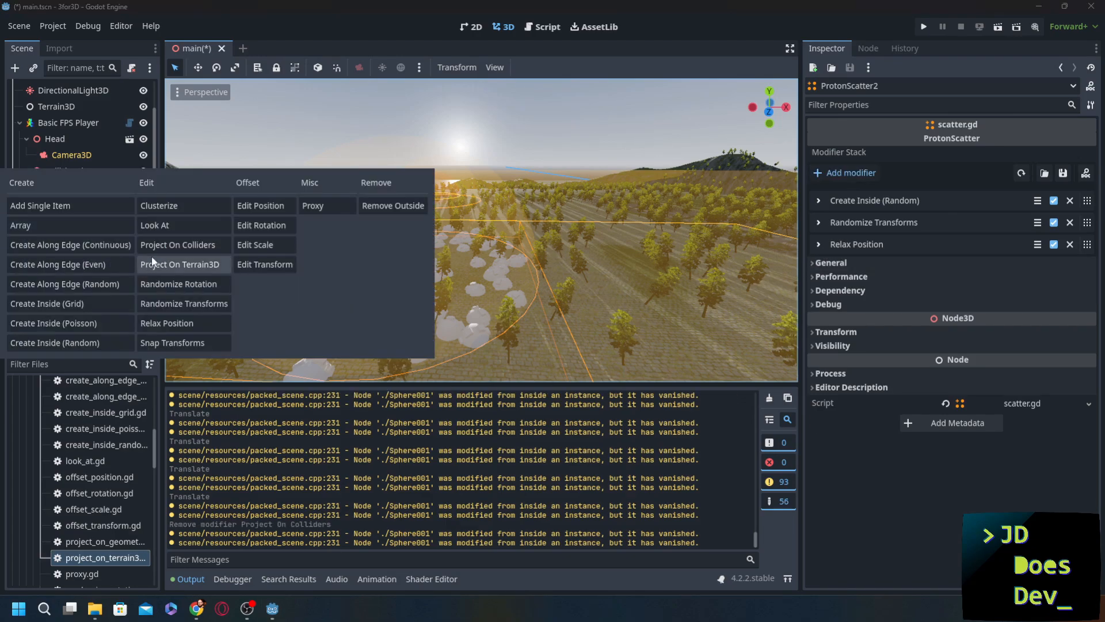
left_click(180, 265)
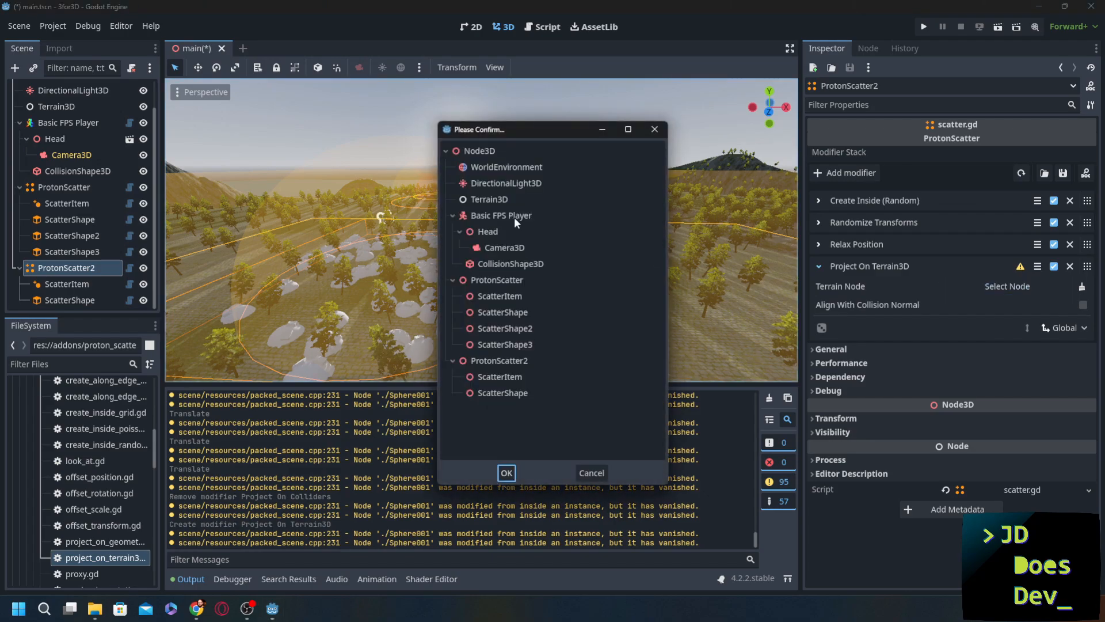
left_click(505, 472)
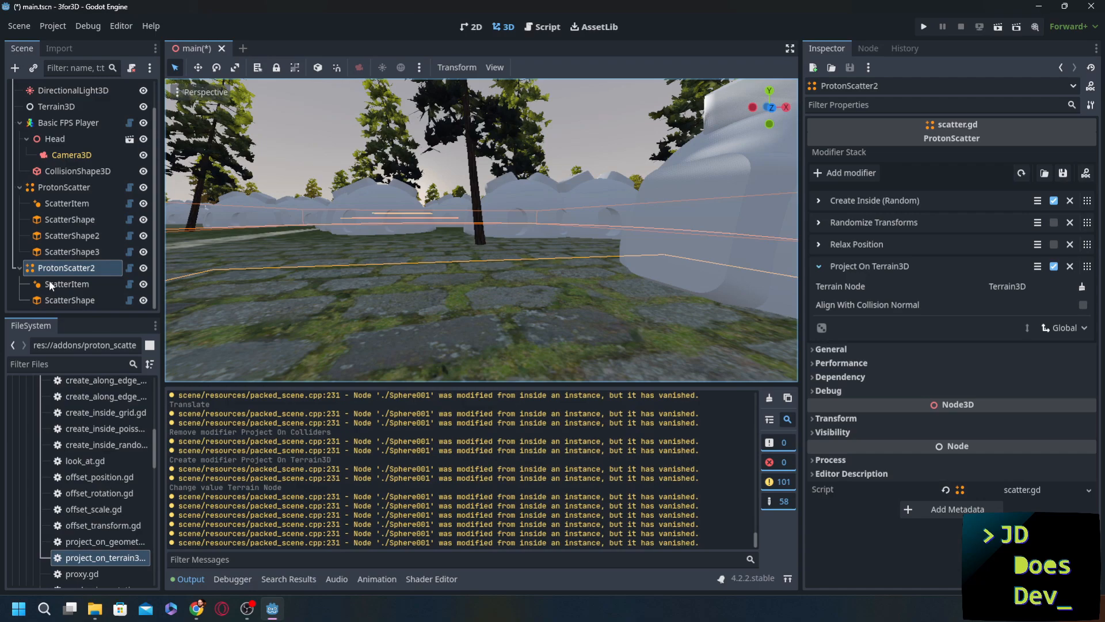
Enlarge ProtonScatter2's sphere to about radius 93 and set its amount to 1000.
left_click(68, 283)
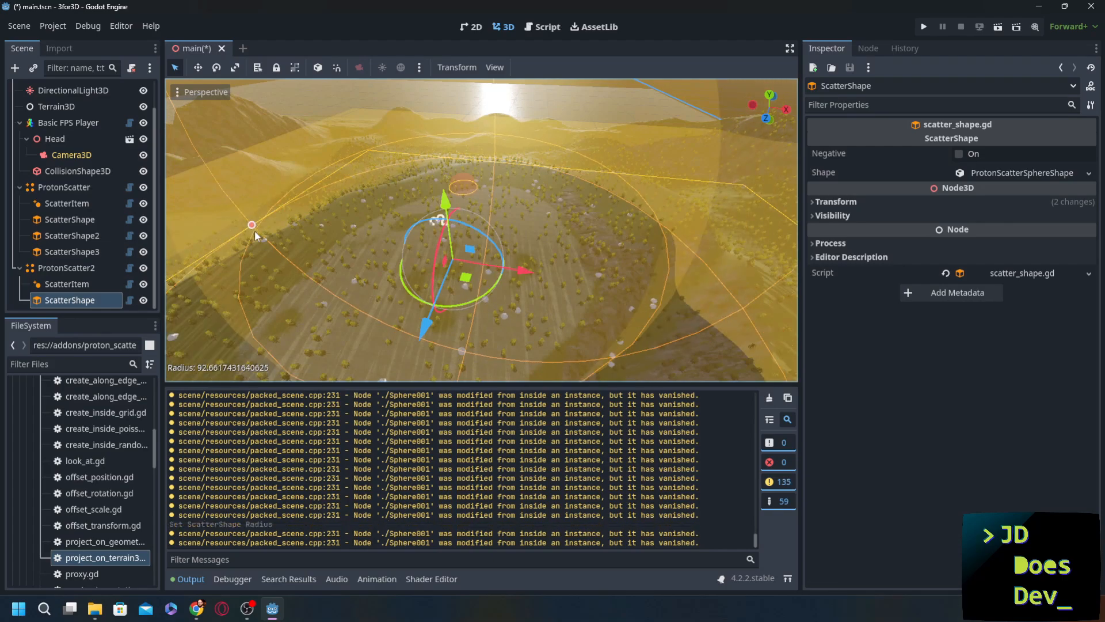
left_click(67, 268)
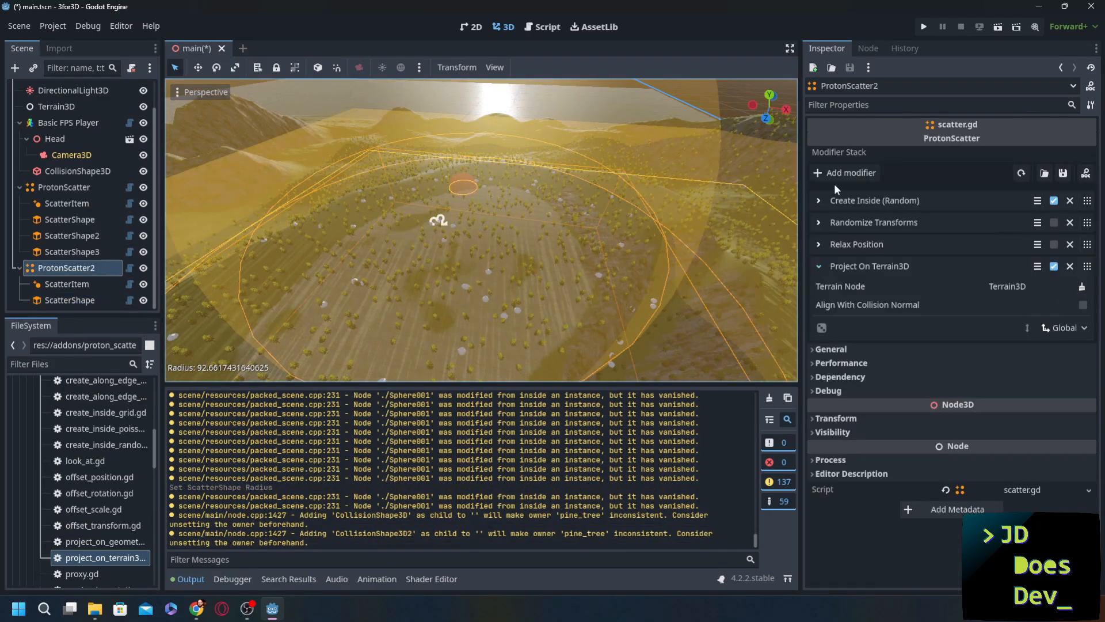
left_click(817, 200)
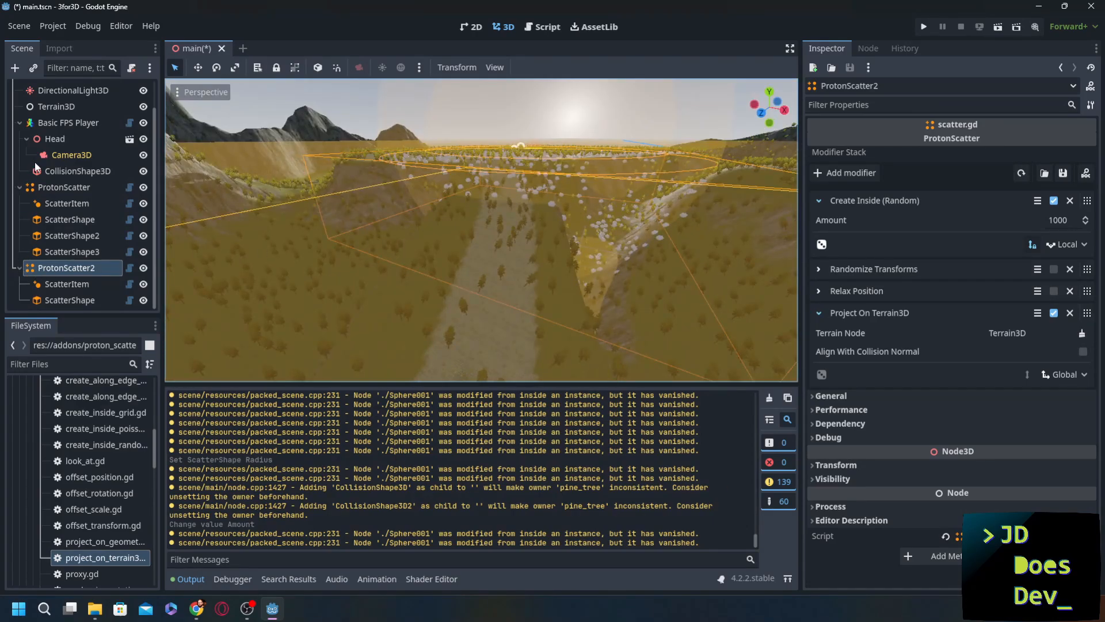
left_click(63, 187)
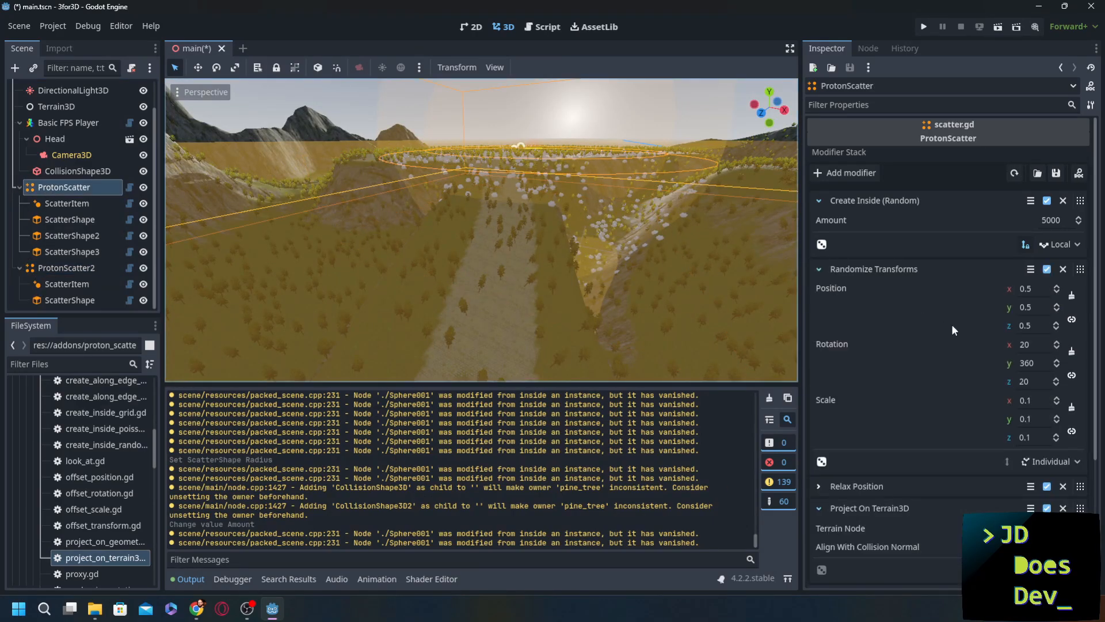
Show the tree ScatterItem's Level Of Detail settings.
scroll("down", 3)
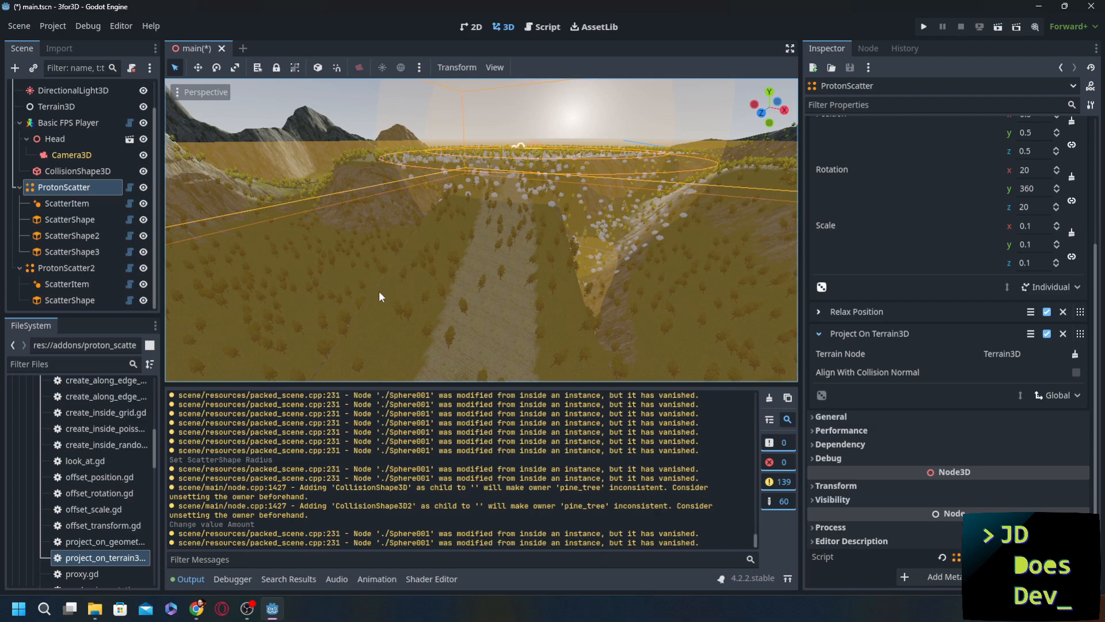
left_click(66, 203)
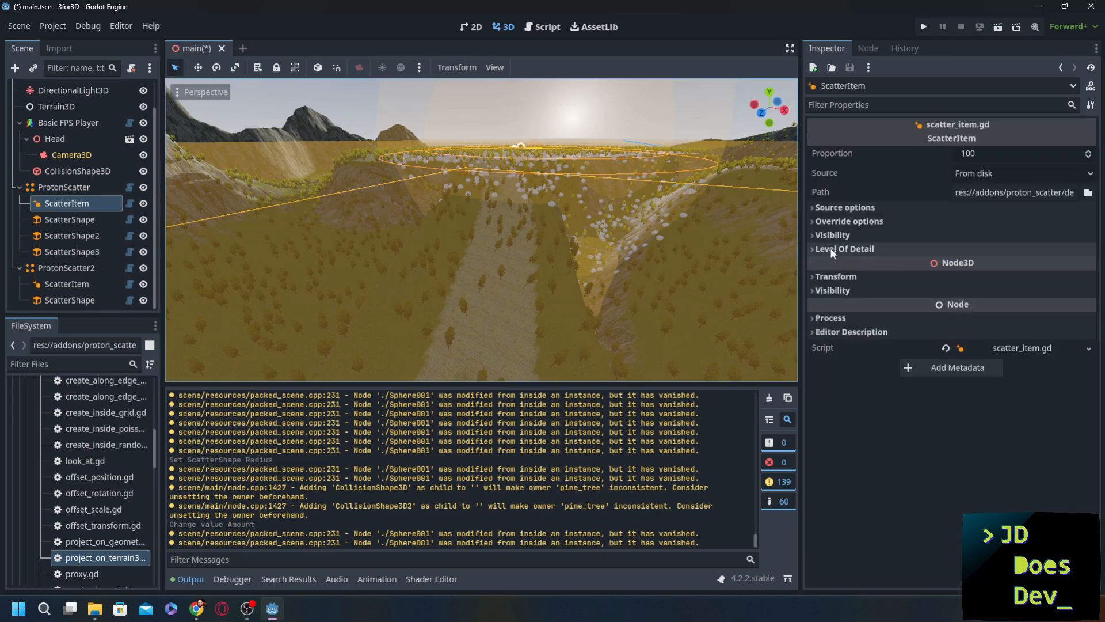
left_click(844, 249)
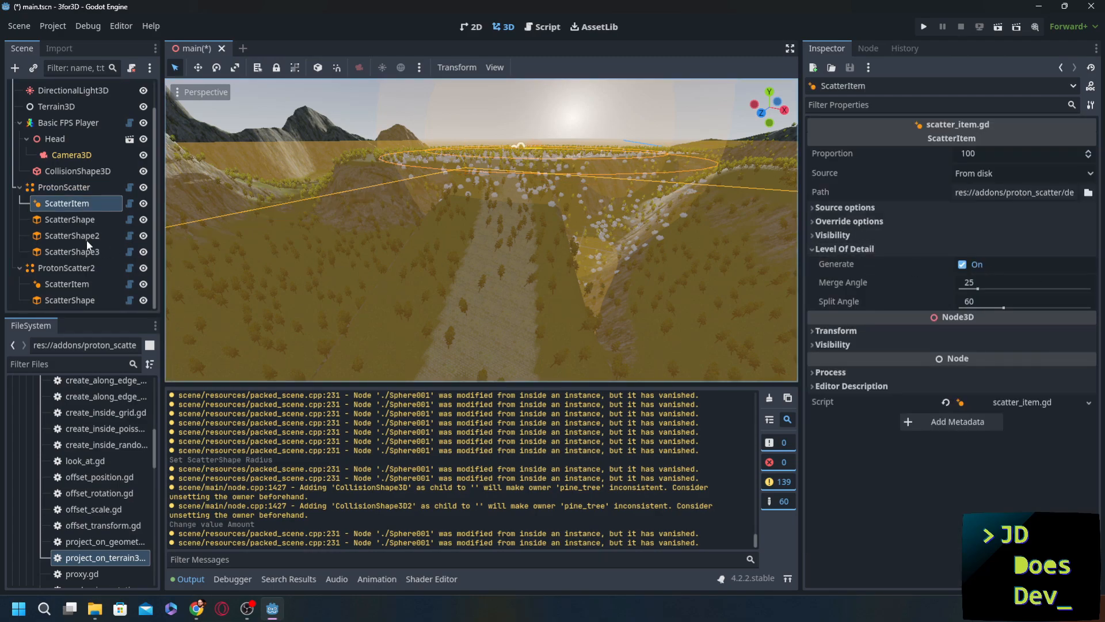
Reveal the tree scatter's Performance settings: chunks enabled at 15 × 15 × 15.
left_click(63, 186)
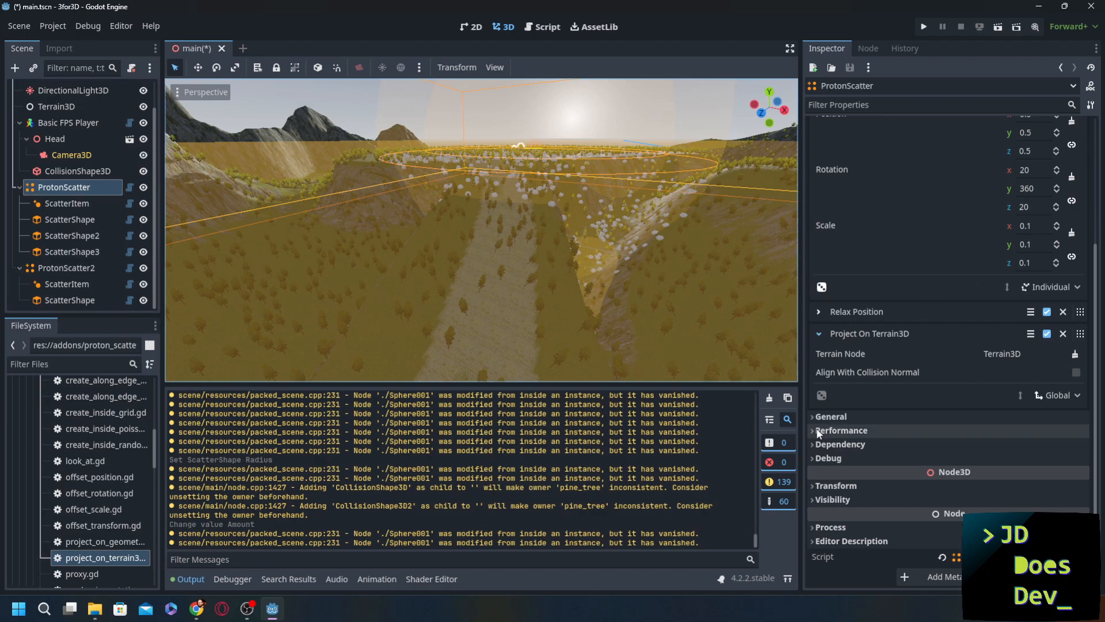
left_click(841, 429)
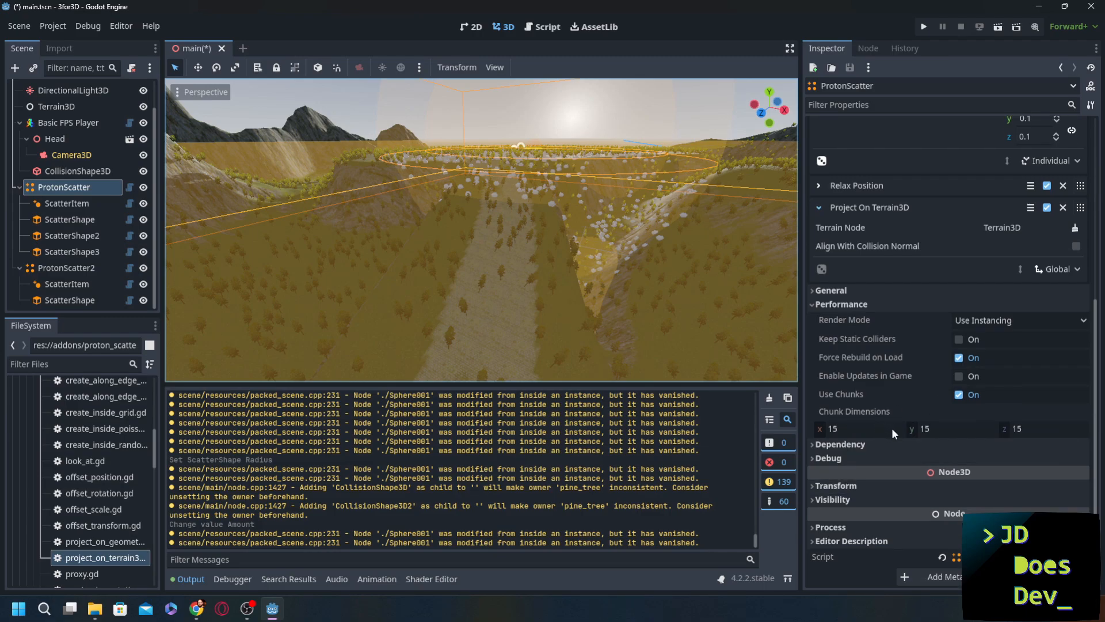
mouse_move(788, 356)
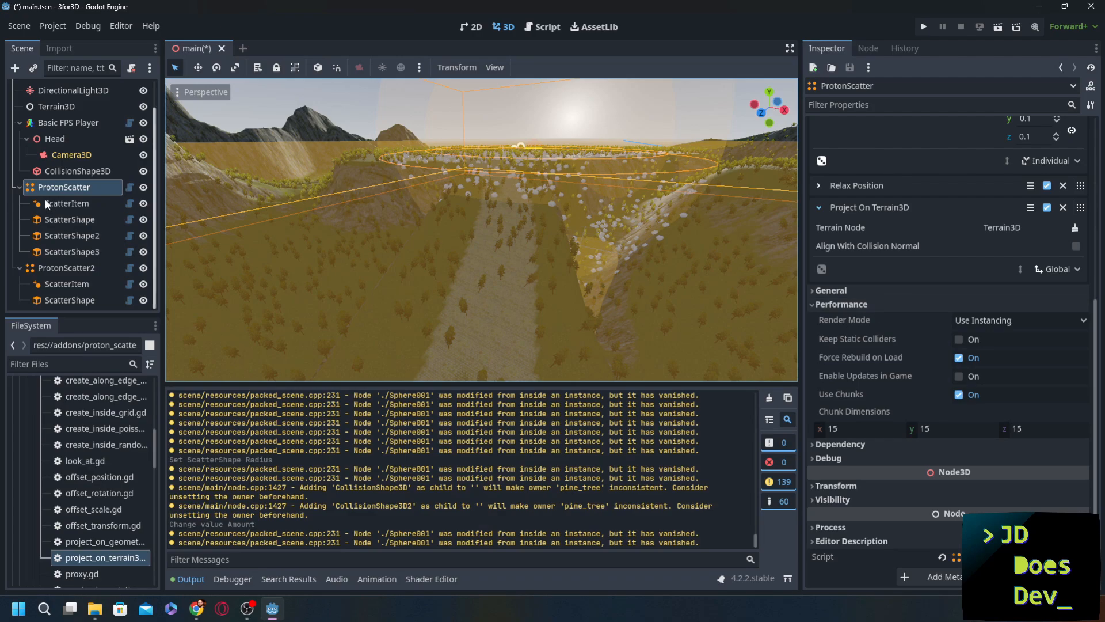
left_click(67, 203)
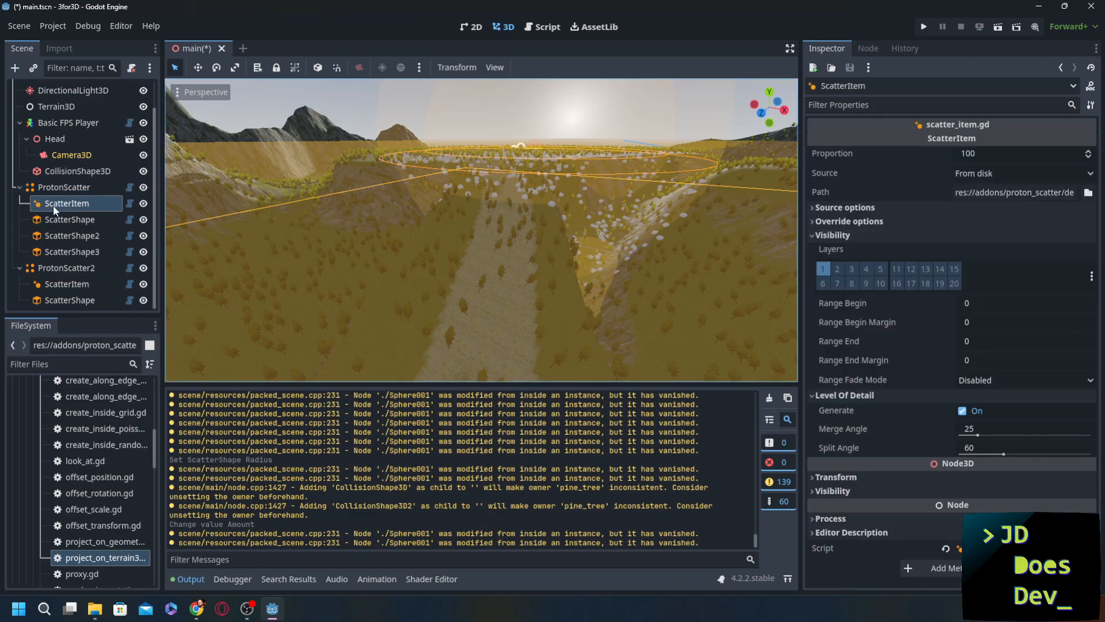
Give the tree scatter's item a visibility range end of 50 with 0.1 margins.
left_click(1022, 303)
type(".1")
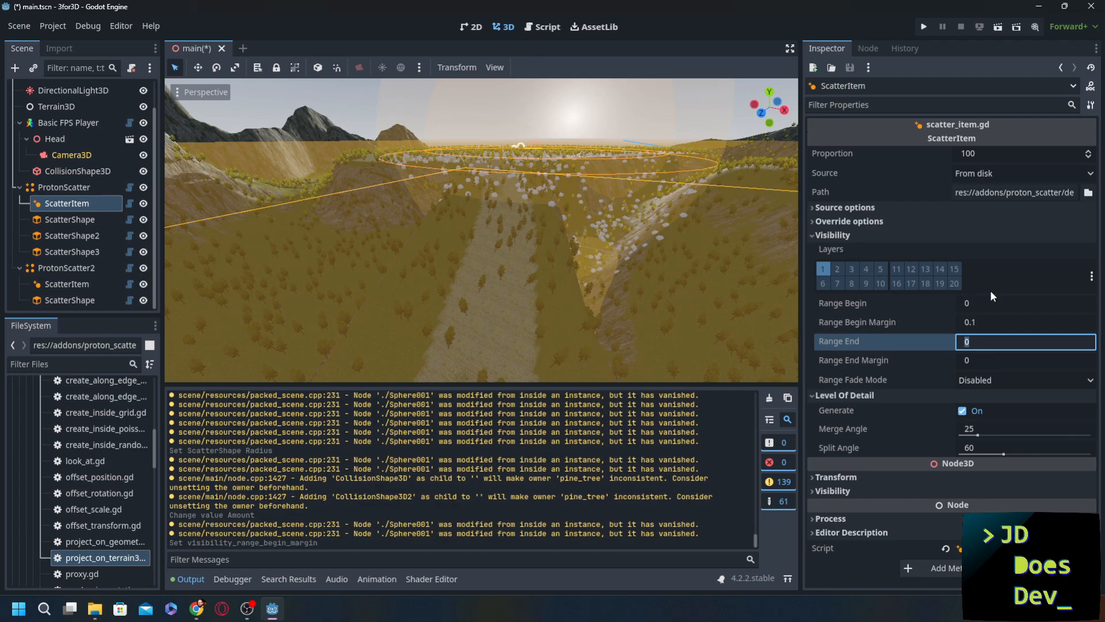
type("50")
left_click(1026, 361)
type(".1")
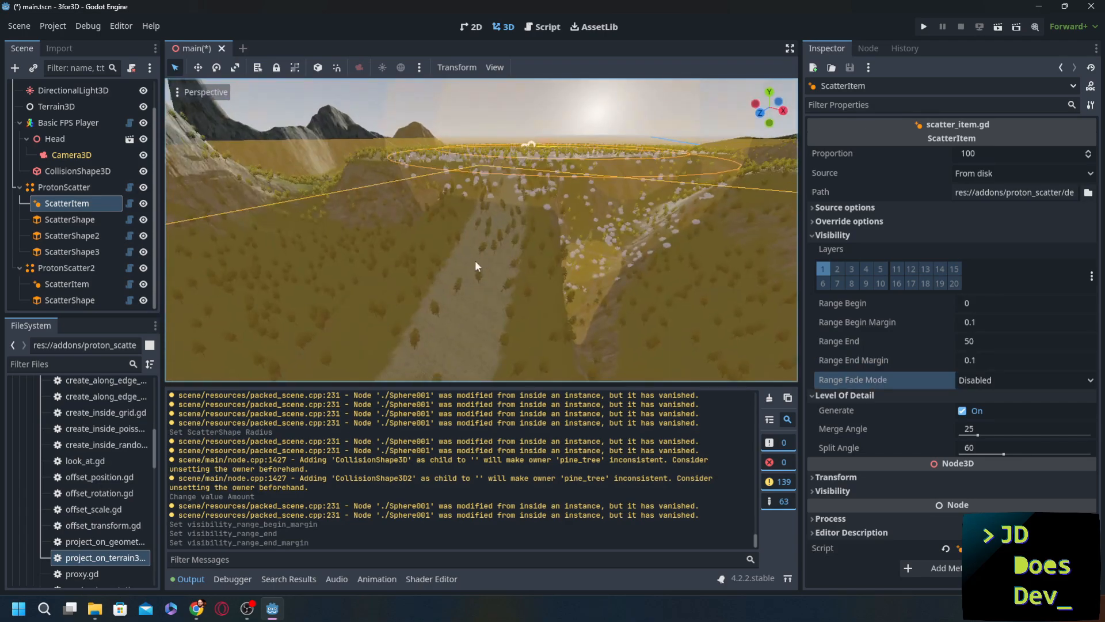
Give the second scatter's item the same visibility range end 50 and 0.1 margins.
left_click(67, 267)
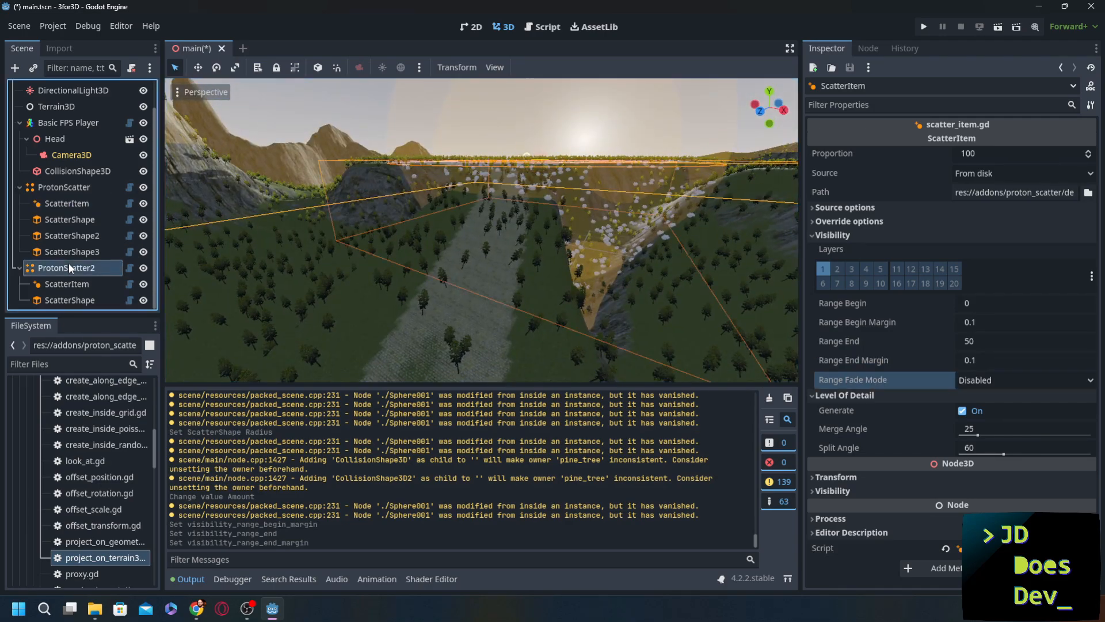
left_click(66, 283)
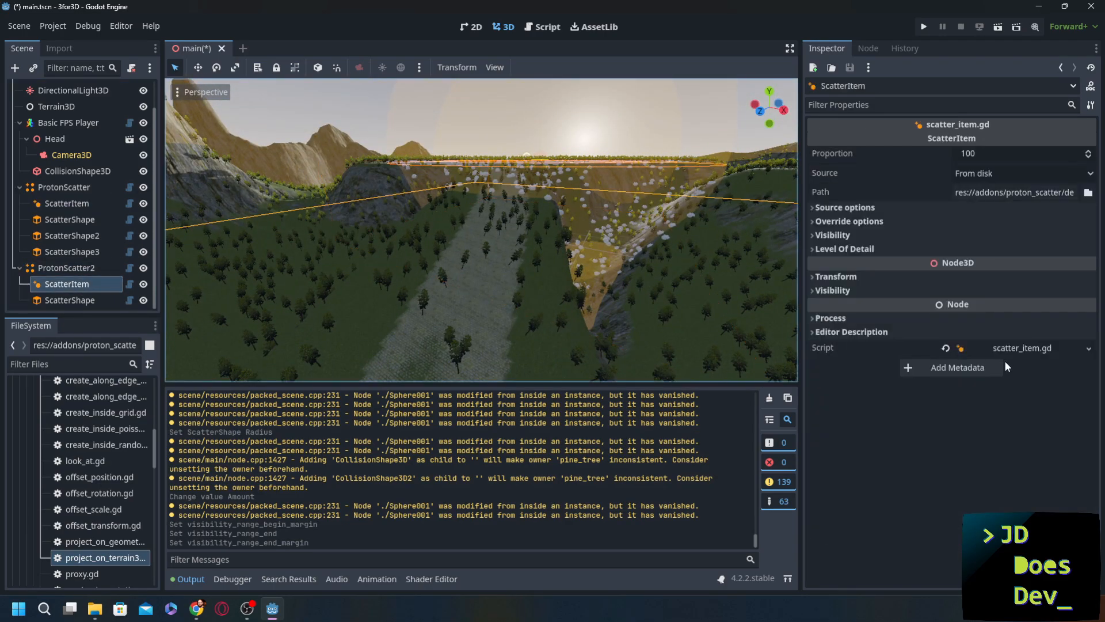
left_click(832, 290)
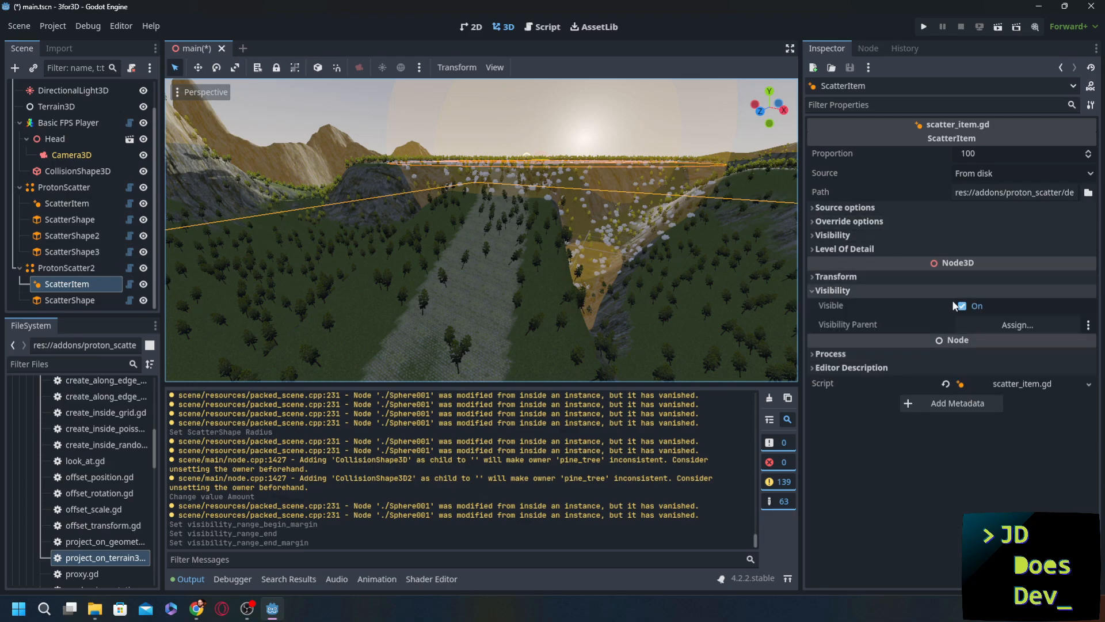
left_click(832, 235)
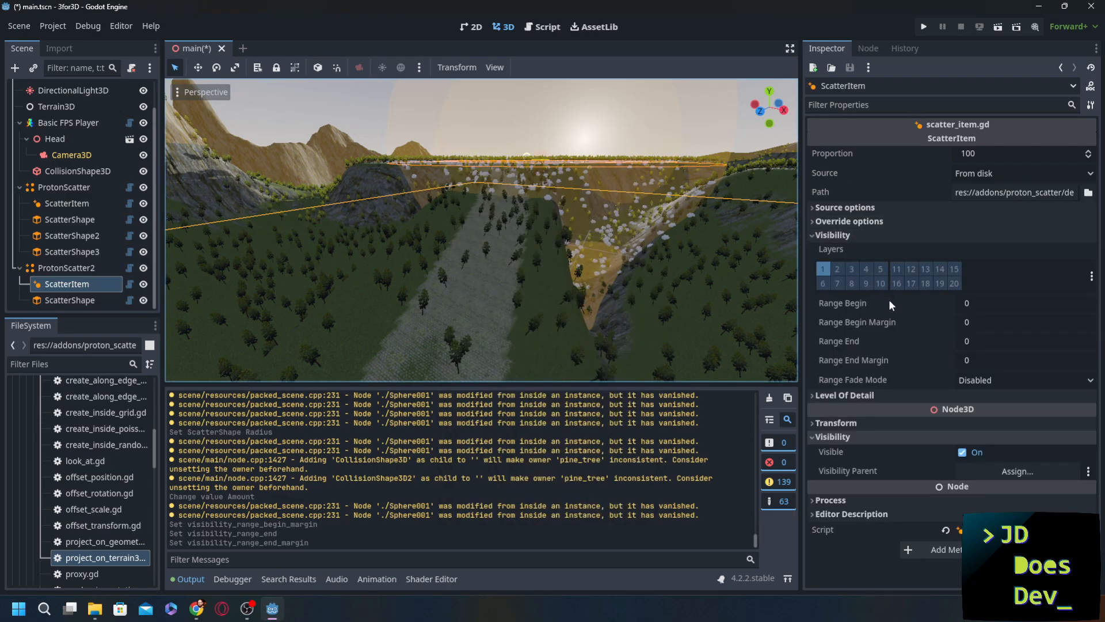
left_click(1022, 359)
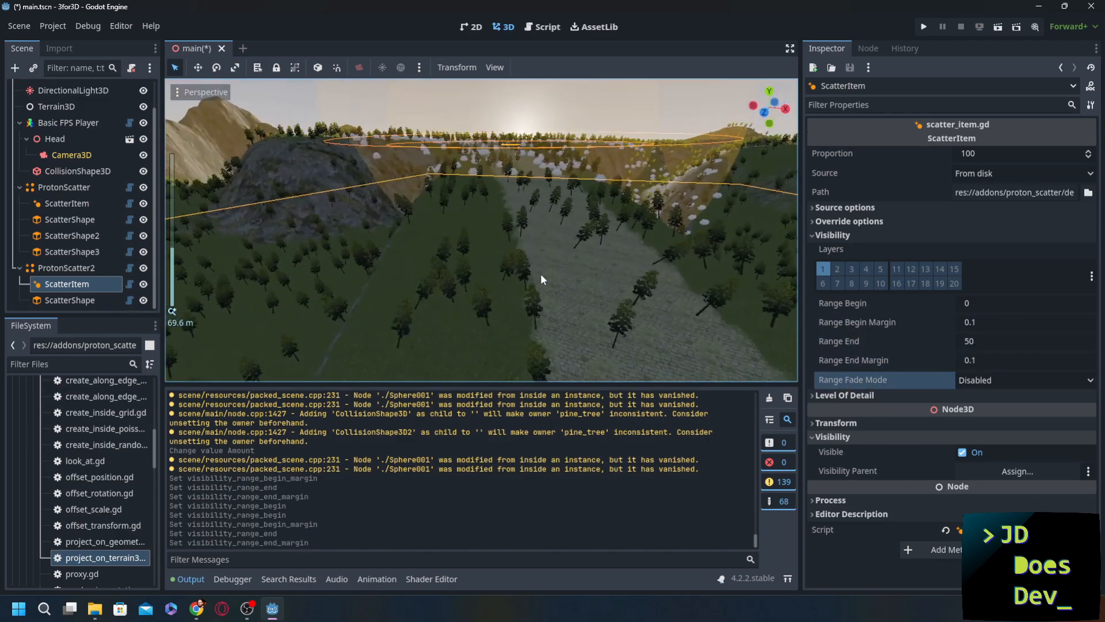
left_click(64, 186)
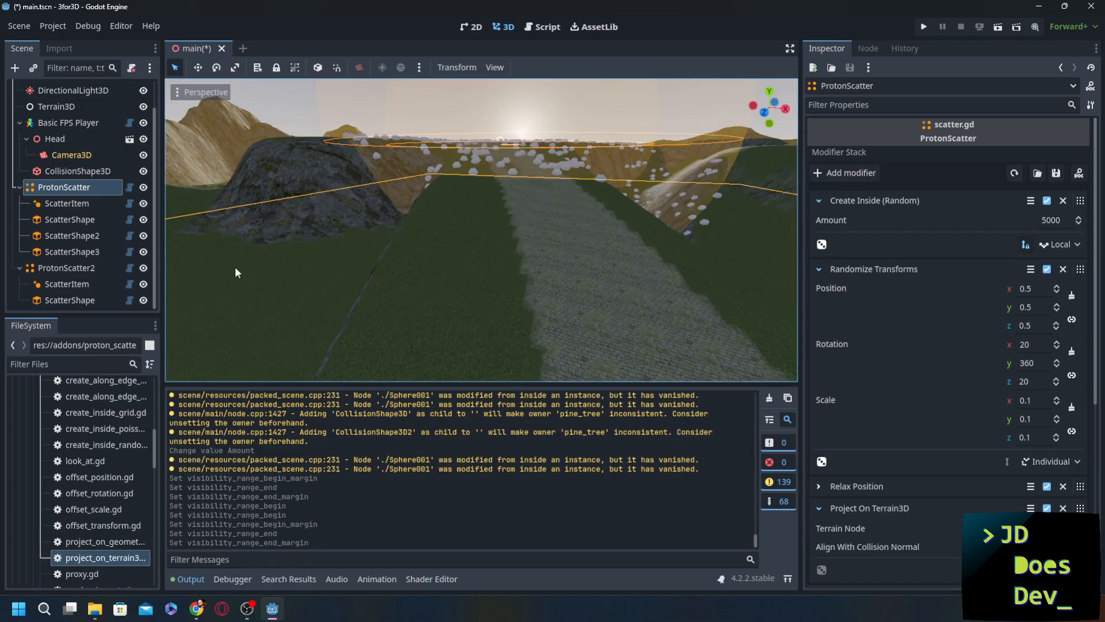
Reposition the Basic FPS Player with the gizmo.
left_click(65, 267)
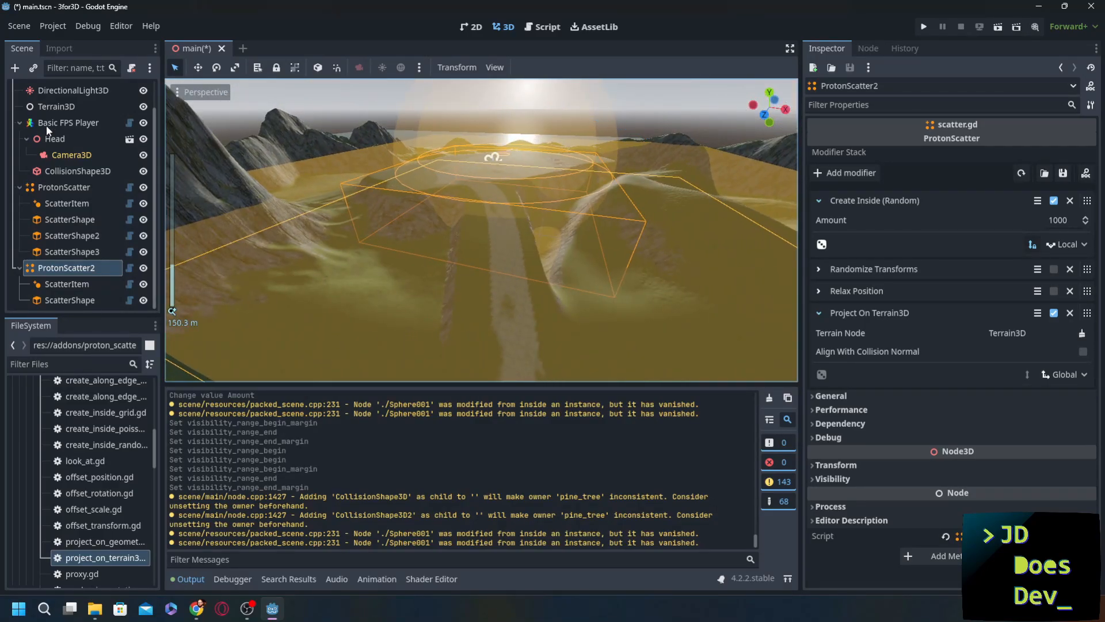
left_click(68, 122)
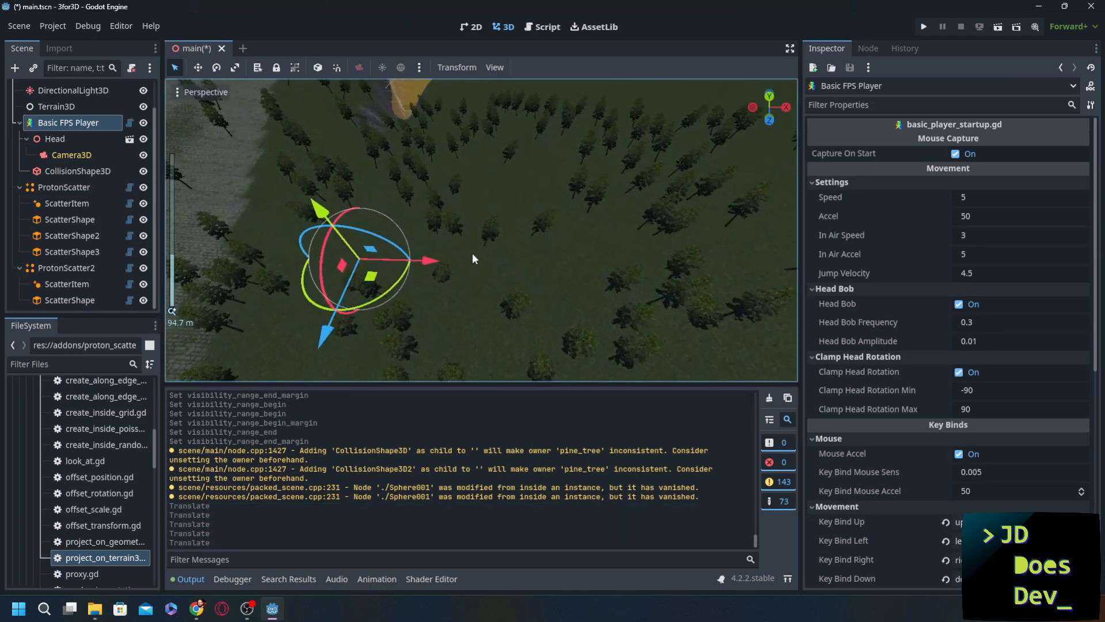
scroll("down", 3)
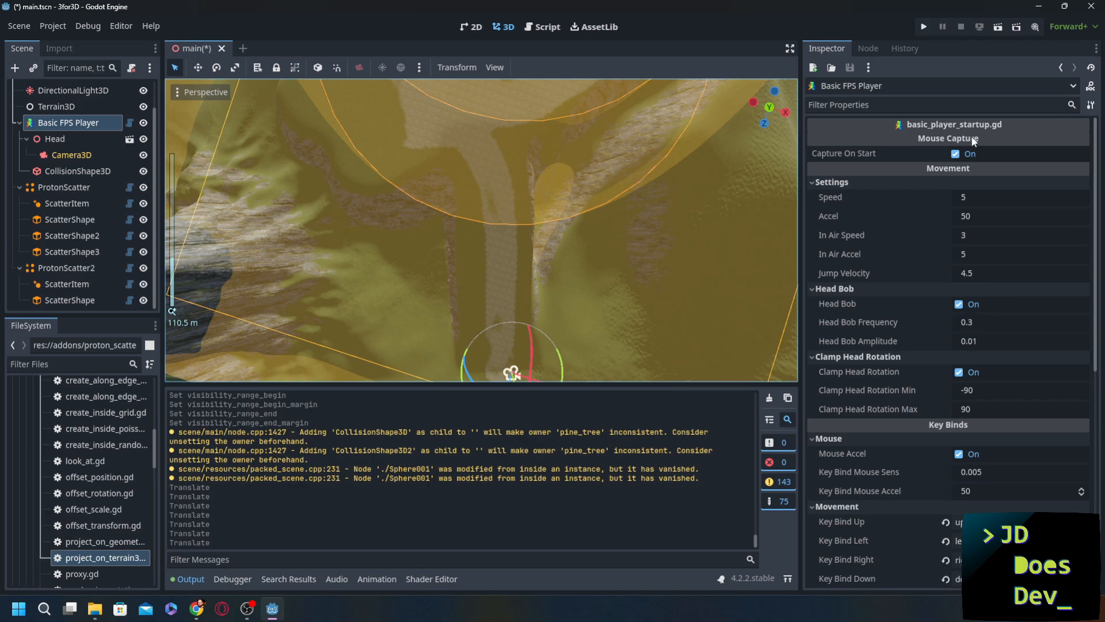
Reset ProtonScatter2's item visibility range values back to zero.
left_click(66, 283)
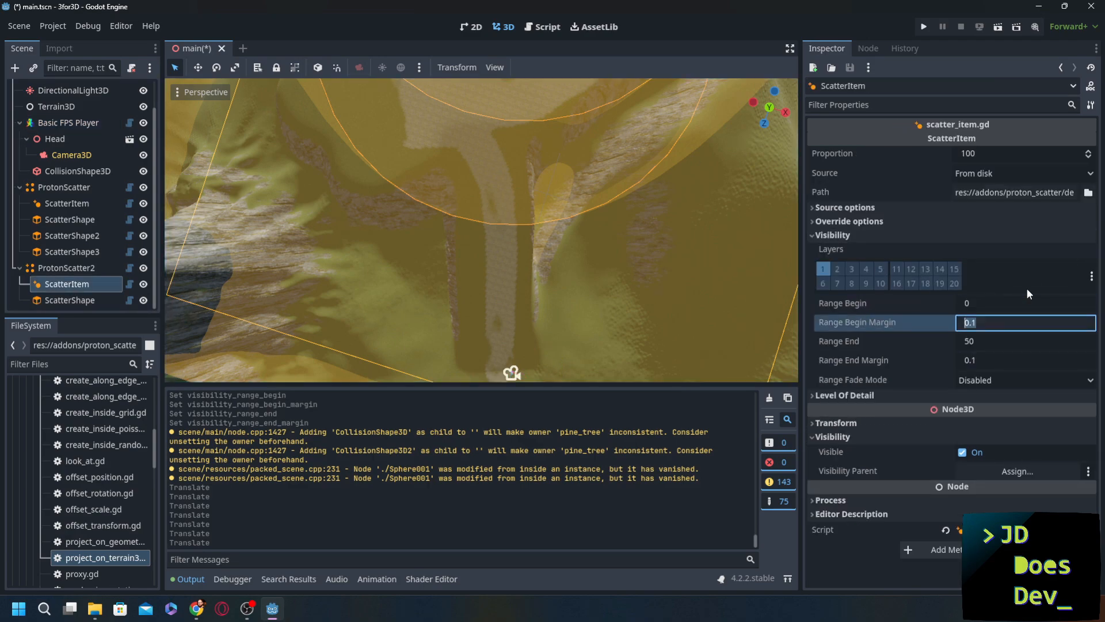
left_click(64, 186)
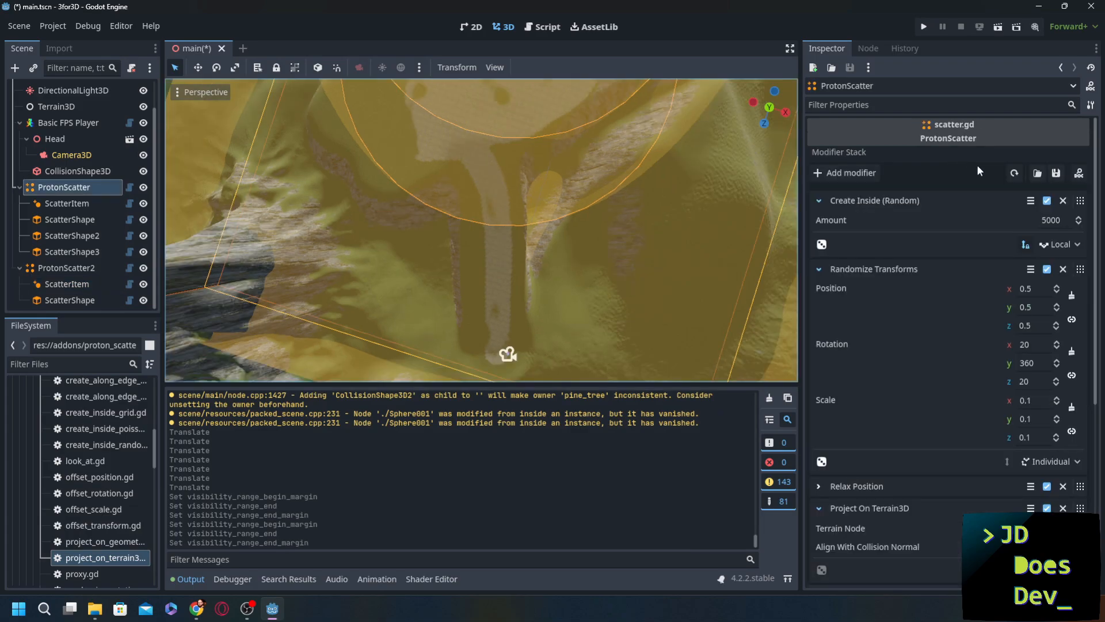
left_click(65, 267)
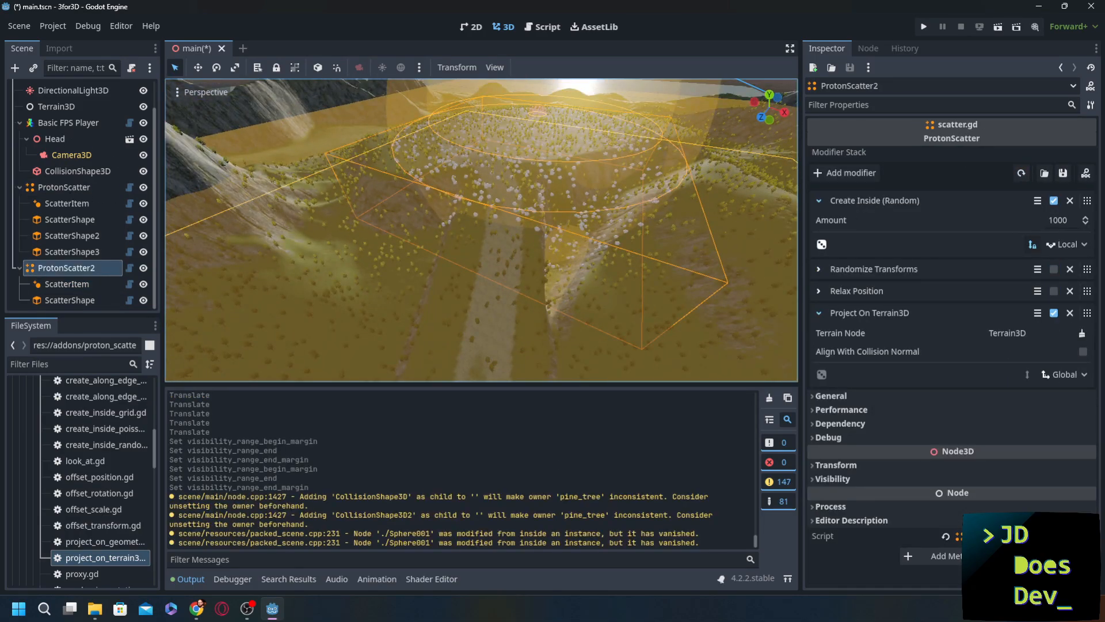
left_click(67, 284)
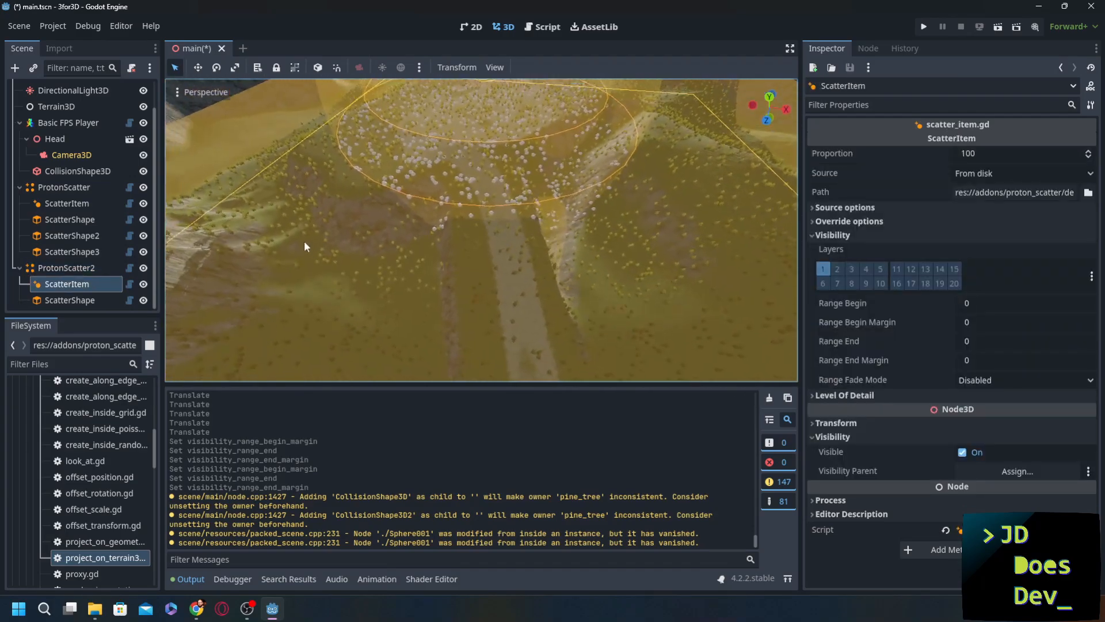
Add ScatterShape4 as a ProtonScatterPathShape curve under the tree scatter along the trail.
left_click(64, 187)
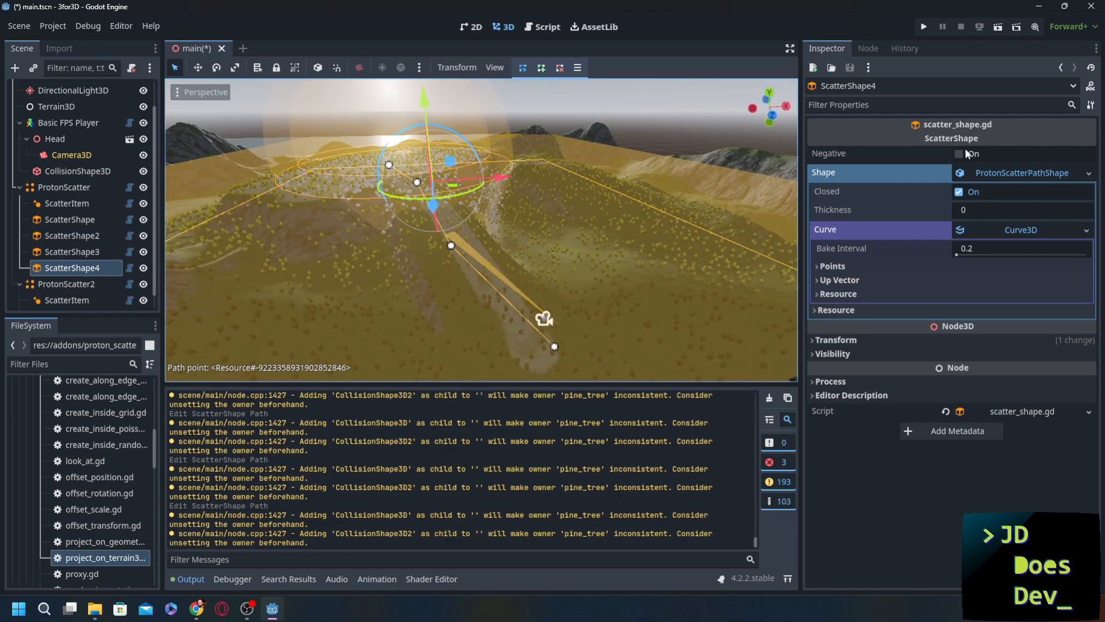
Make ScatterShape4 negative and unclosed with thickness 10 to clear trees.
left_click(959, 153)
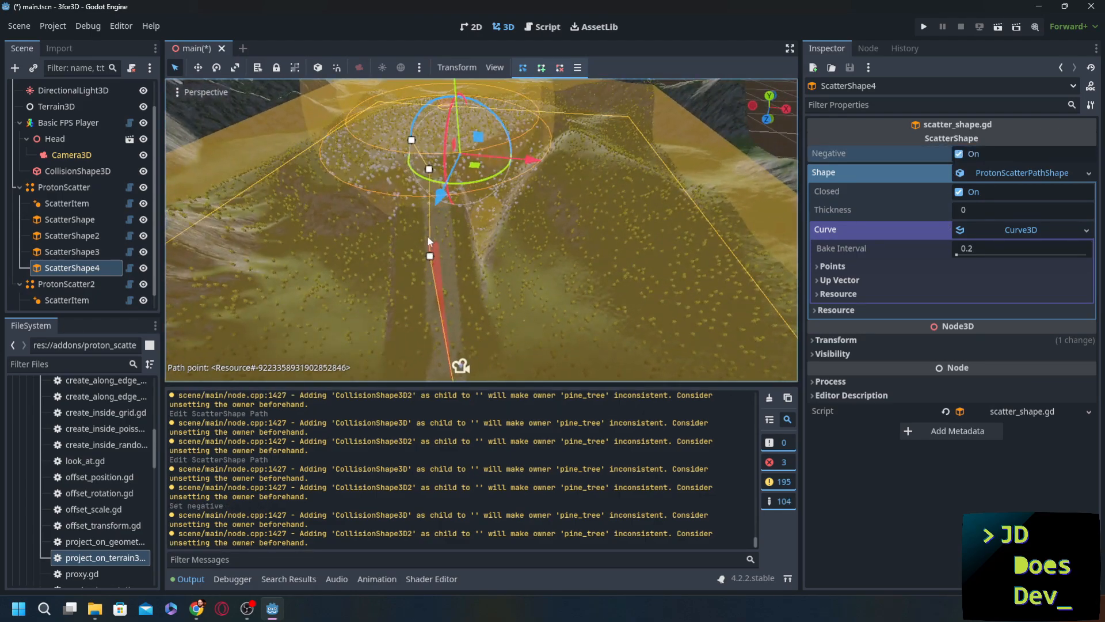
left_click(959, 191)
type("10")
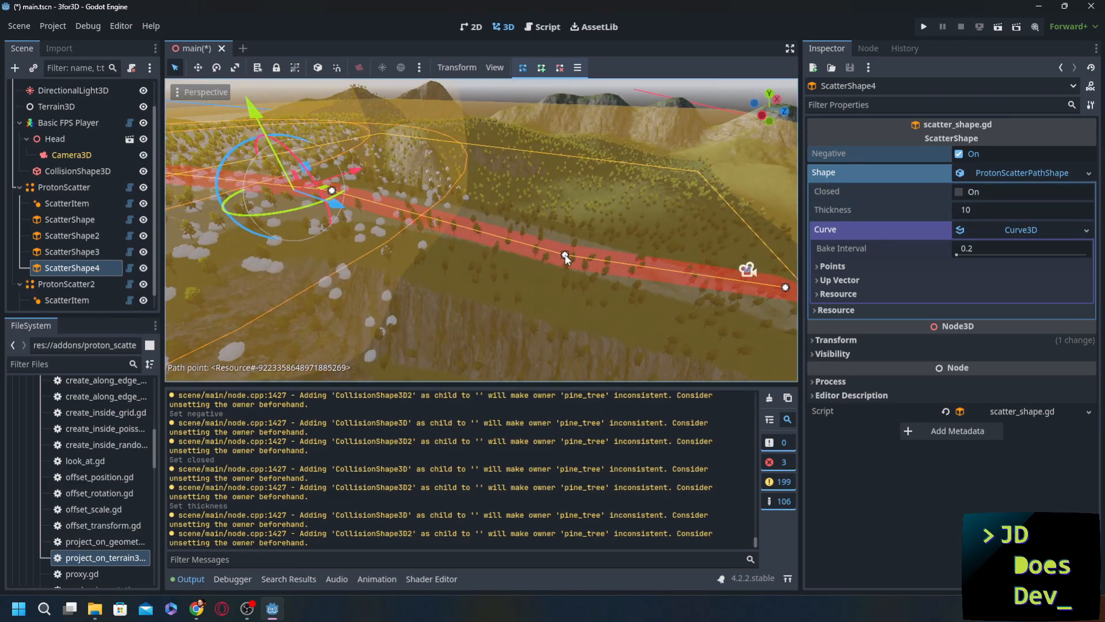
left_click(63, 186)
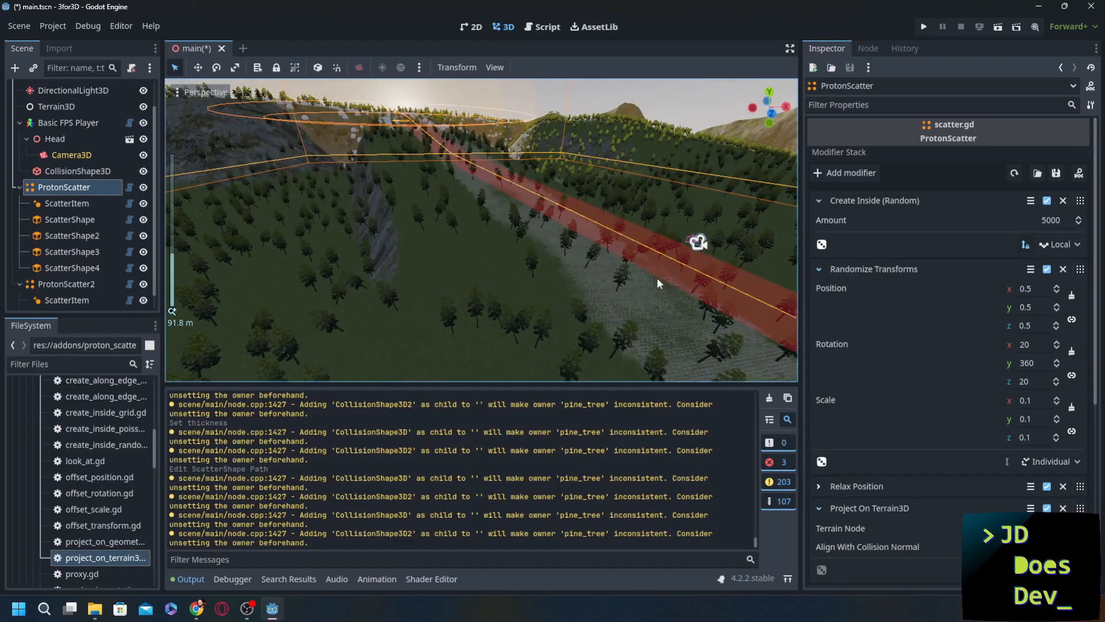
Toggle the trail exclusion to refresh the cleared trees along the path.
left_click(73, 267)
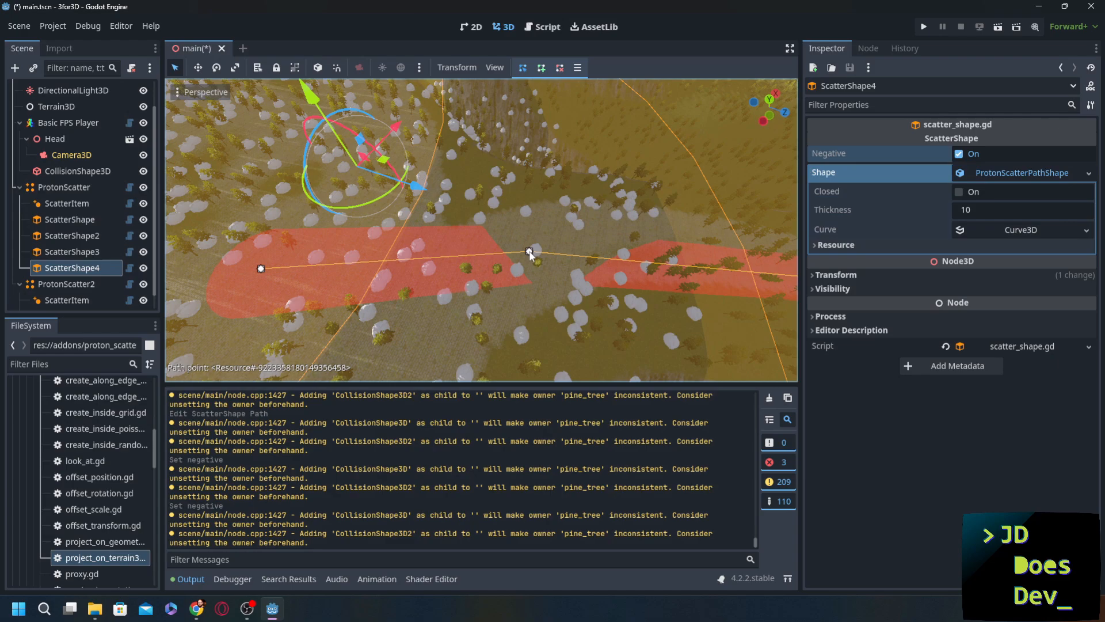
left_click(65, 186)
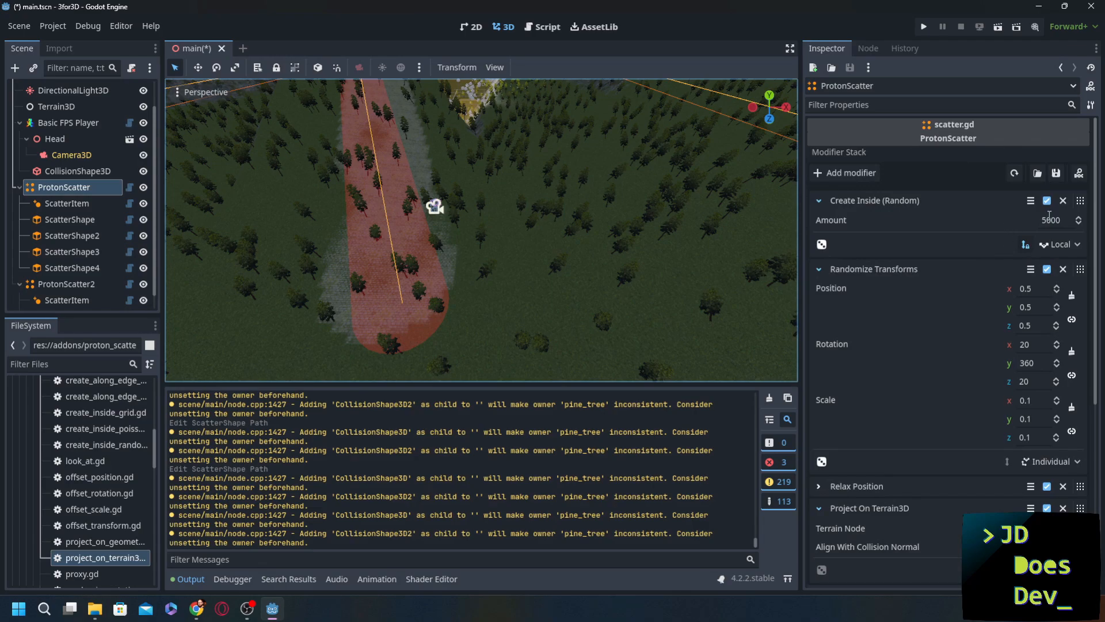
scroll("down", 3)
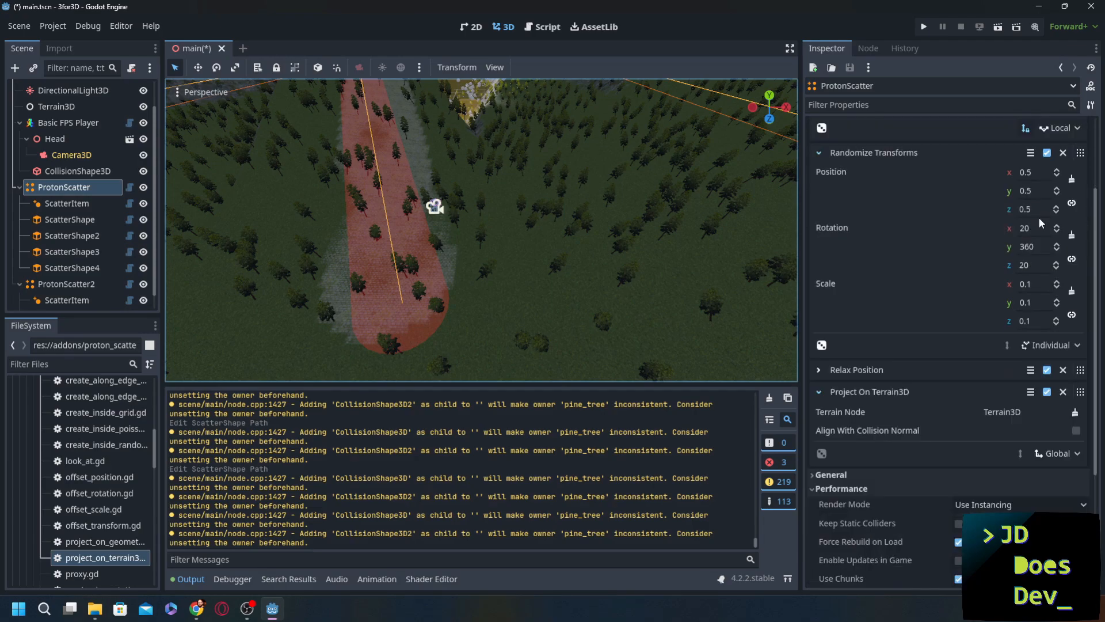
scroll("up", 3)
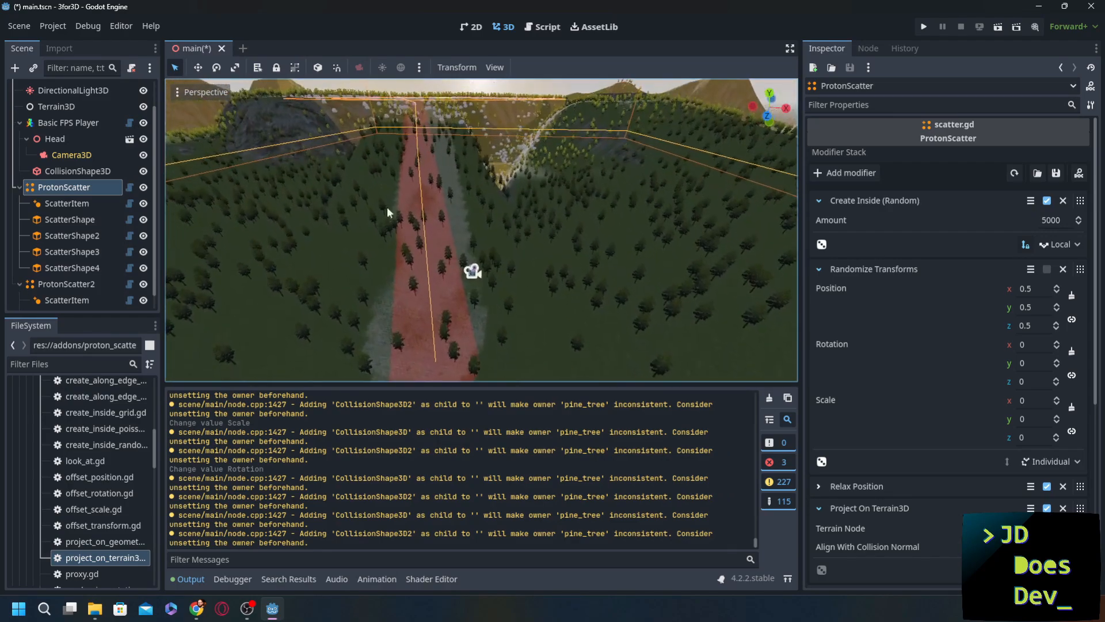
Play-test the level with the FPS player among the scattered trees, then stop the game.
left_click(69, 122)
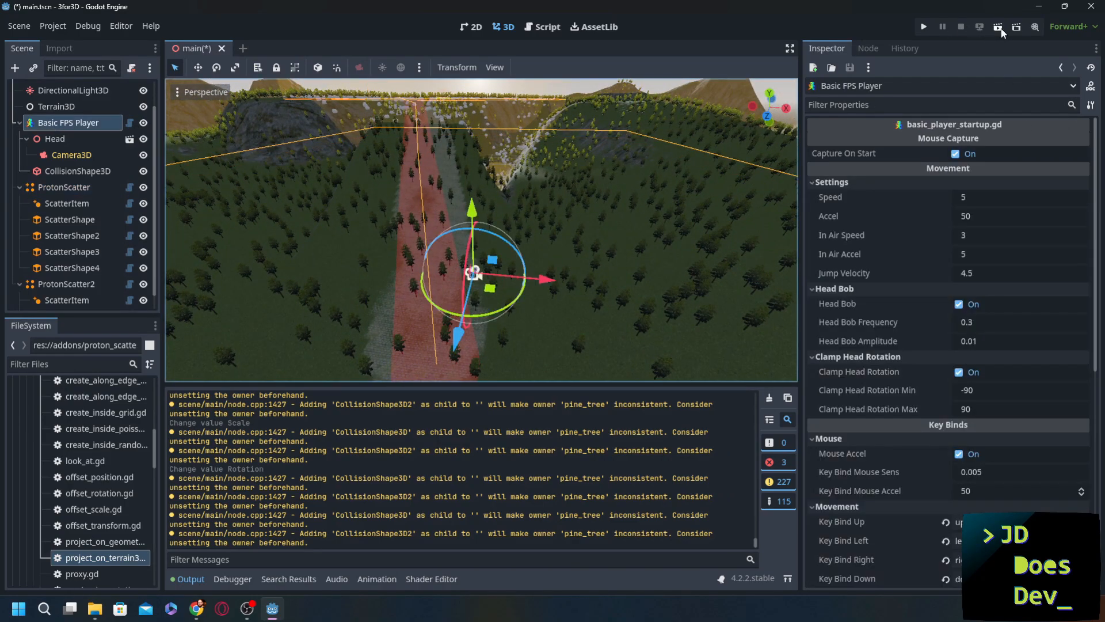
left_click(922, 27)
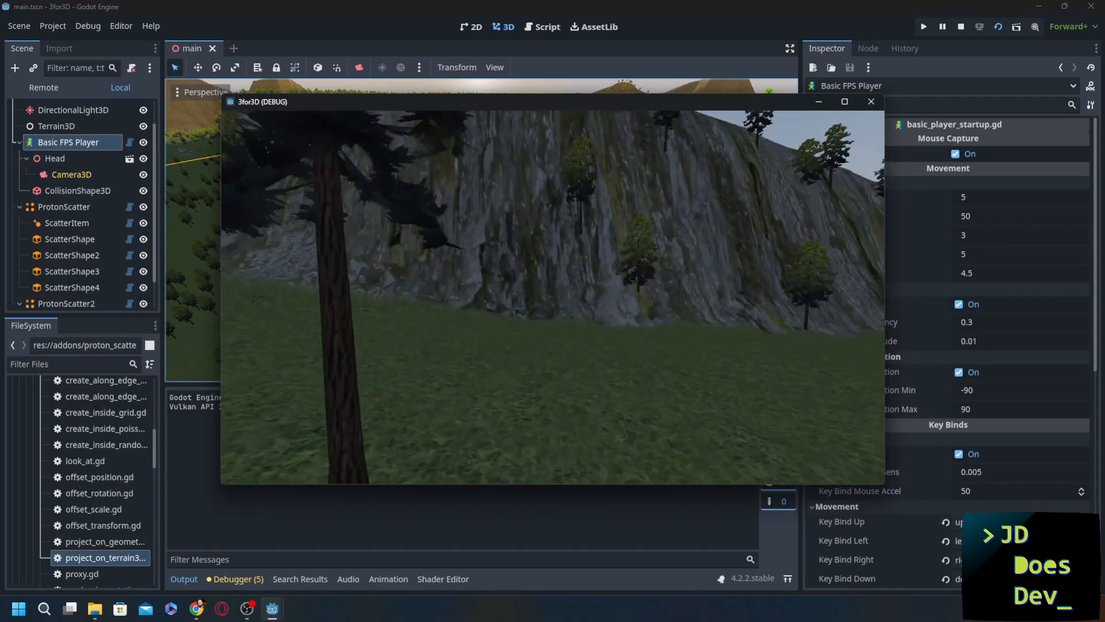
left_click(999, 27)
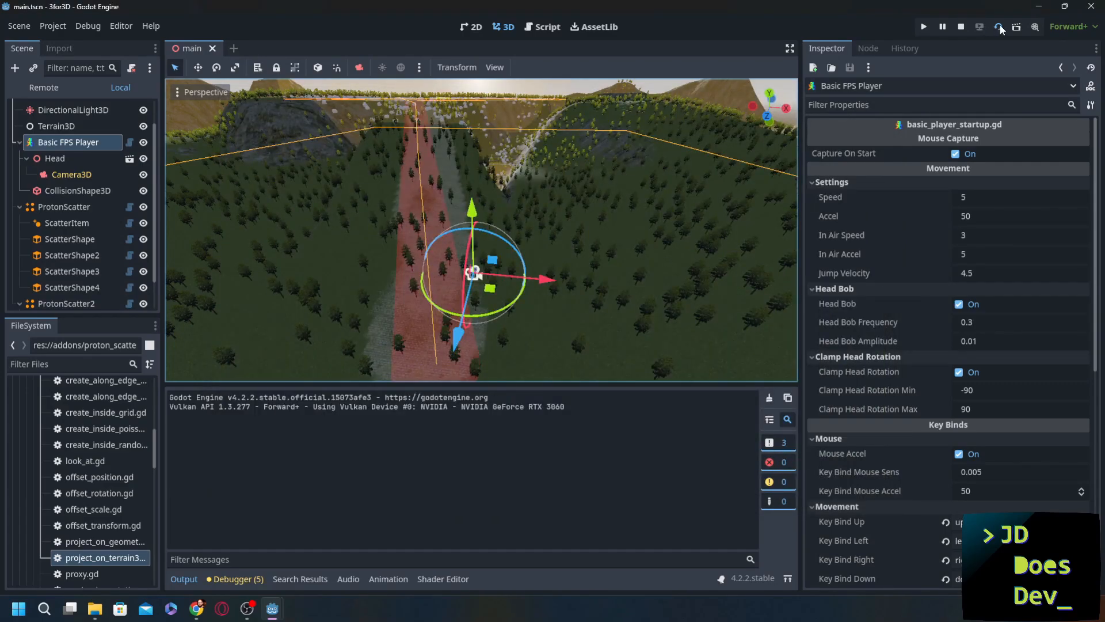